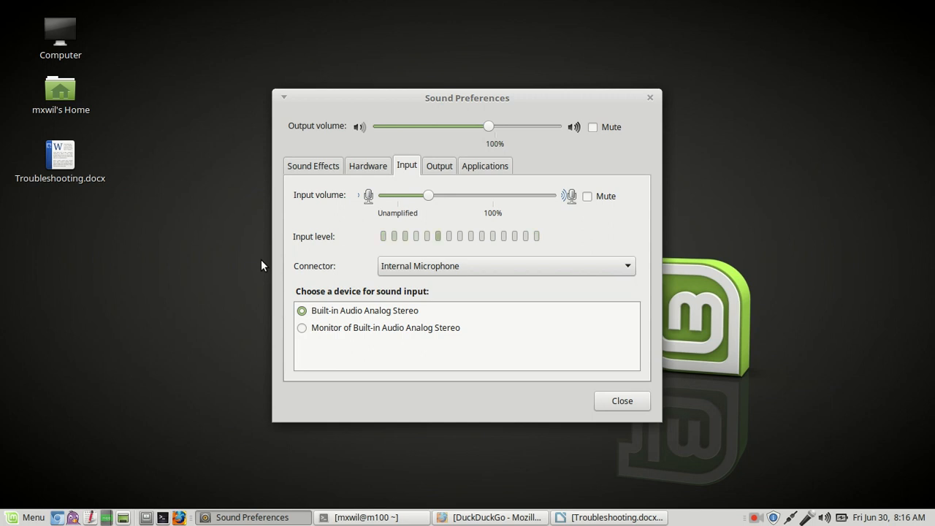
mouse_move(285, 237)
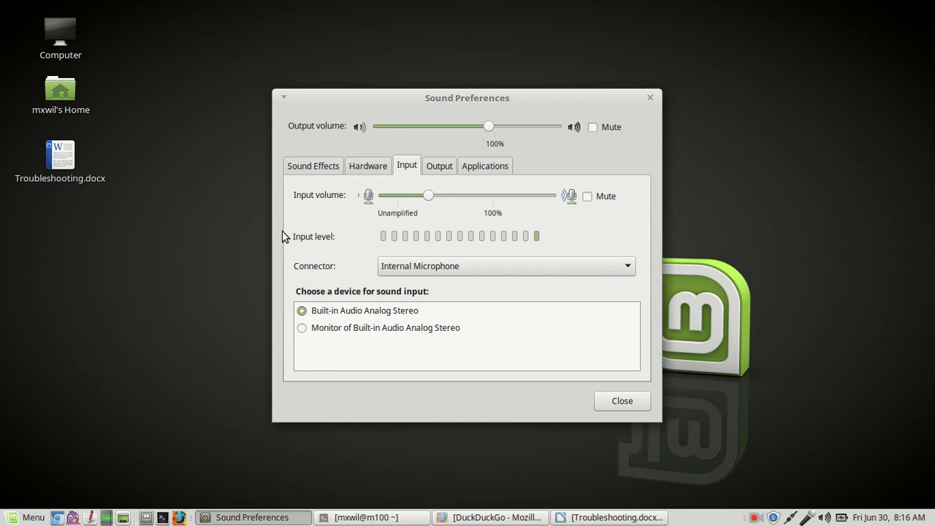
Step: Open Troubleshooting.docx in Writer, scroll through it, and place the cursor before item 1
click(60, 154)
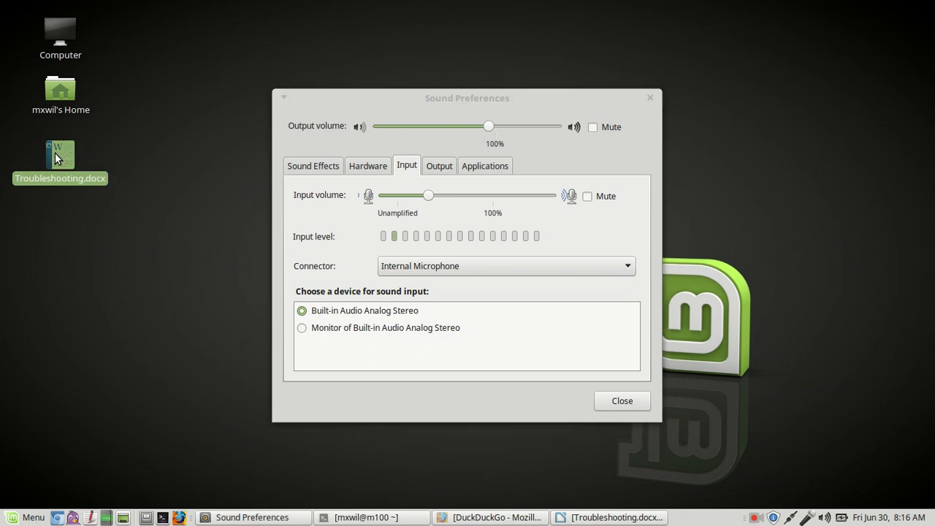
click(618, 516)
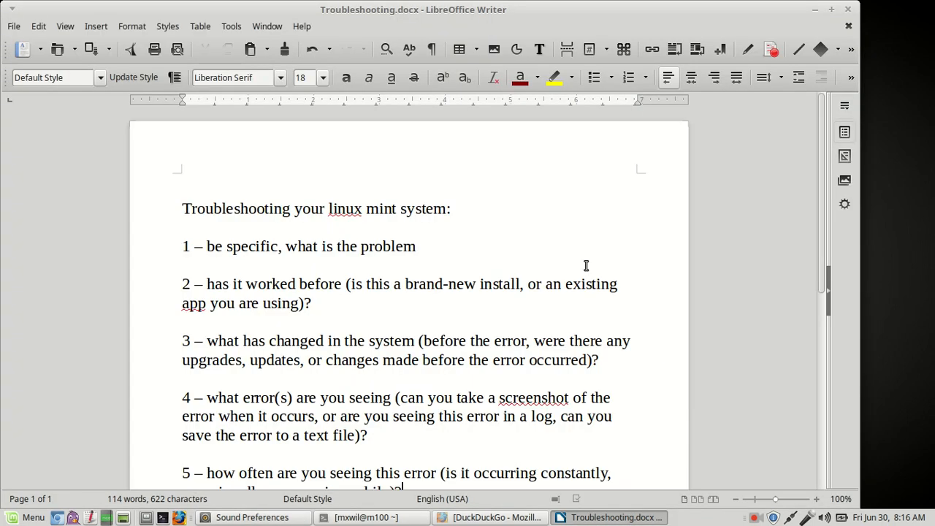
mouse_move(577, 218)
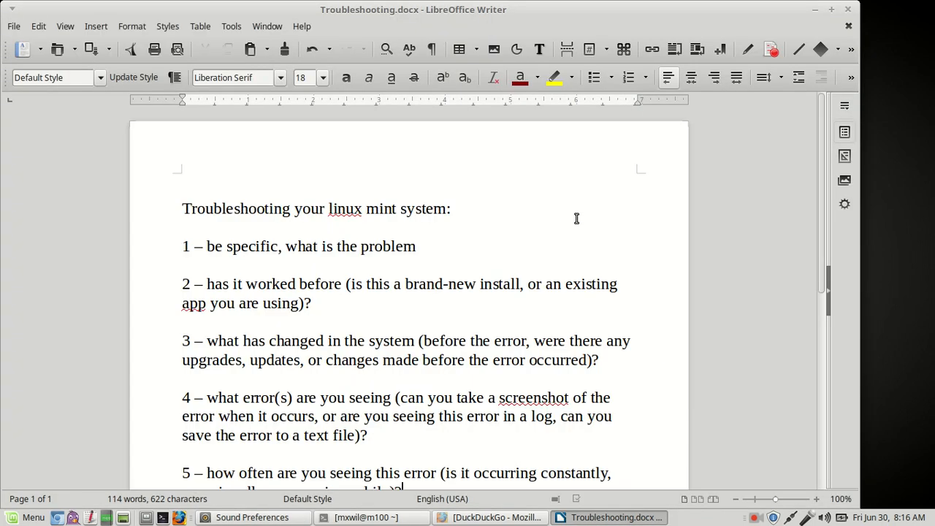
scroll(down, 3)
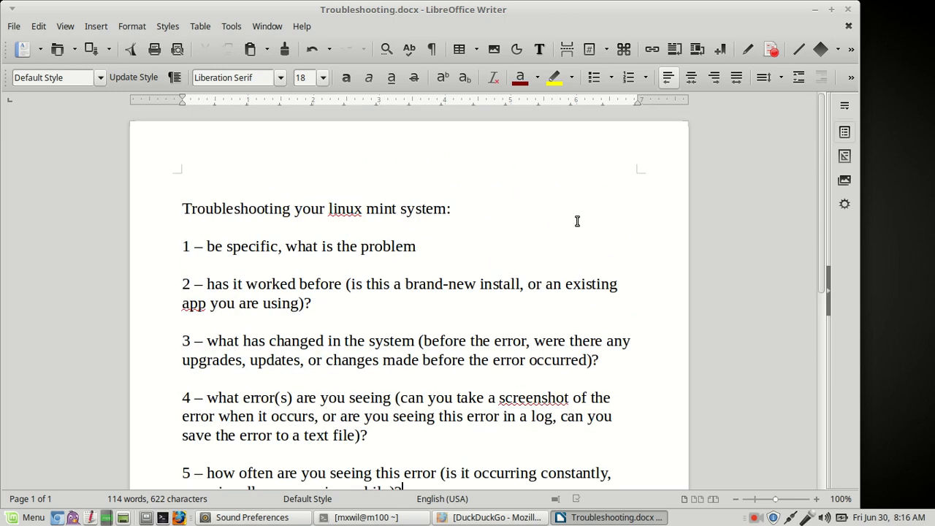
mouse_move(574, 222)
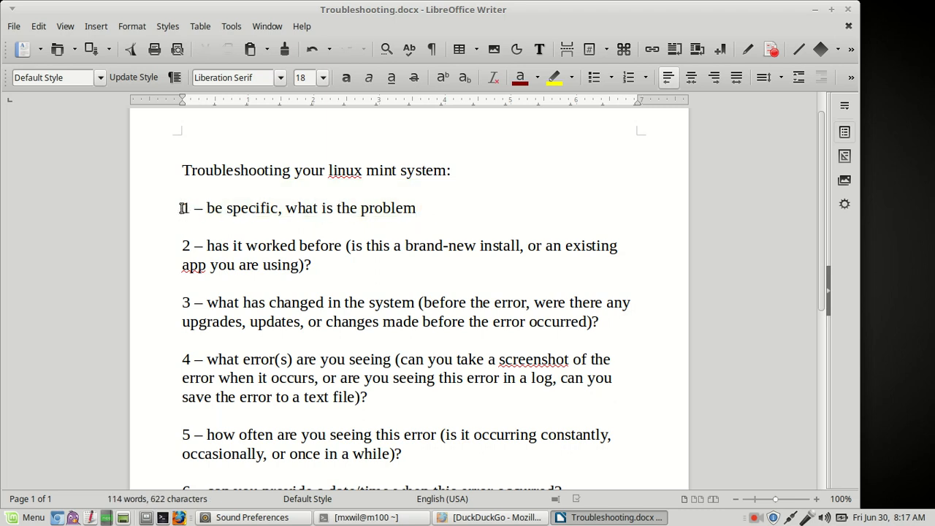
mouse_move(314, 218)
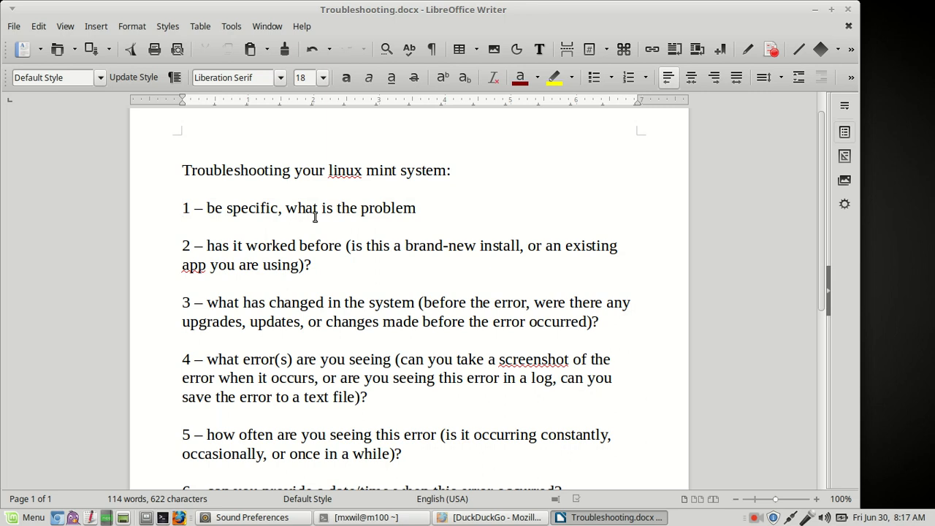
click(184, 208)
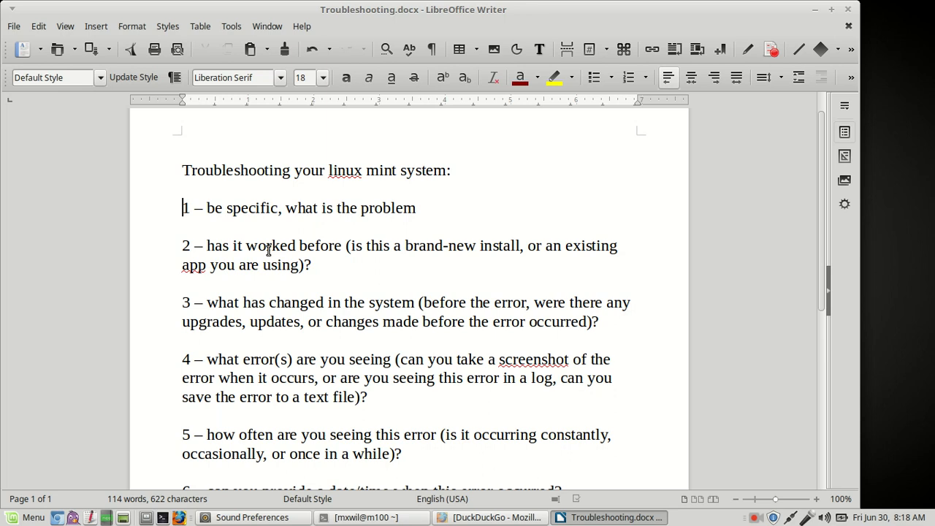
mouse_move(423, 260)
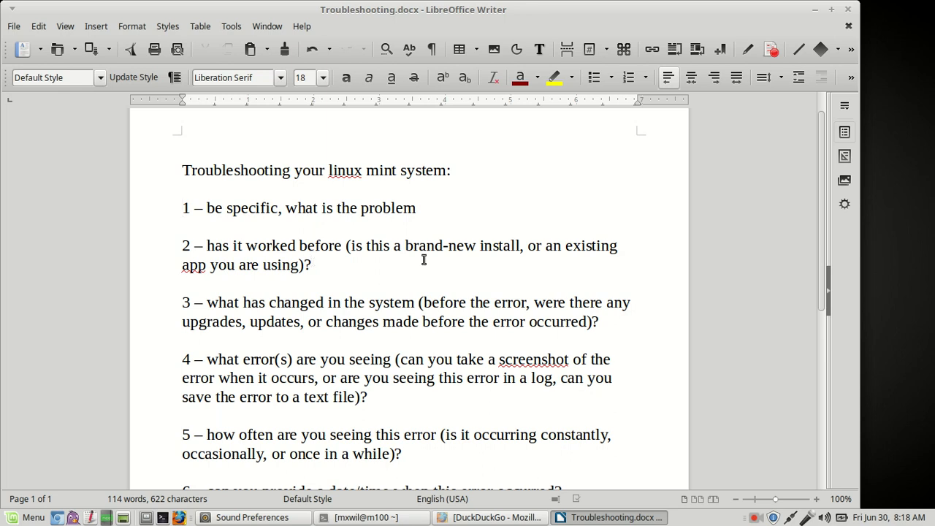
mouse_move(417, 254)
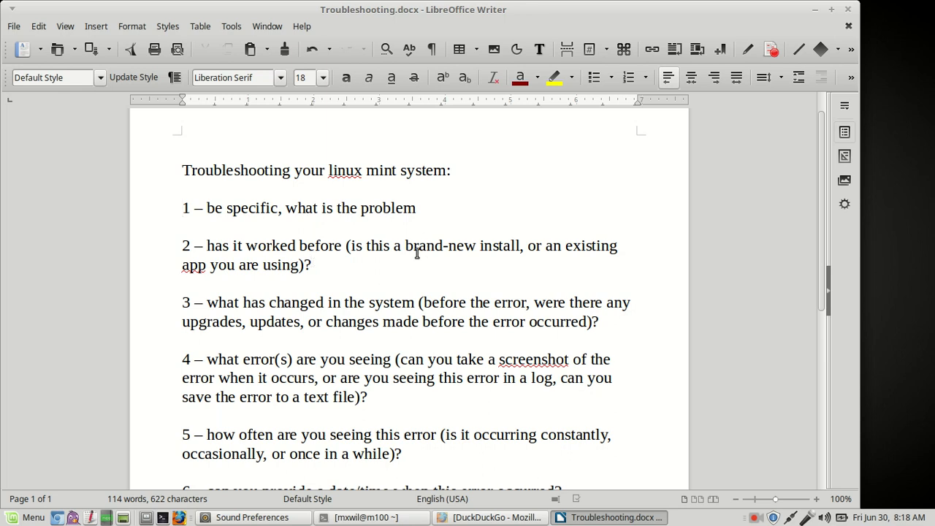
click(183, 208)
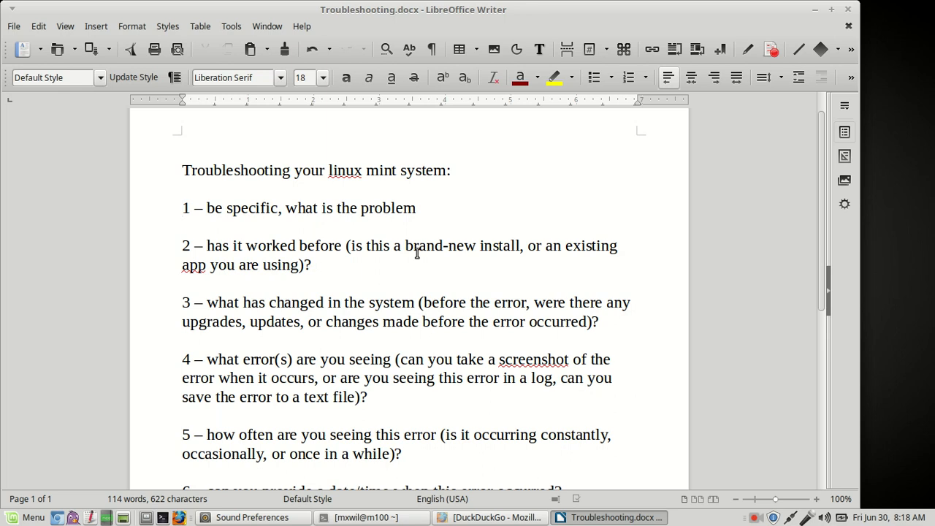
scroll(down, 3)
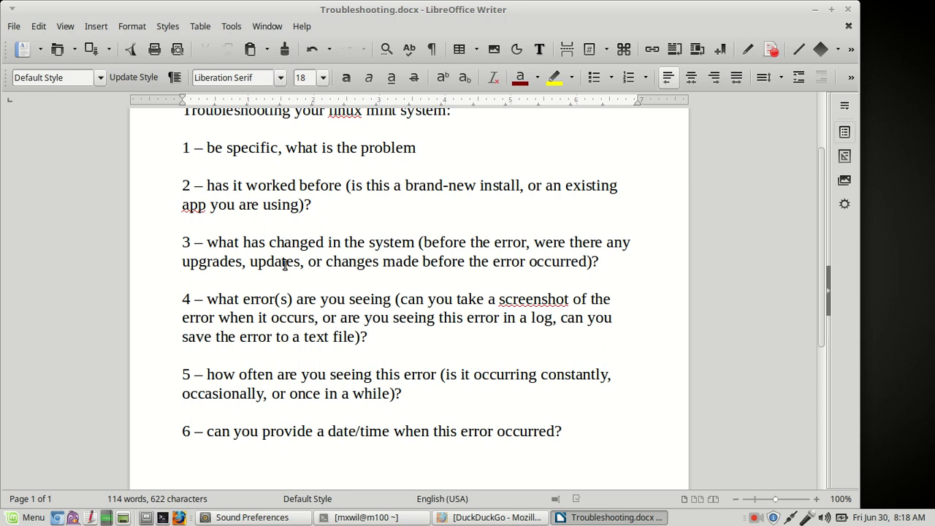
mouse_move(444, 249)
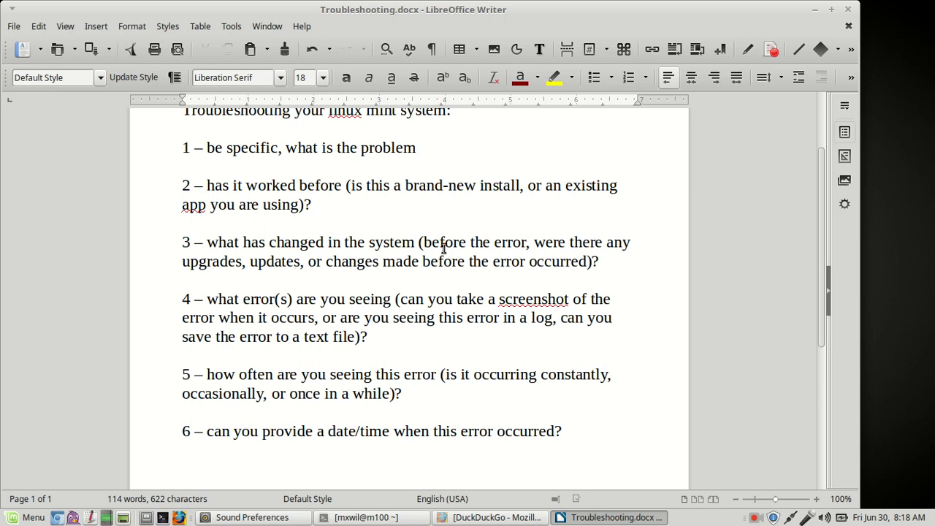
click(311, 205)
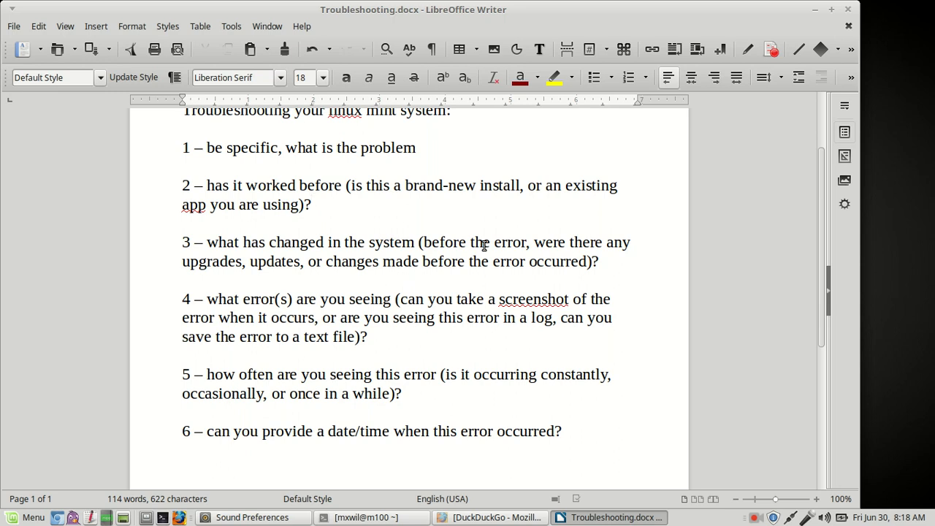
click(310, 204)
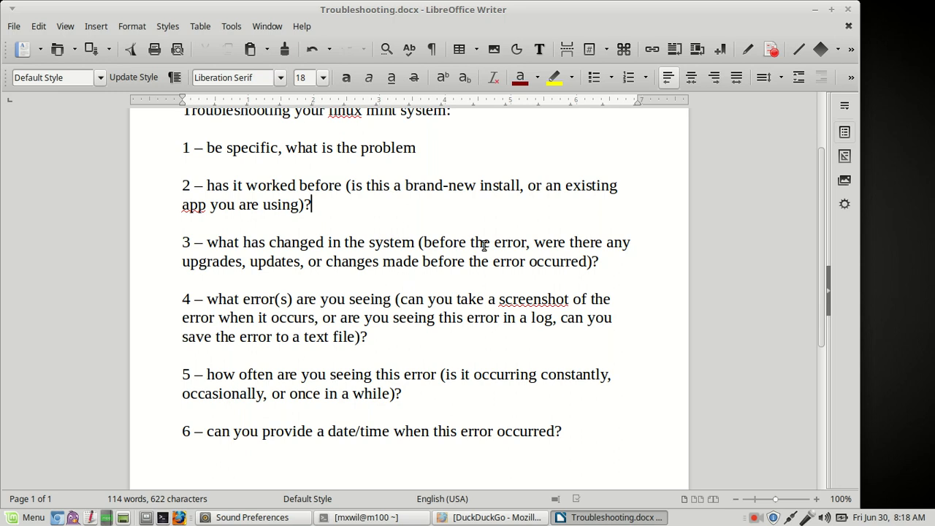
scroll(down, 3)
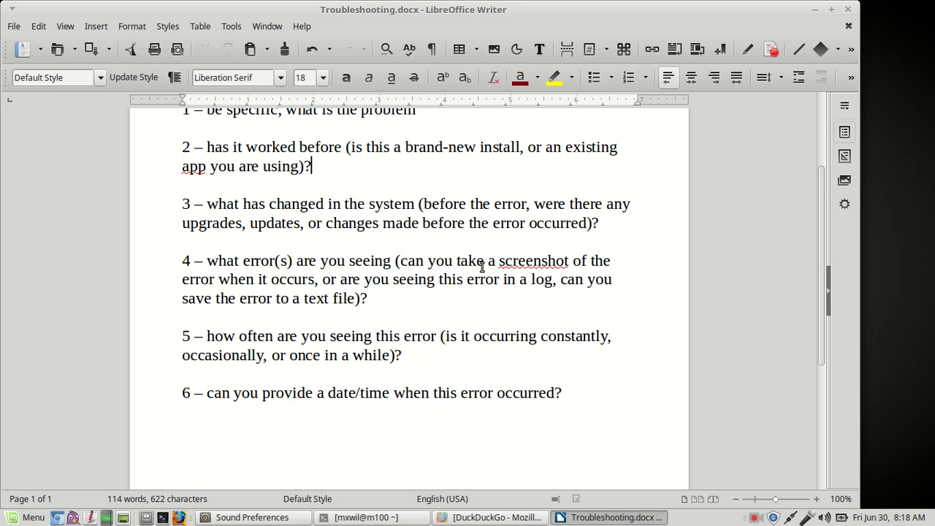
mouse_move(453, 279)
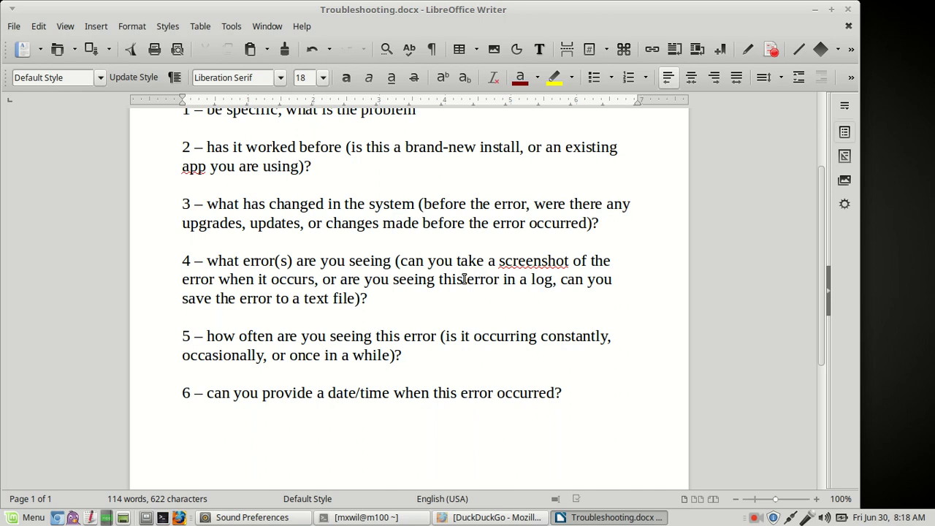
click(314, 166)
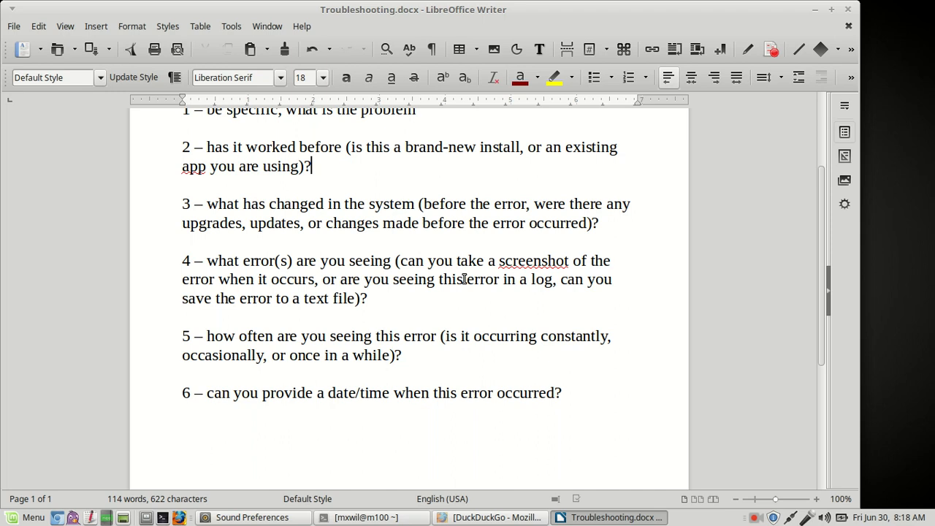
mouse_move(416, 290)
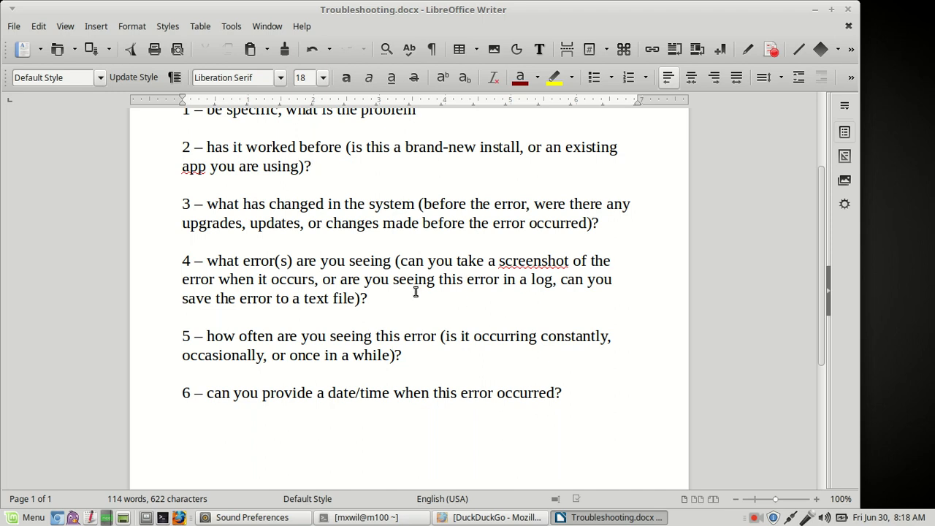
click(367, 298)
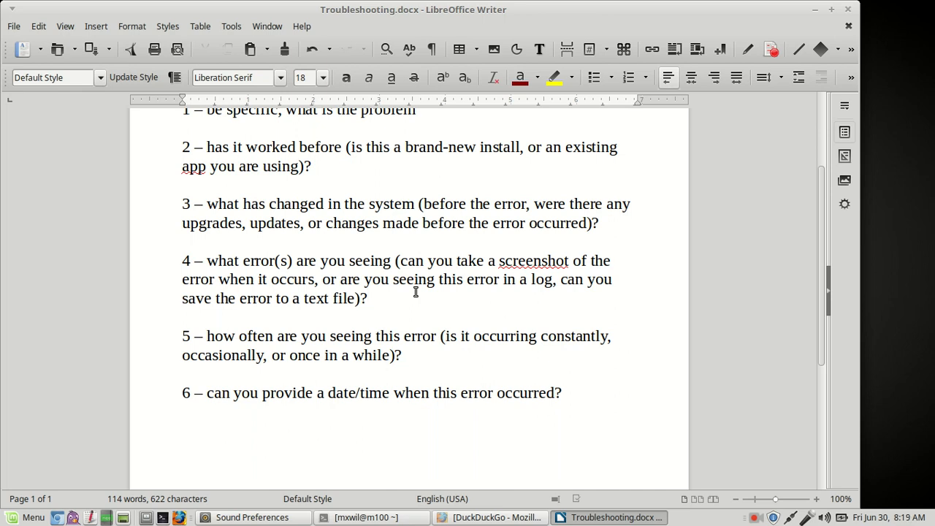
click(367, 298)
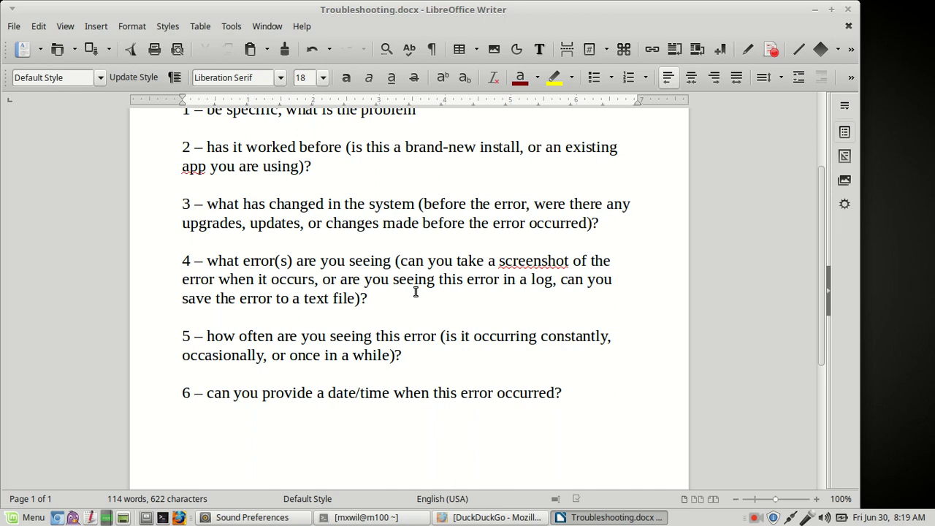
click(367, 298)
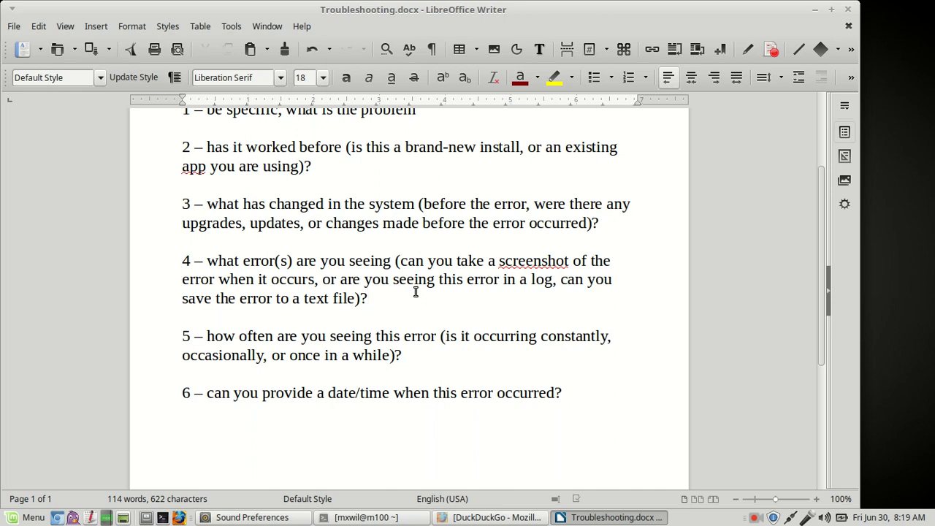
click(367, 298)
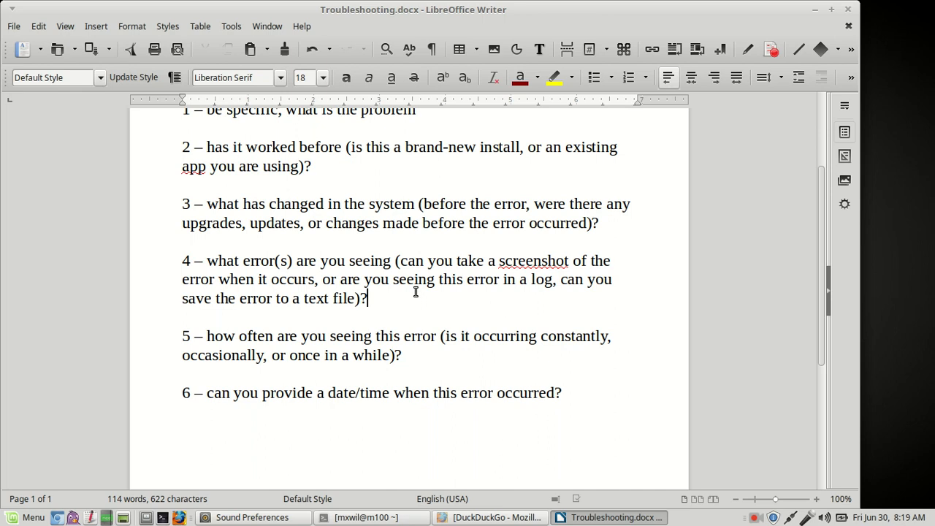
mouse_move(490, 343)
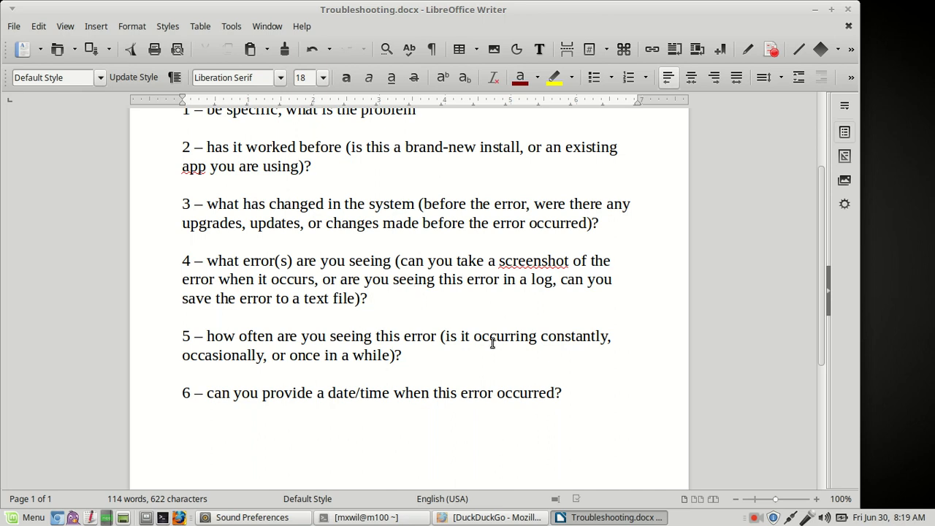
Step: Select part of item 5's wording, then leave the cursor at item 5's end
drag(492, 336, 610, 336)
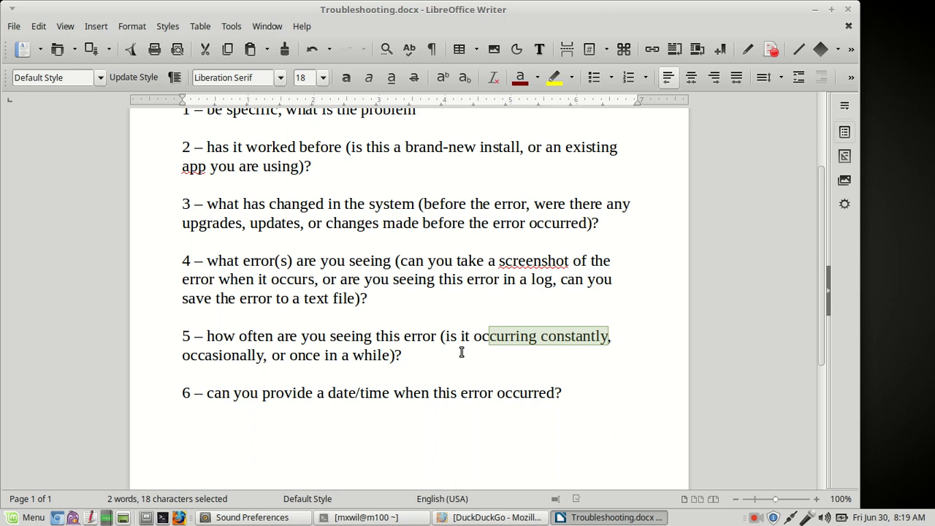
click(437, 356)
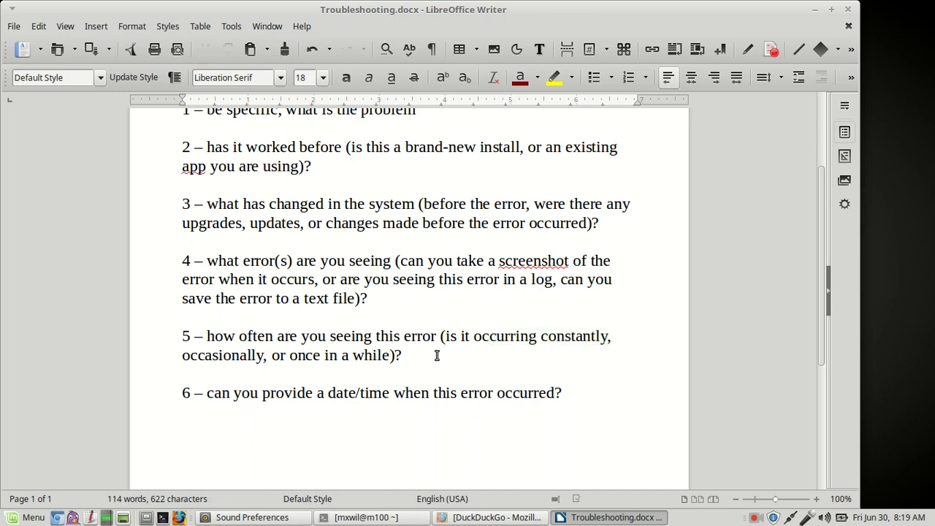
click(402, 355)
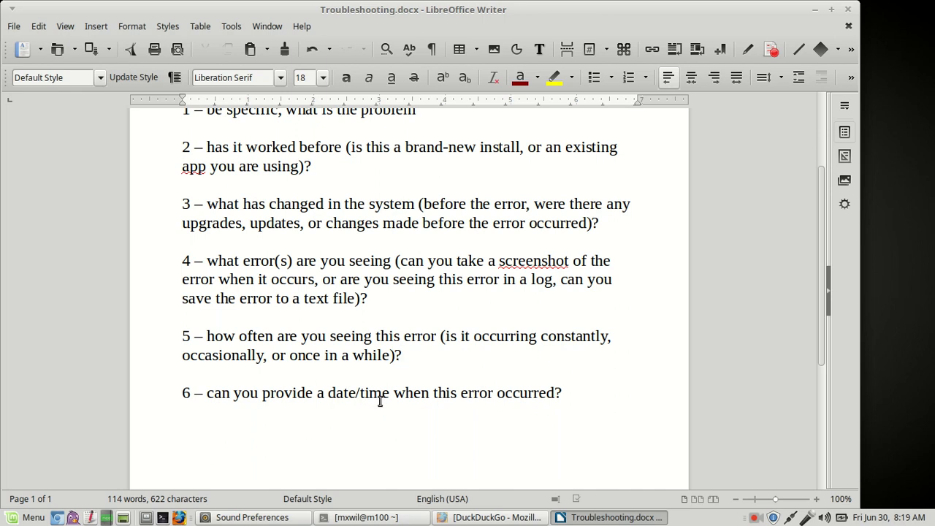
click(401, 356)
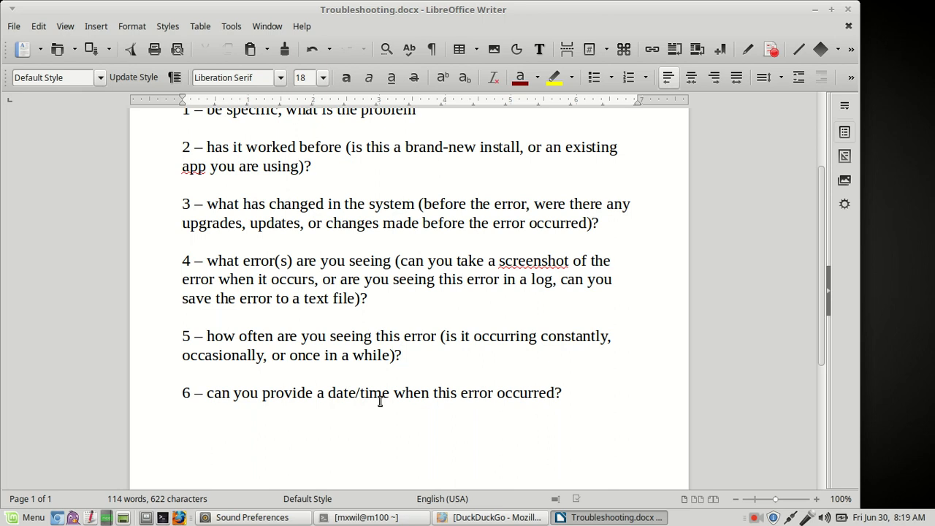
click(403, 355)
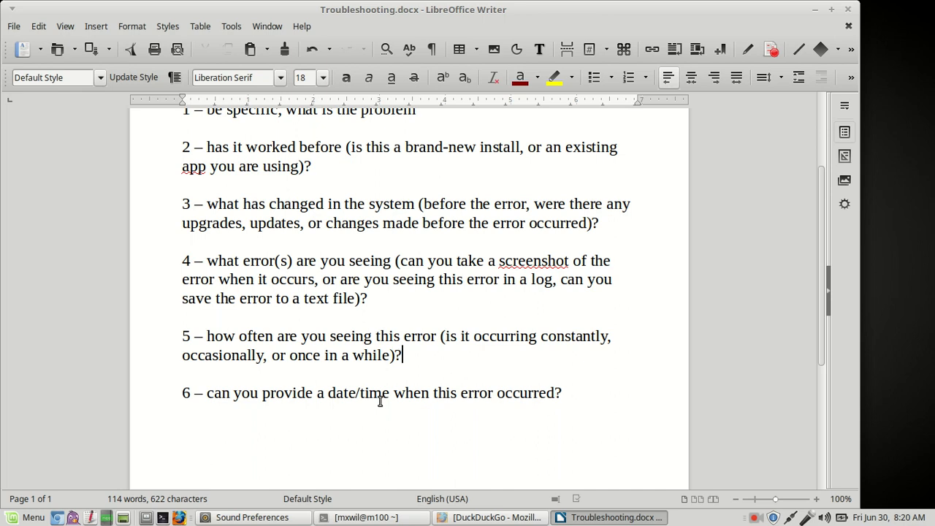
mouse_move(474, 518)
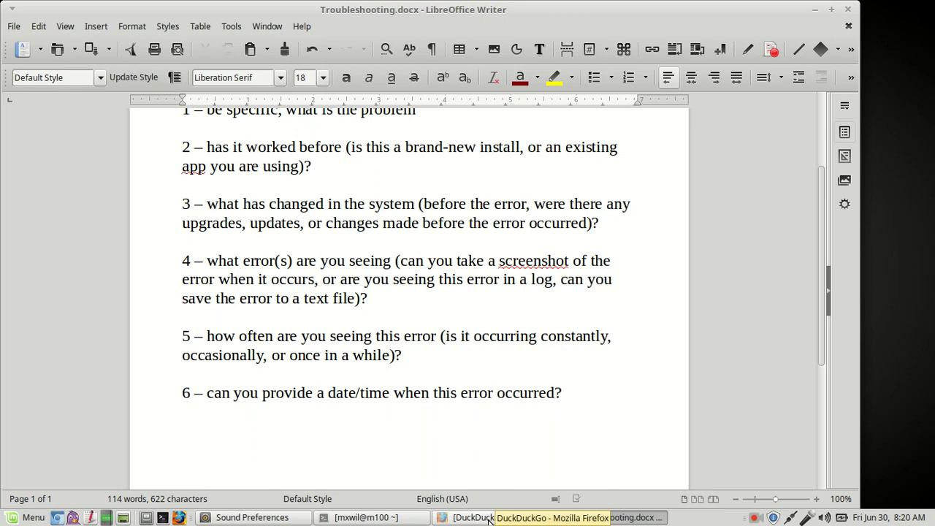
click(402, 356)
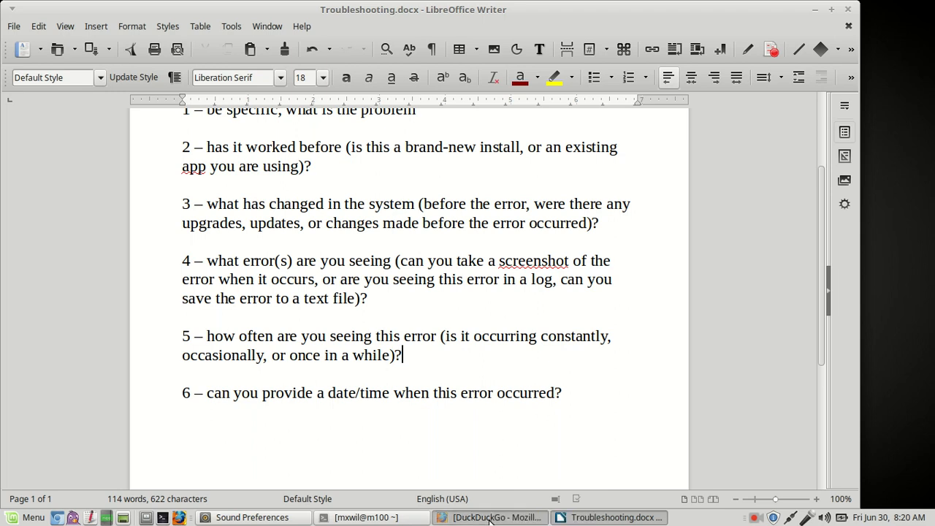
Step: Bring the DuckDuckGo Firefox window to the front and focus its search box
click(490, 517)
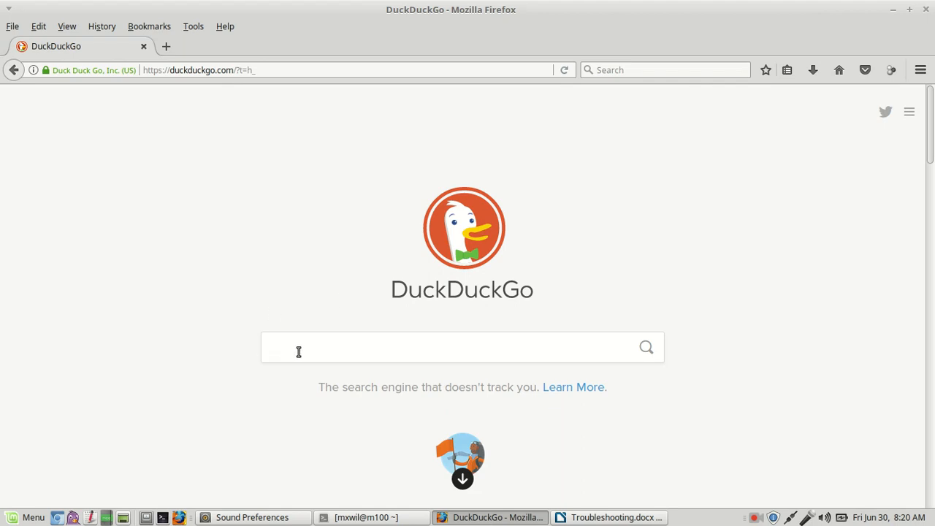
click(299, 351)
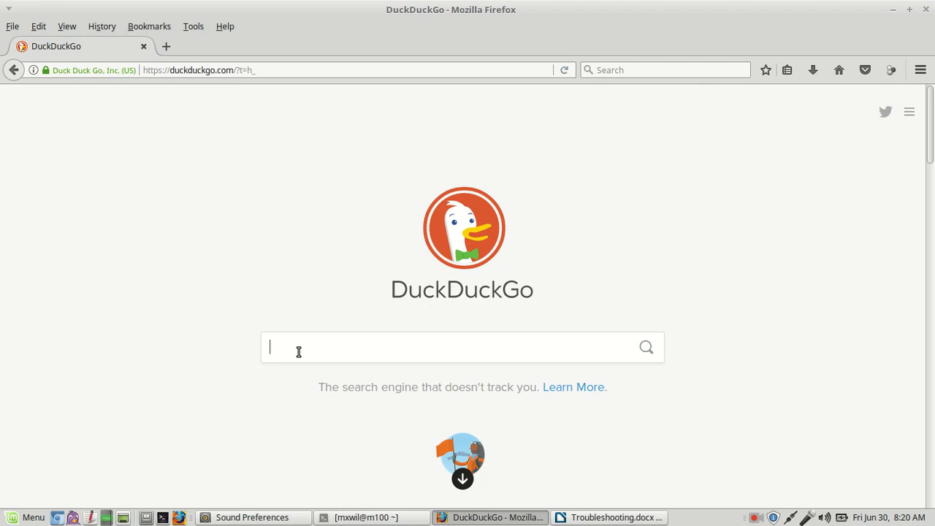
mouse_move(897, 9)
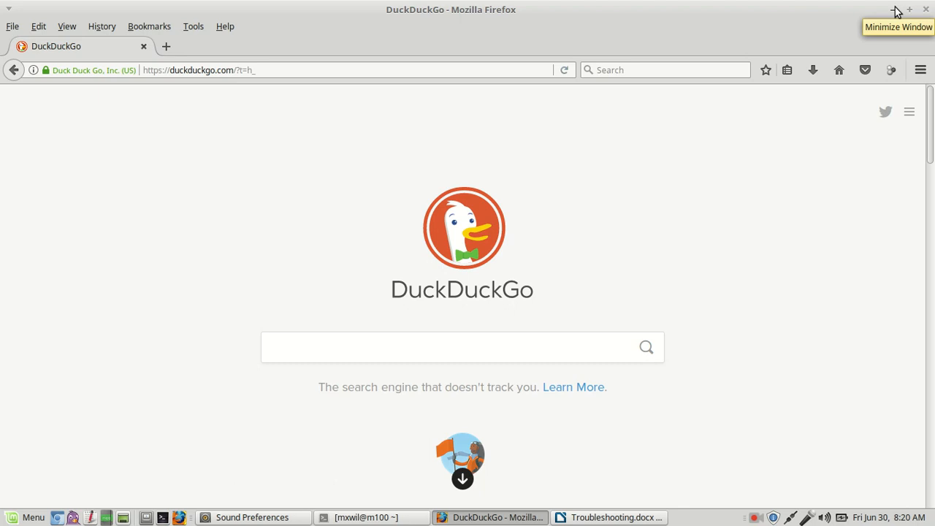
Step: Minimize Firefox and launch Log File Viewer from the System Tools menu
click(620, 518)
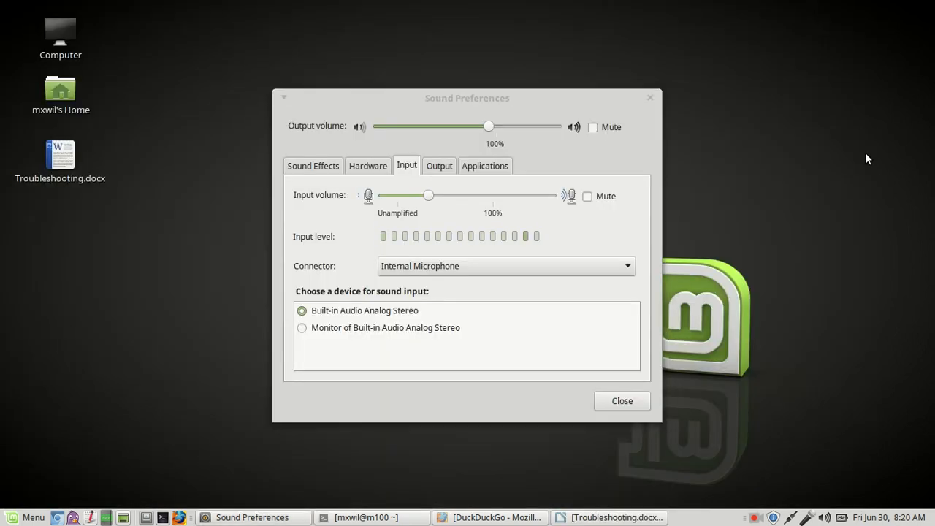
mouse_move(173, 325)
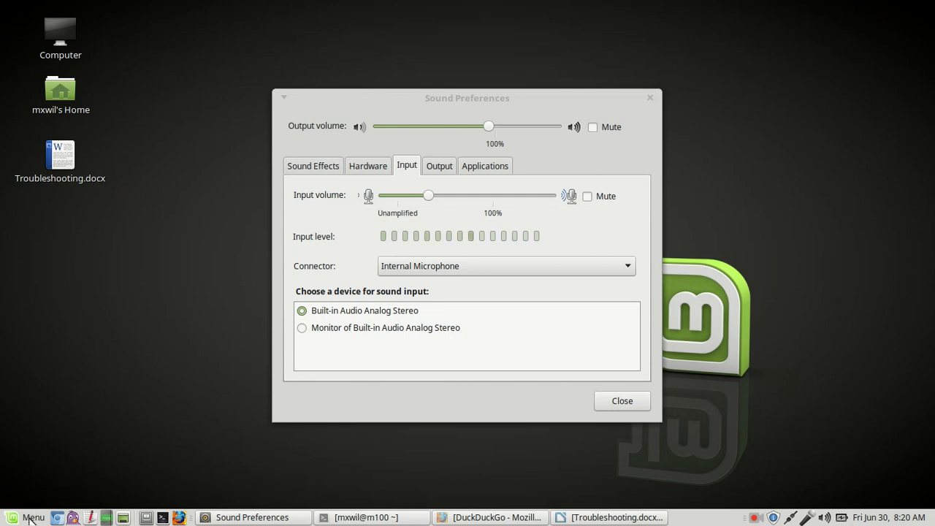
click(11, 517)
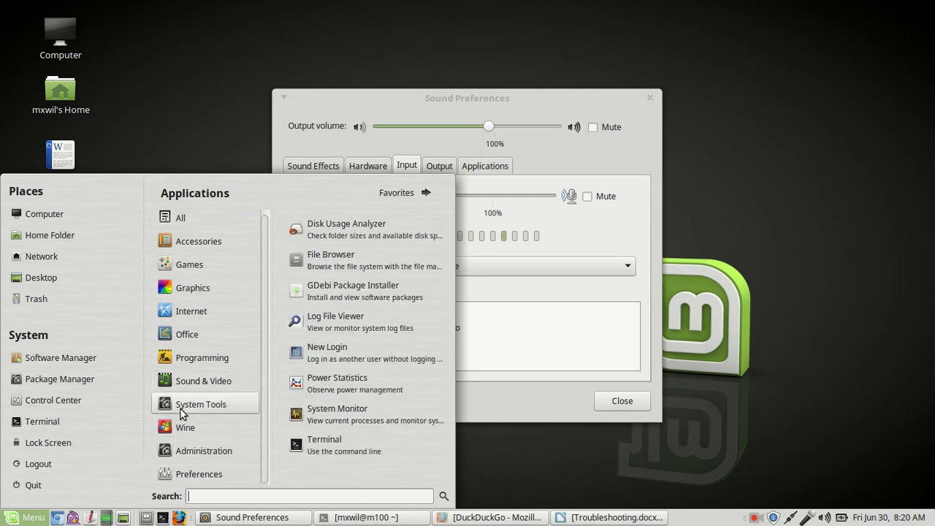
mouse_move(360, 348)
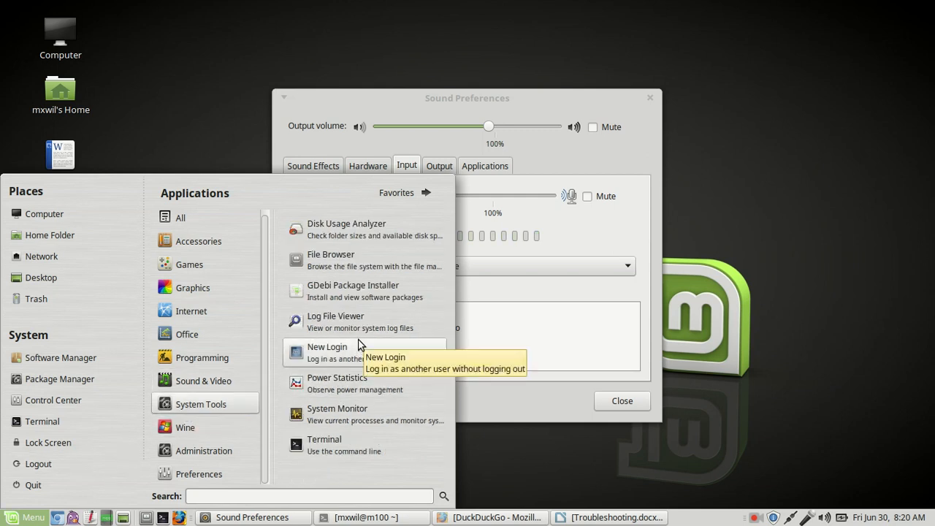
mouse_move(365, 327)
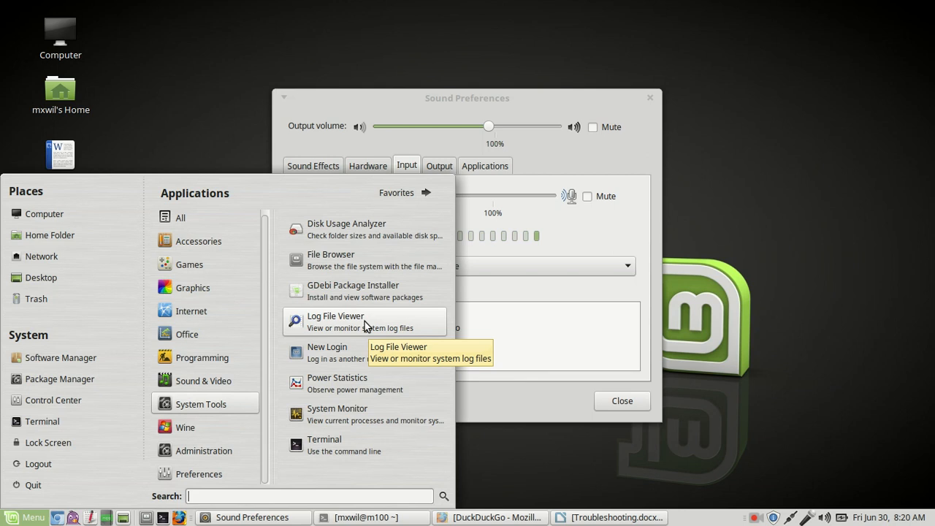
click(336, 322)
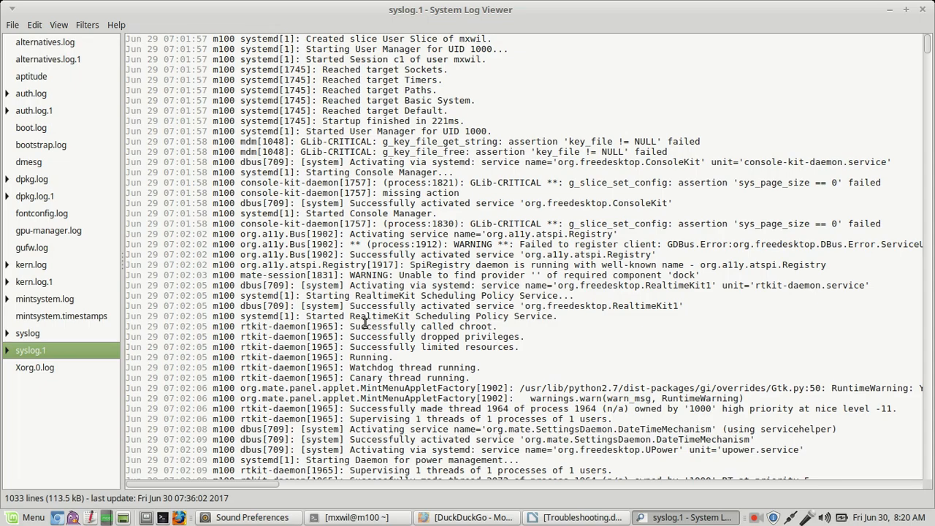
mouse_move(30, 76)
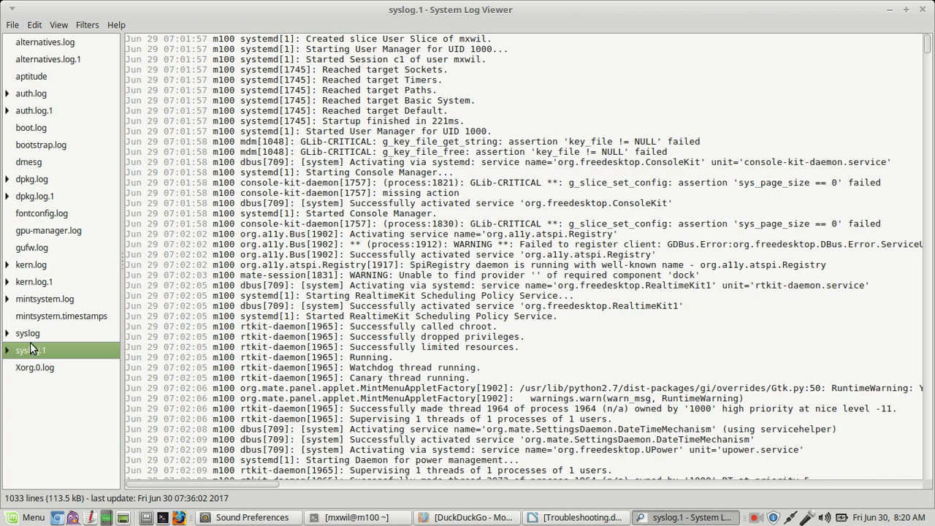
Step: View syslog, dmesg, kern.log, auth.log and syslog.1 in turn, ending back on syslog
click(27, 333)
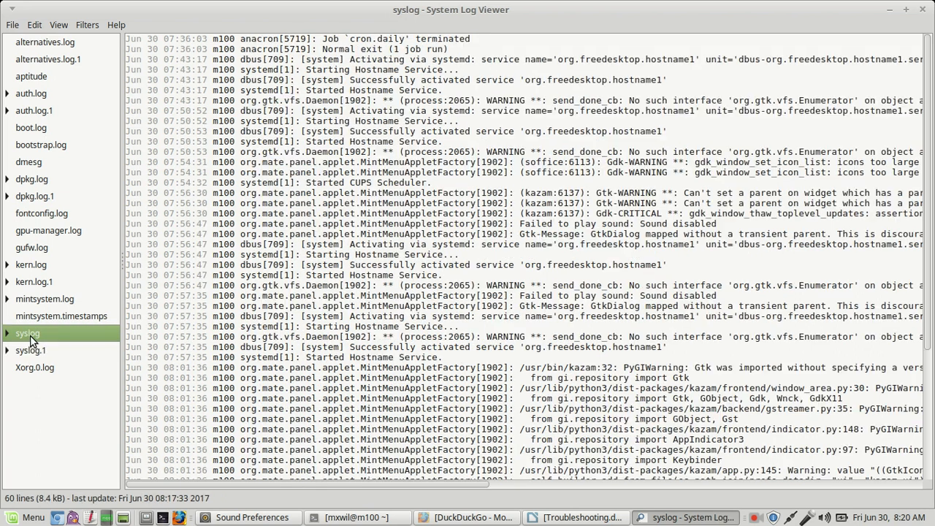
mouse_move(40, 158)
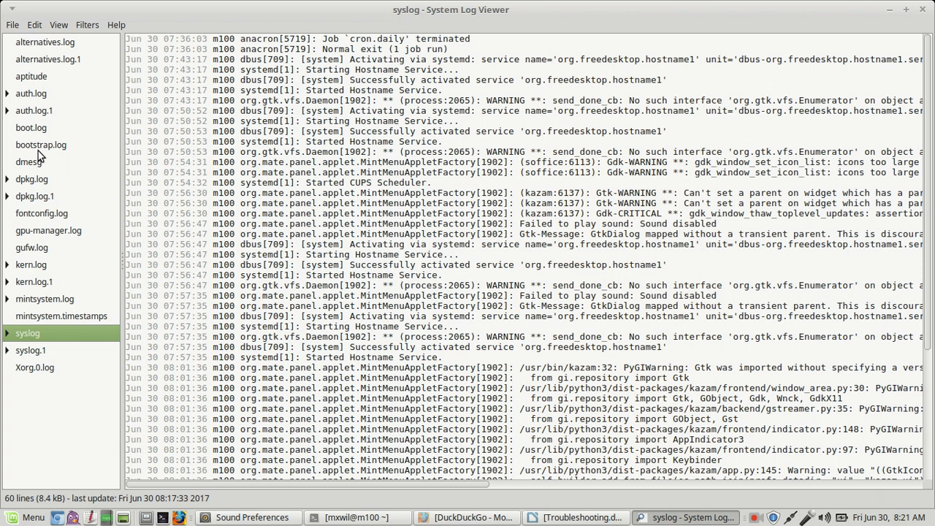
click(30, 161)
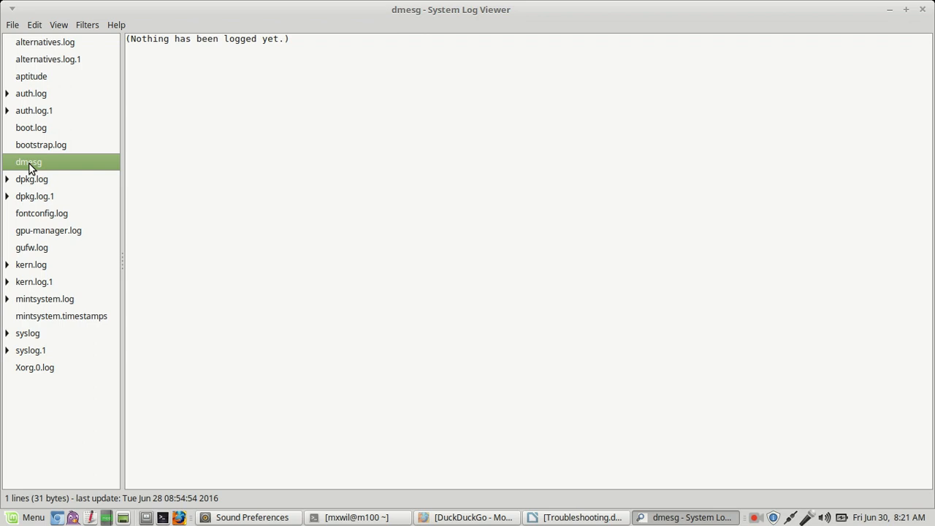
mouse_move(38, 267)
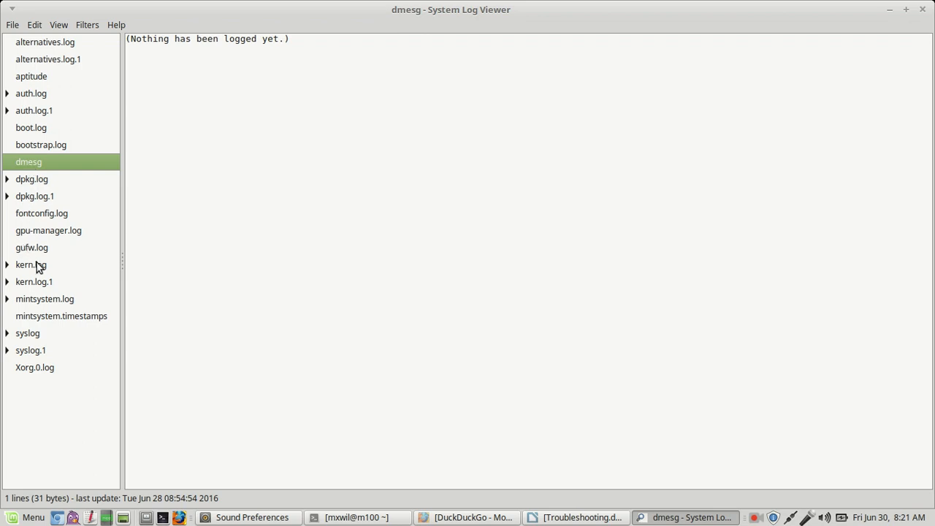
click(32, 264)
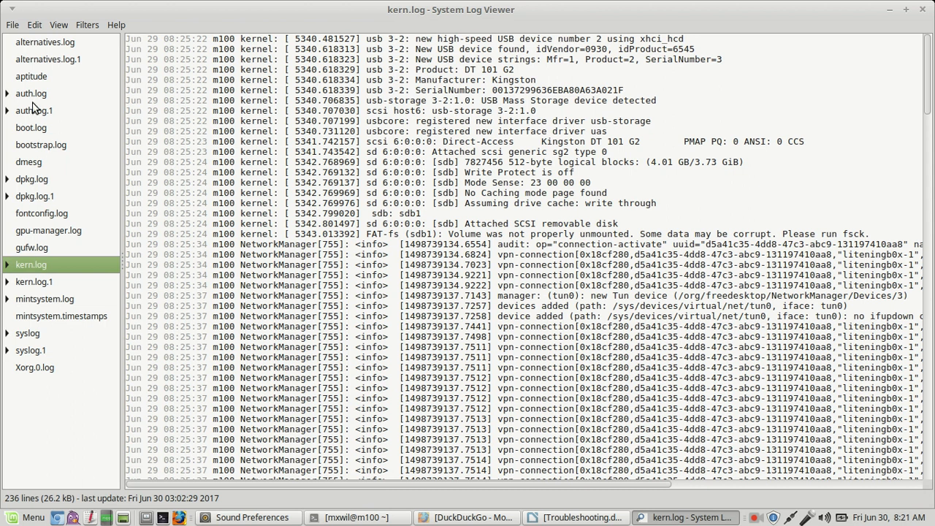
click(31, 94)
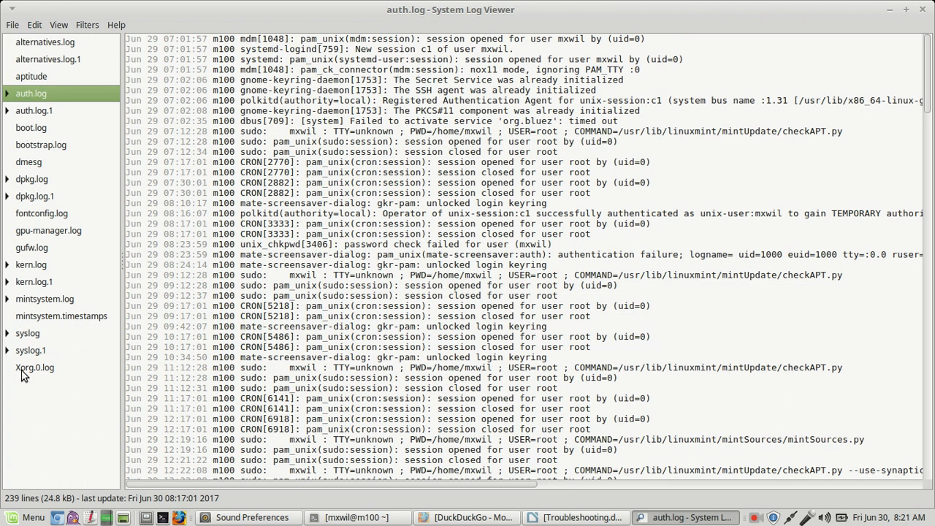
mouse_move(41, 334)
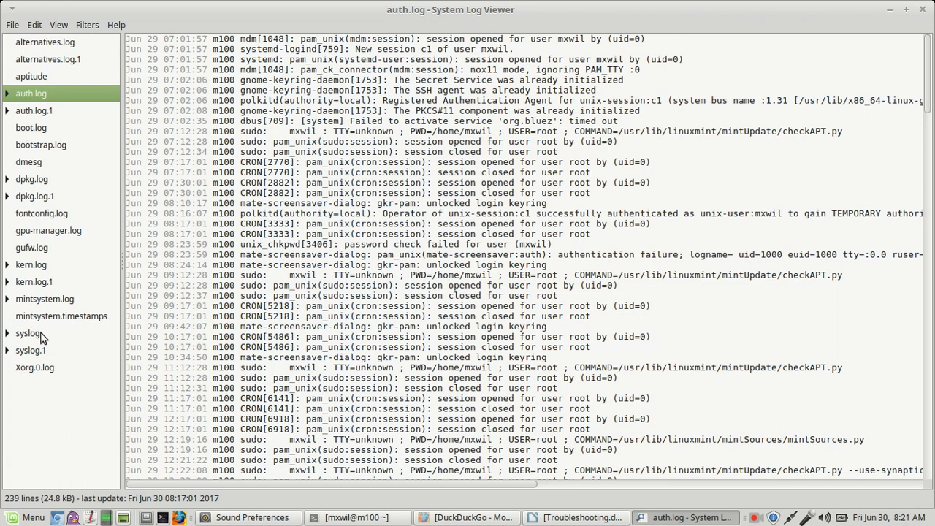
click(28, 333)
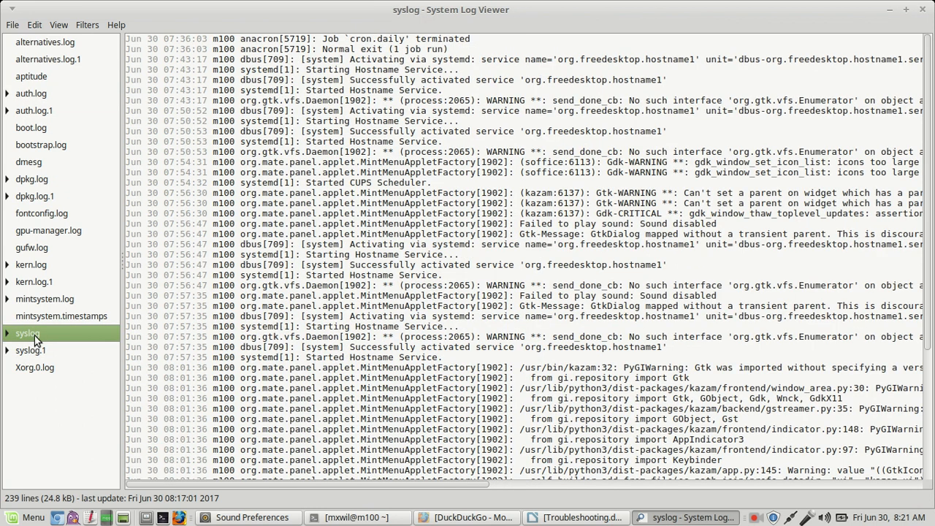
mouse_move(47, 359)
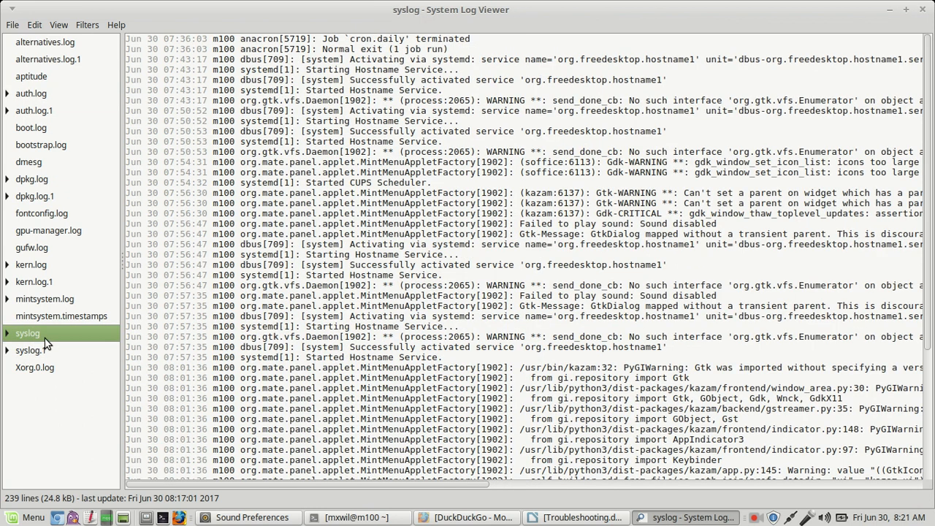
mouse_move(35, 366)
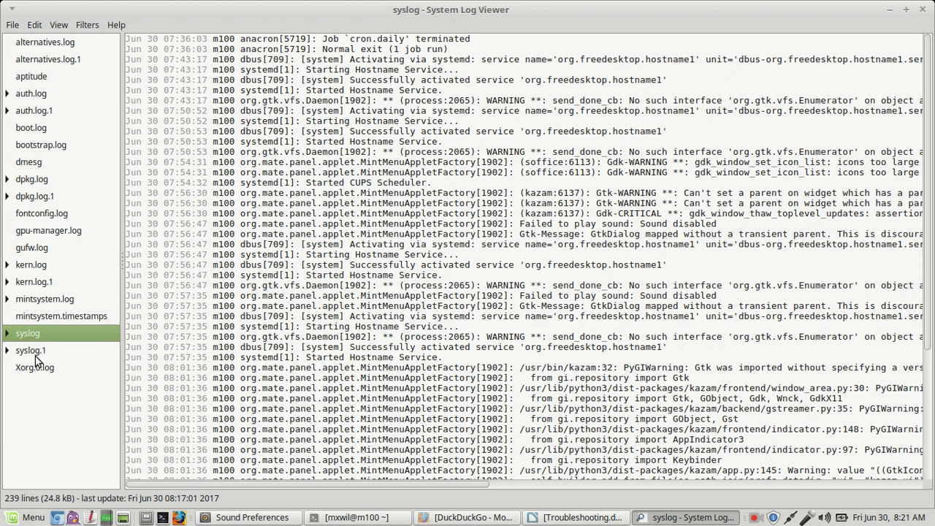
click(31, 350)
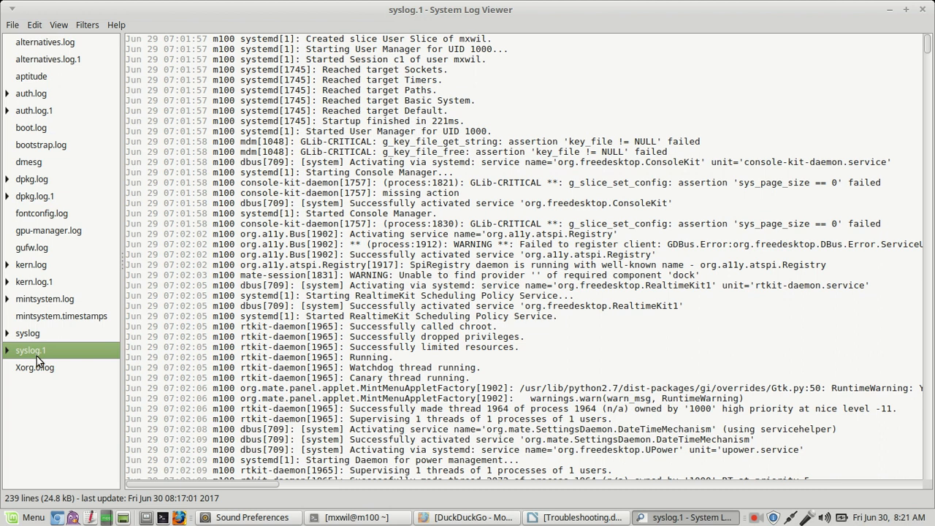
click(27, 333)
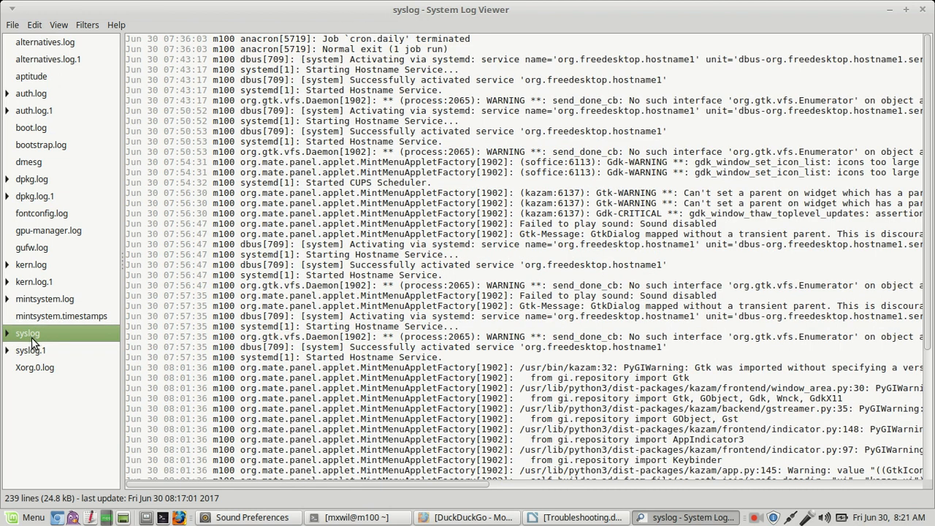
click(7, 333)
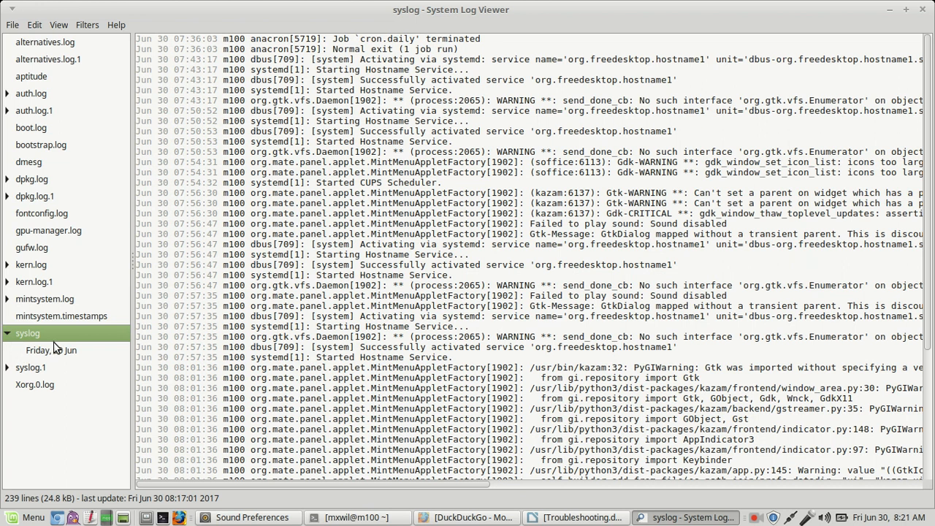
mouse_move(66, 372)
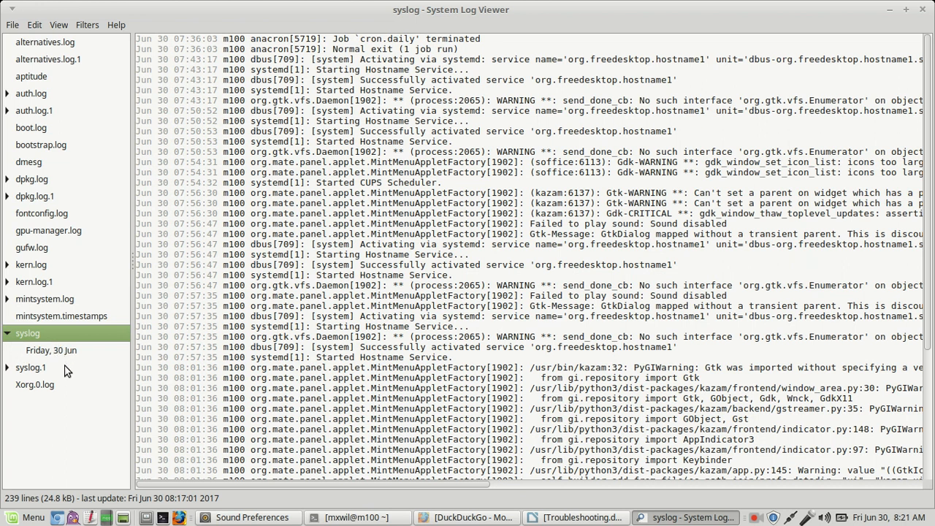
mouse_move(63, 356)
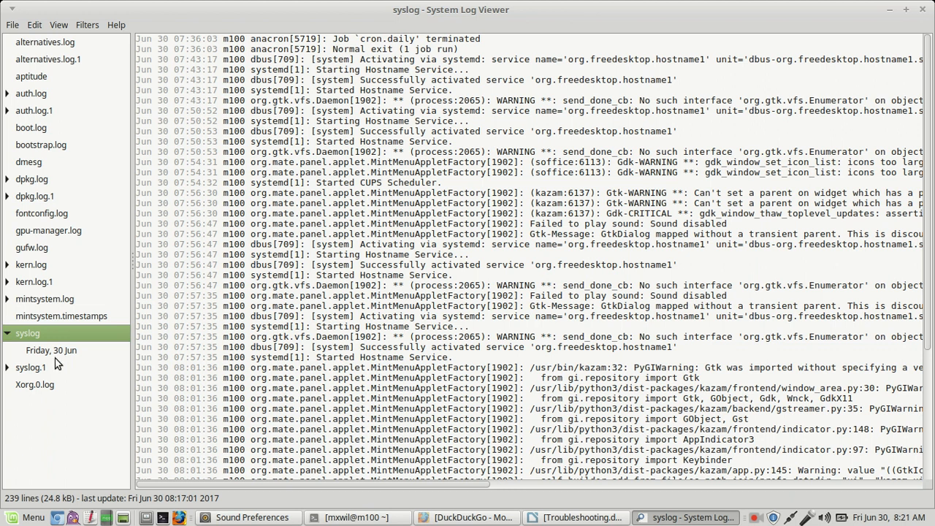
click(29, 368)
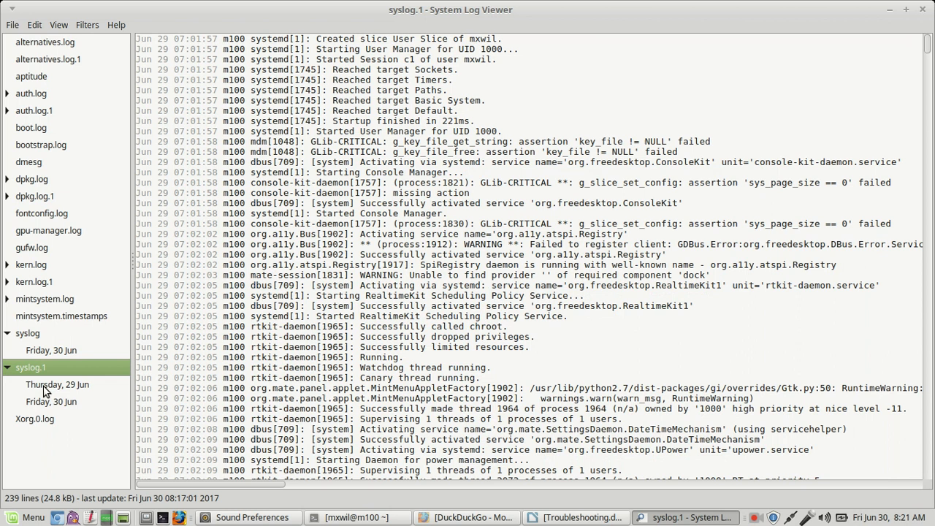
click(57, 384)
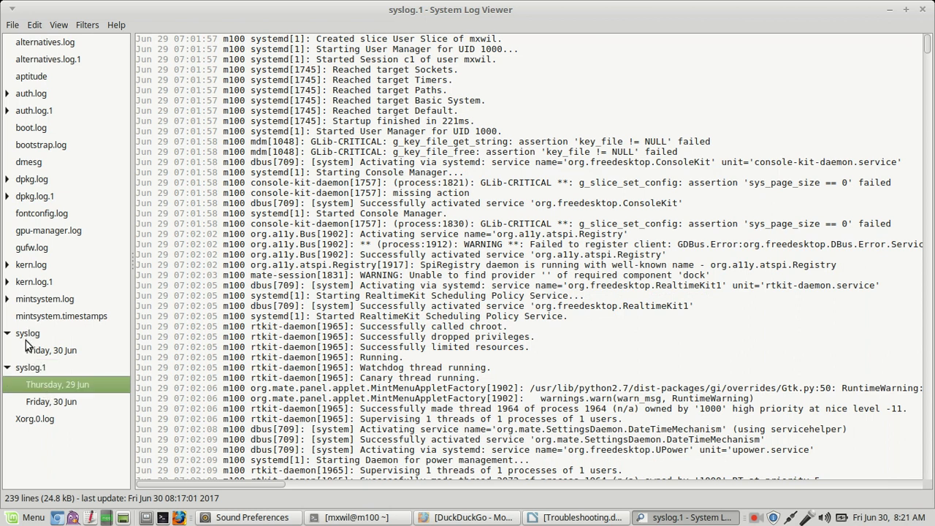
mouse_move(41, 351)
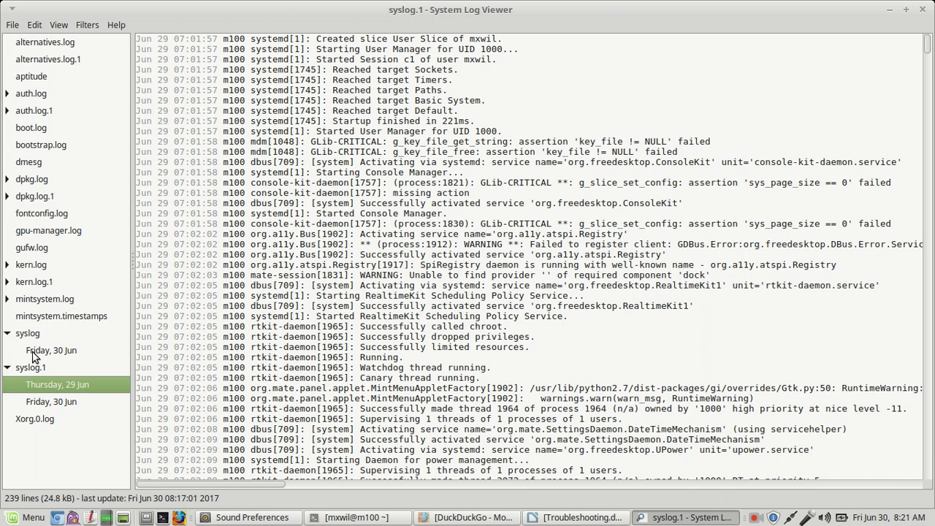
click(52, 350)
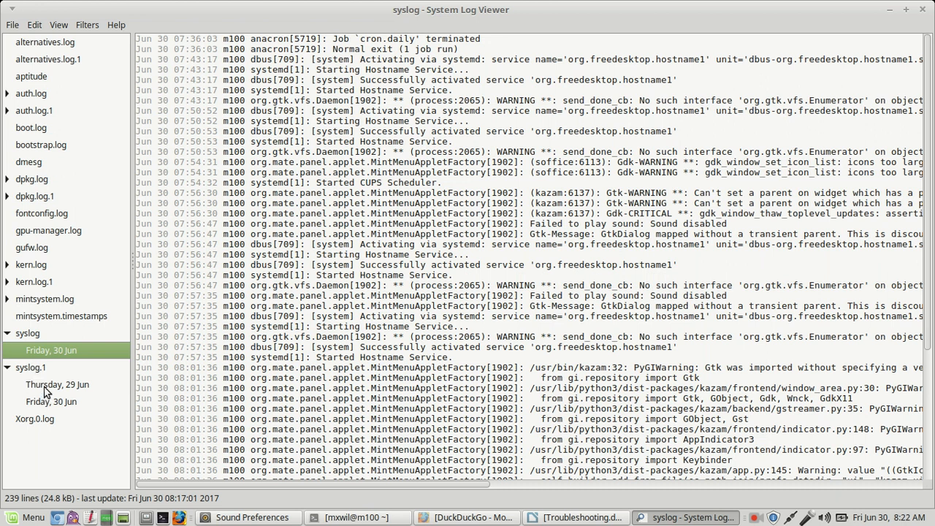
click(57, 384)
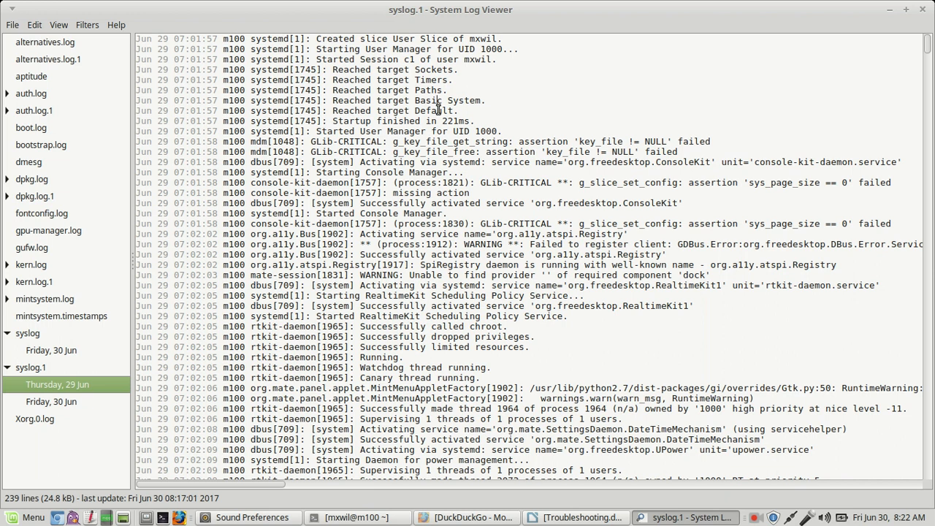
mouse_move(431, 111)
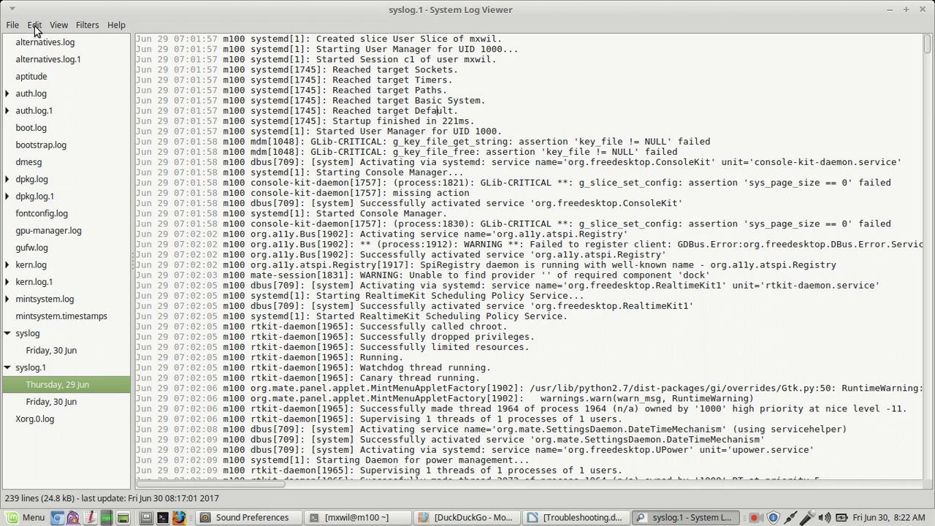
Step: Select and copy all log entries, then launch Text Editor from Favorites
click(33, 24)
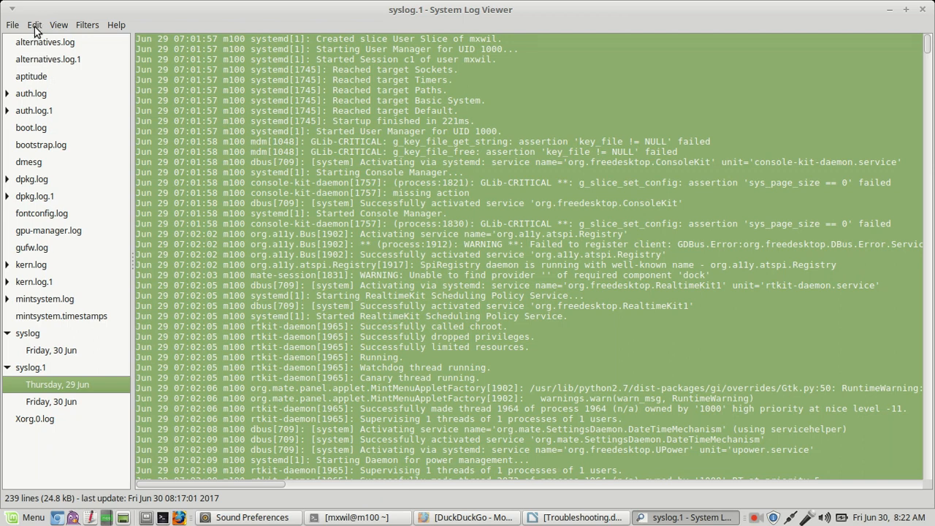
click(34, 24)
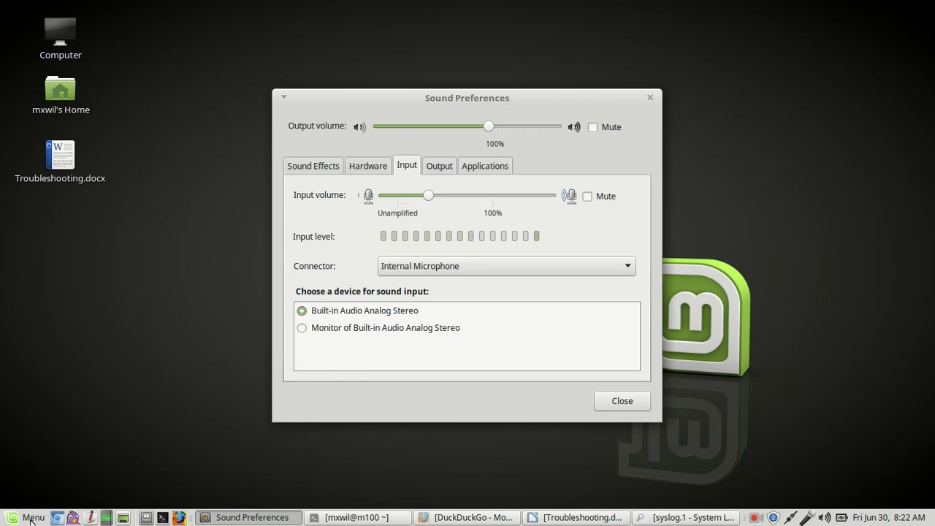
click(33, 517)
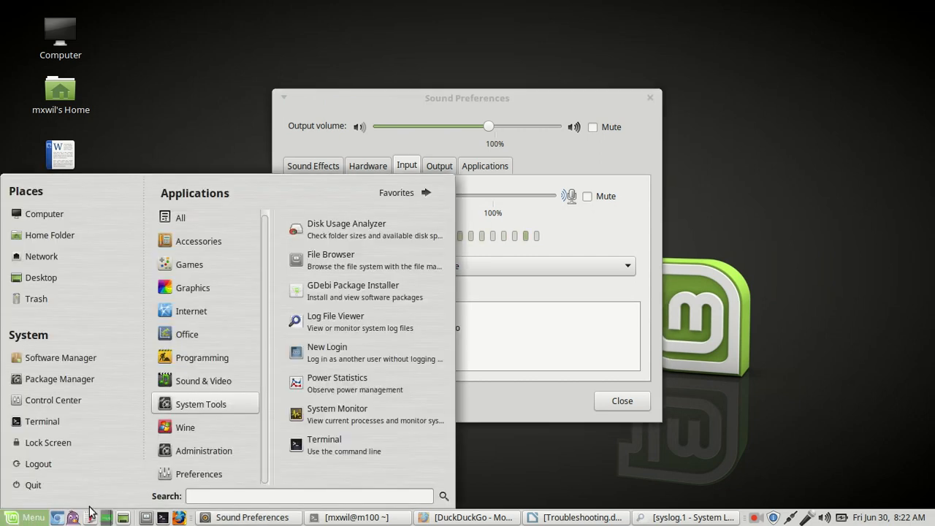
click(396, 193)
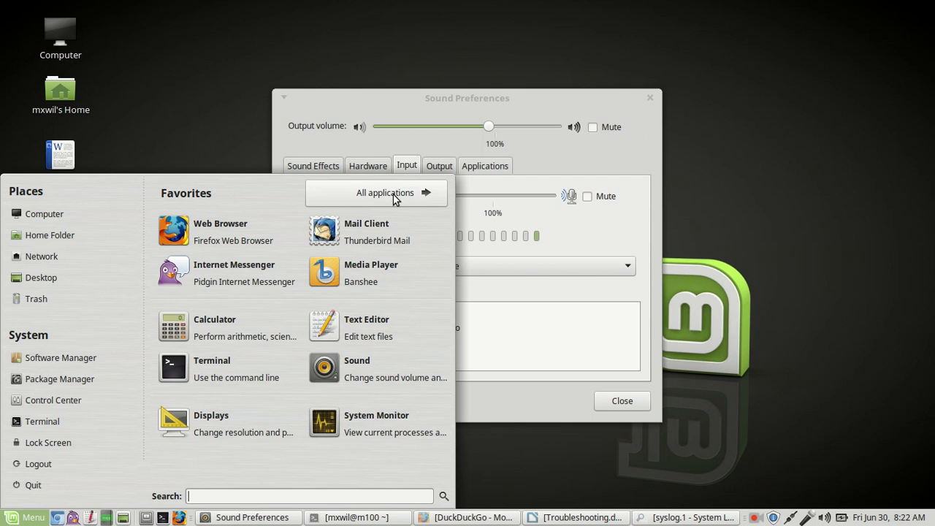
mouse_move(350, 334)
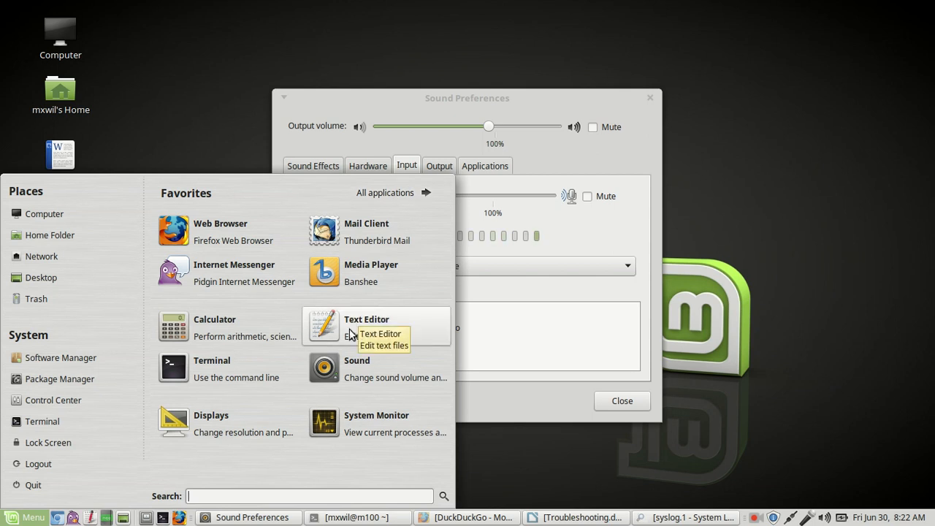
click(367, 325)
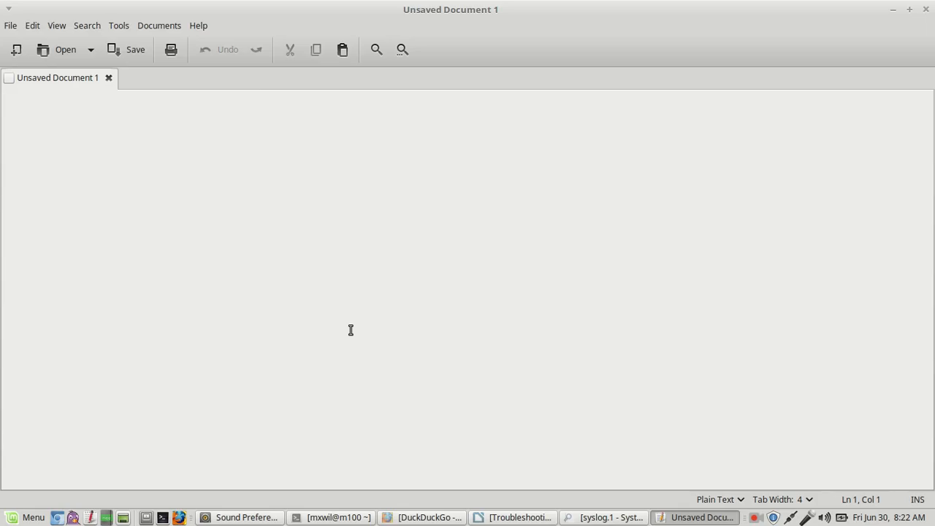
Step: Paste the copied June 29 log entries into the blank document
right_click(82, 111)
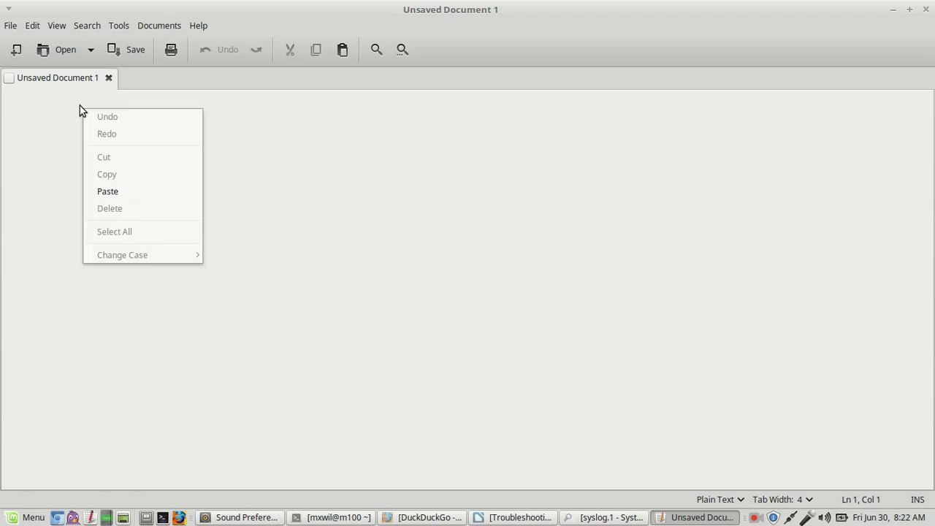
mouse_move(117, 198)
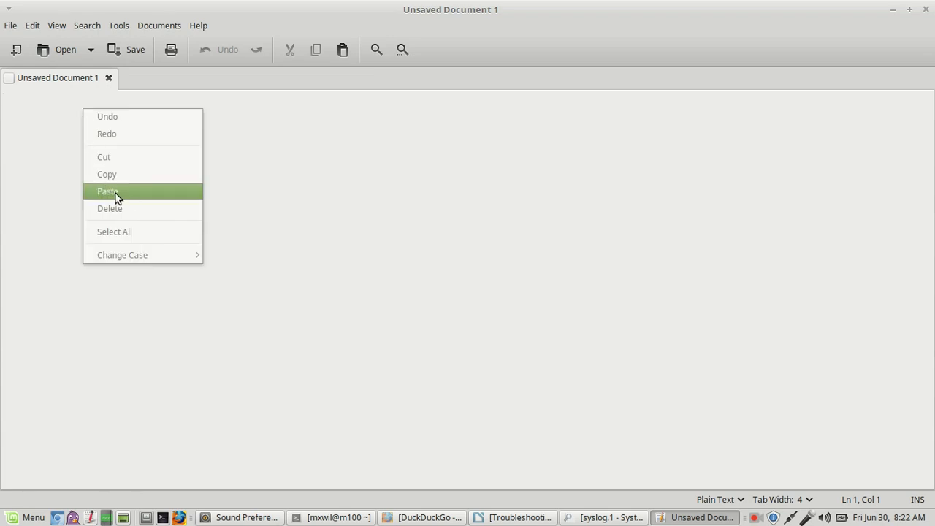
click(107, 191)
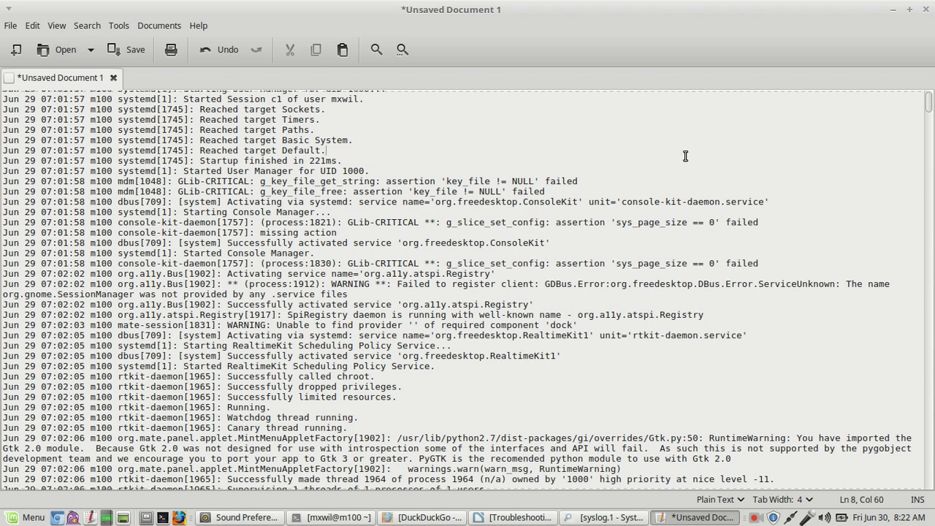
mouse_move(13, 25)
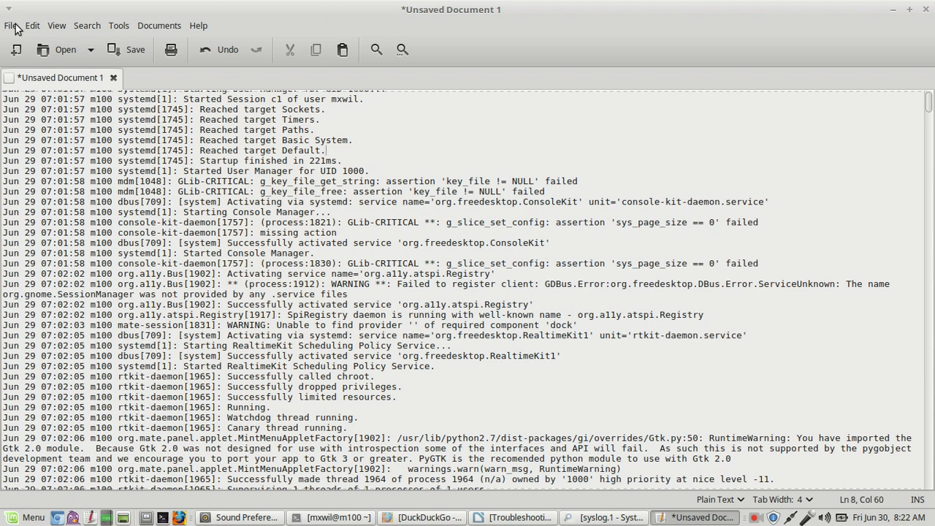
mouse_move(36, 26)
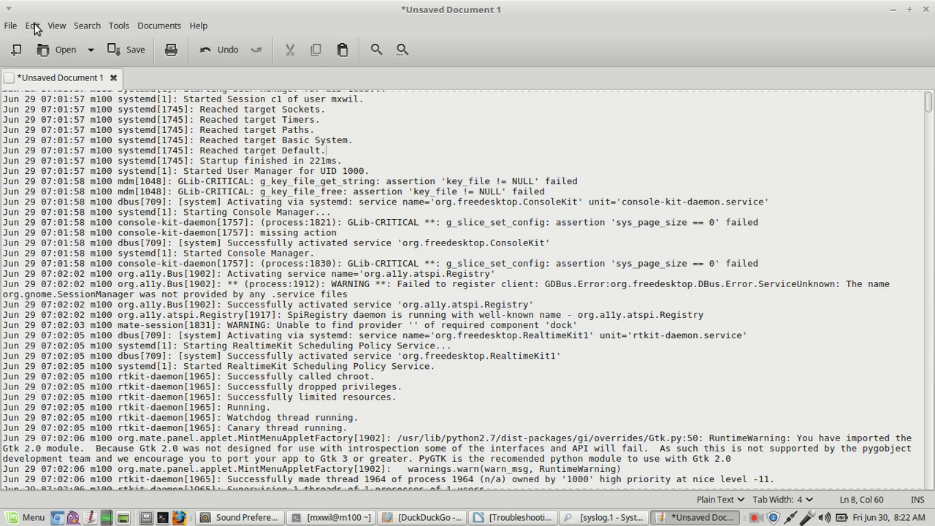
click(10, 25)
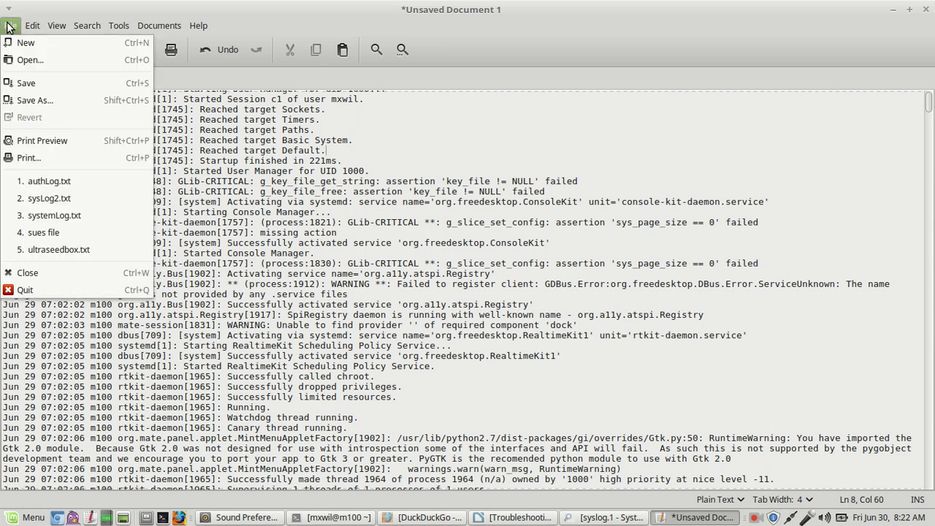
mouse_move(35, 100)
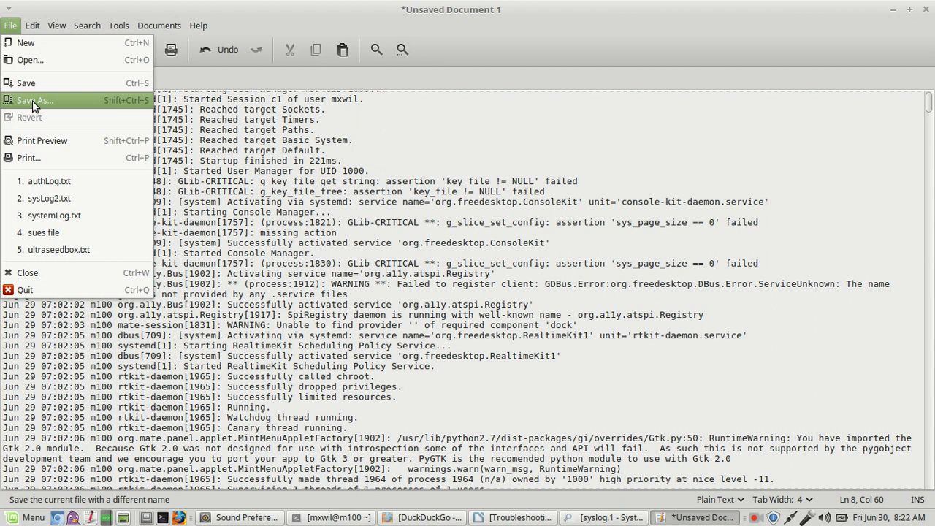
Step: Save the pasted log to the Desktop as log1.txt
click(35, 100)
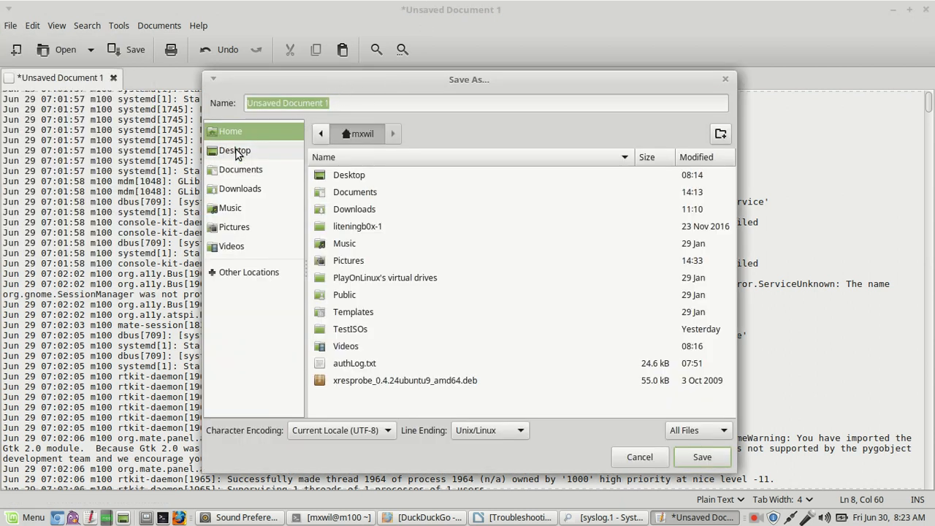
click(234, 151)
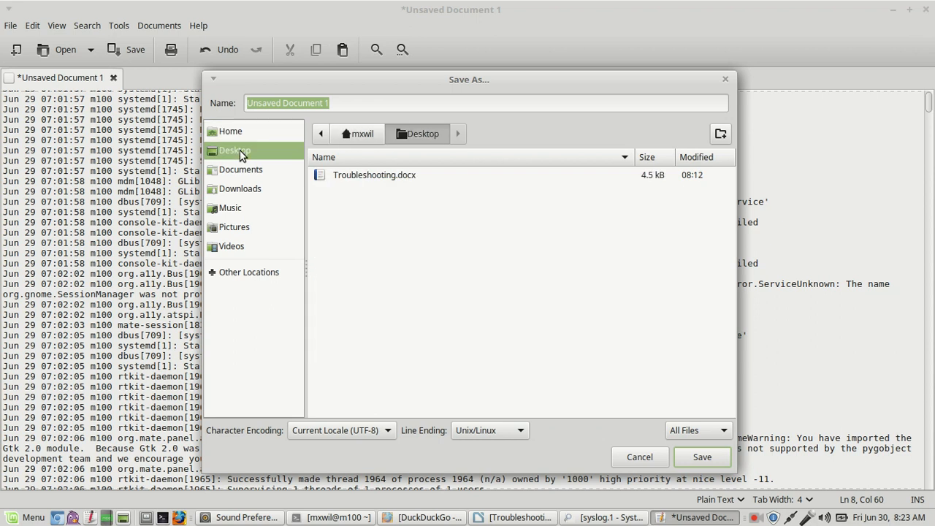
click(353, 103)
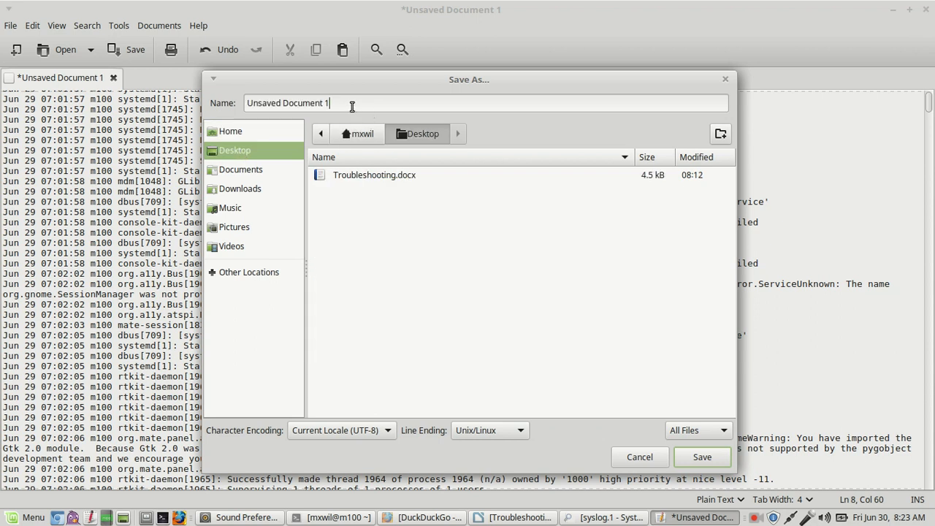
triple_click(287, 102)
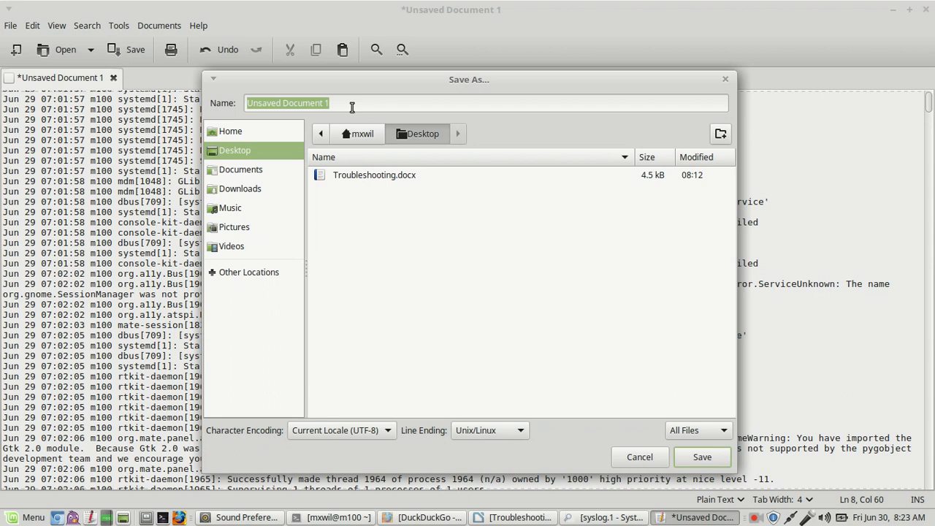
text(log)
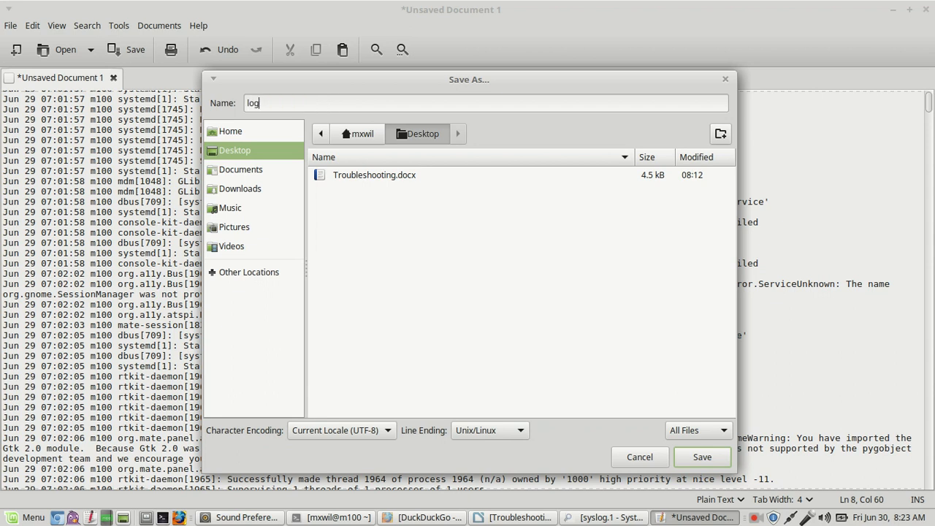
text(1.)
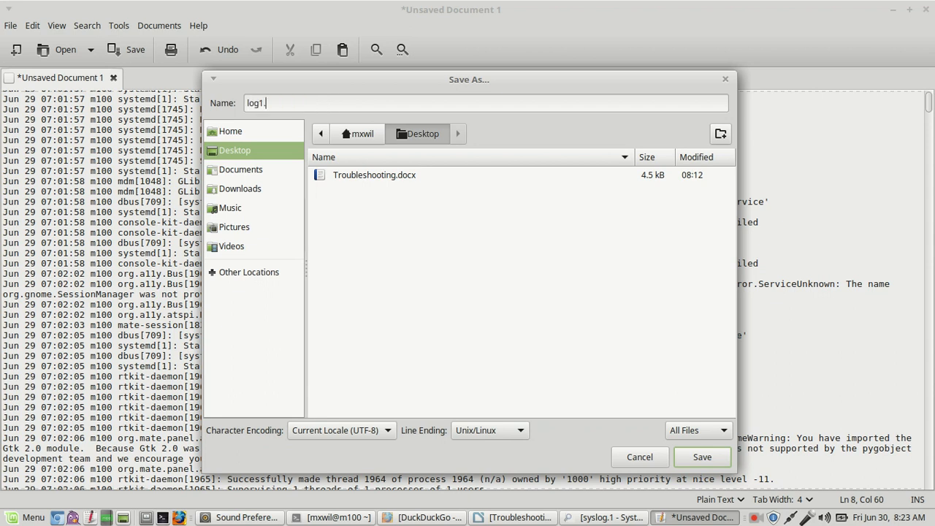
text(txt)
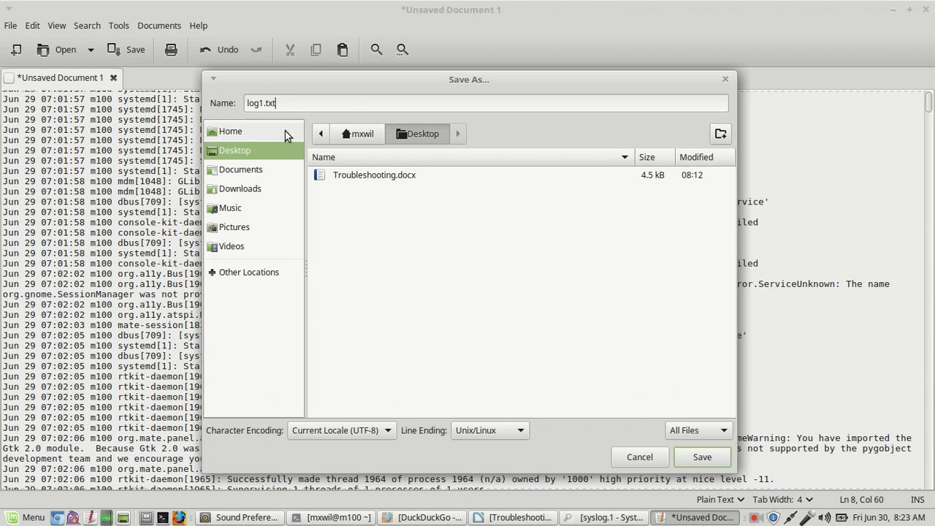
click(702, 456)
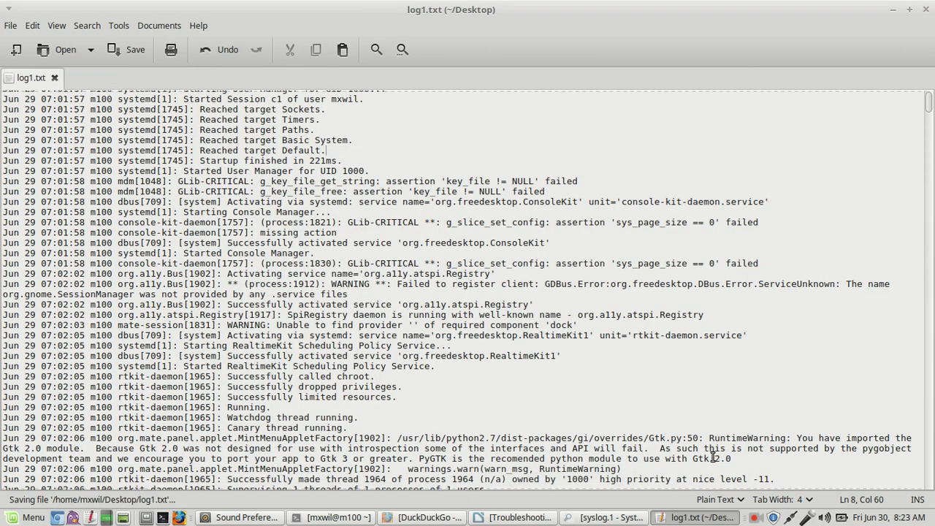
mouse_move(402, 49)
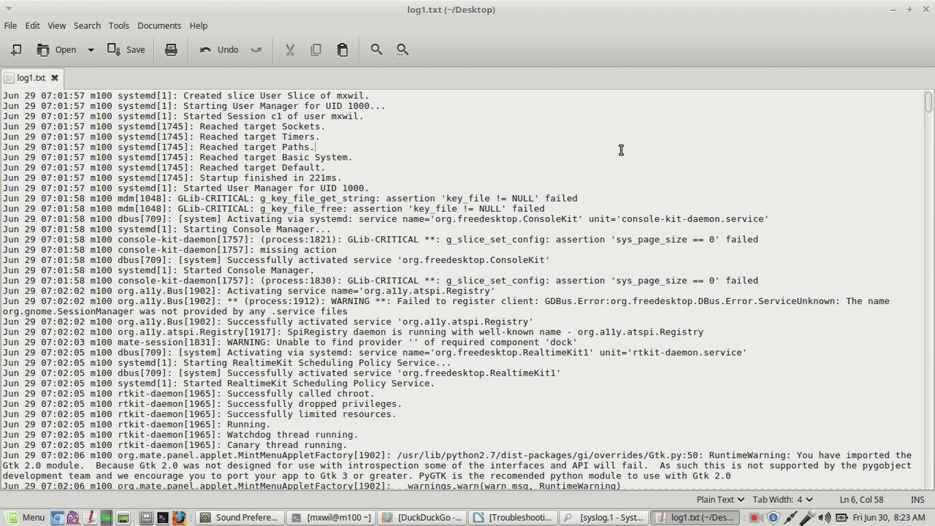
mouse_move(6, 9)
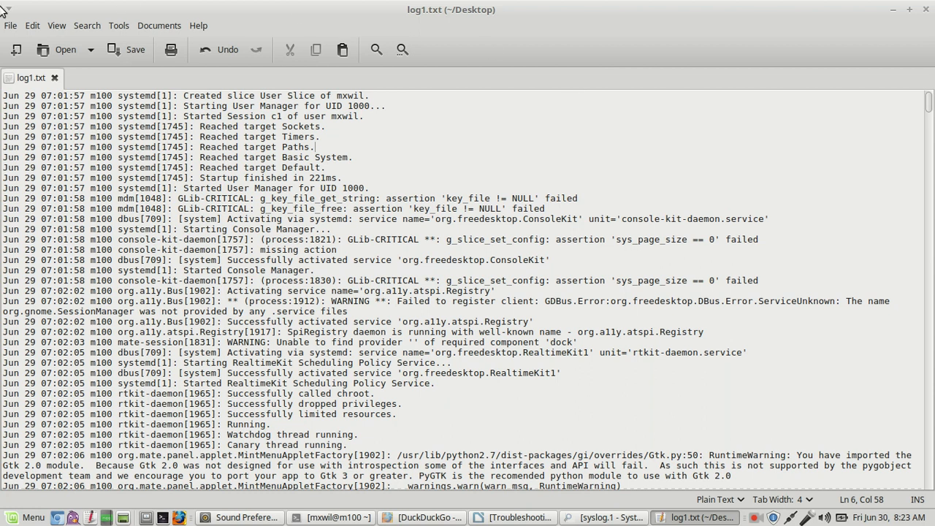
Step: Open Xed's Search menu over the saved log1.txt
click(56, 25)
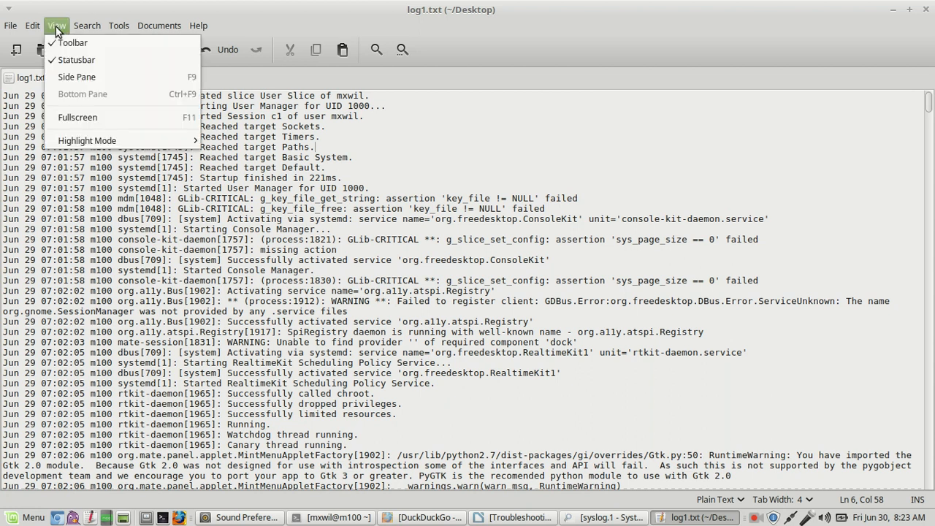
click(86, 25)
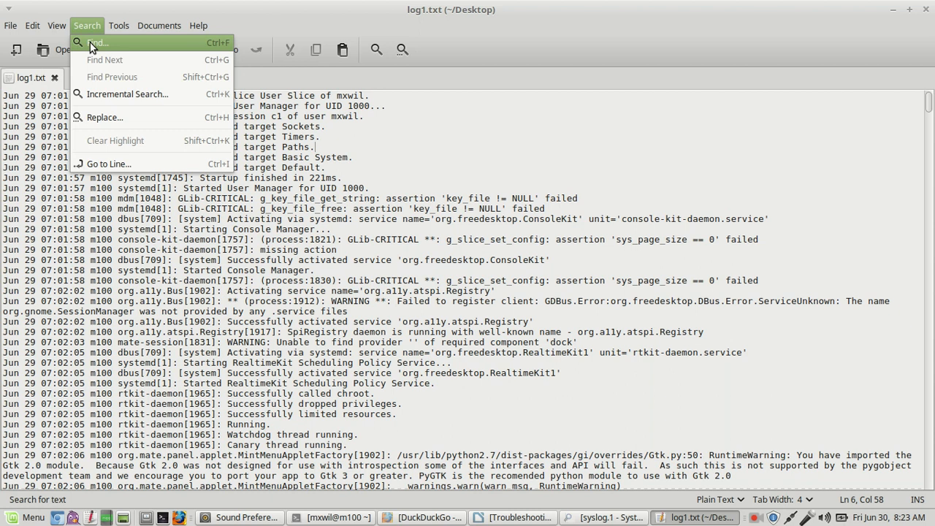
Step: Find 'failed' in log1.txt and step through matches to the WARNING entry's Failed
click(98, 42)
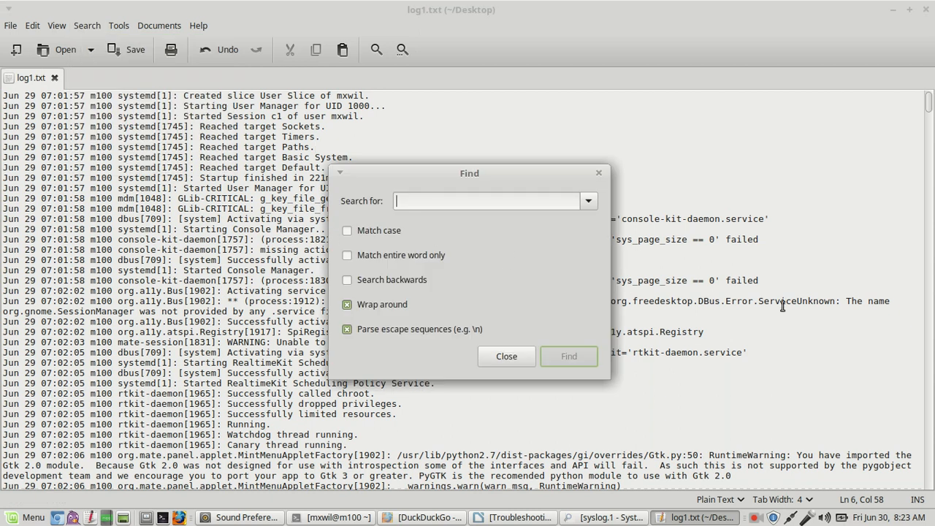
text(faie)
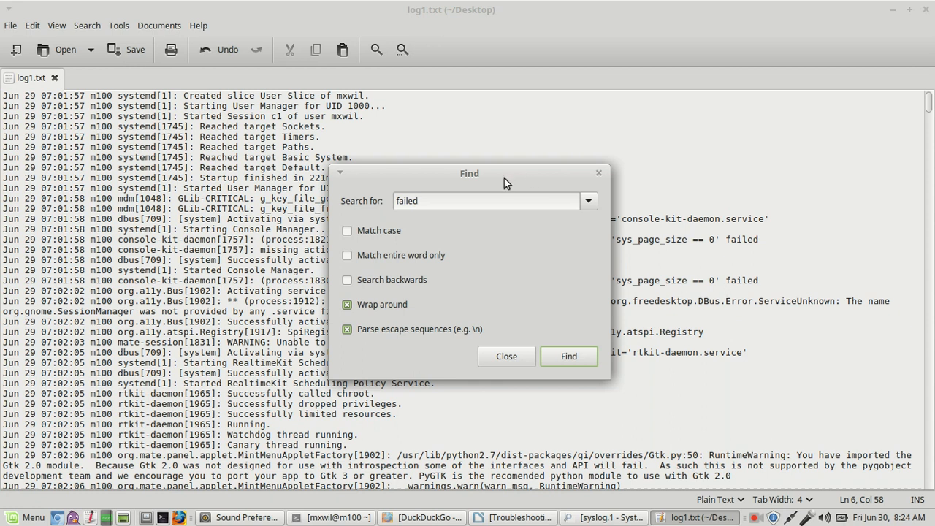
drag(469, 173, 792, 35)
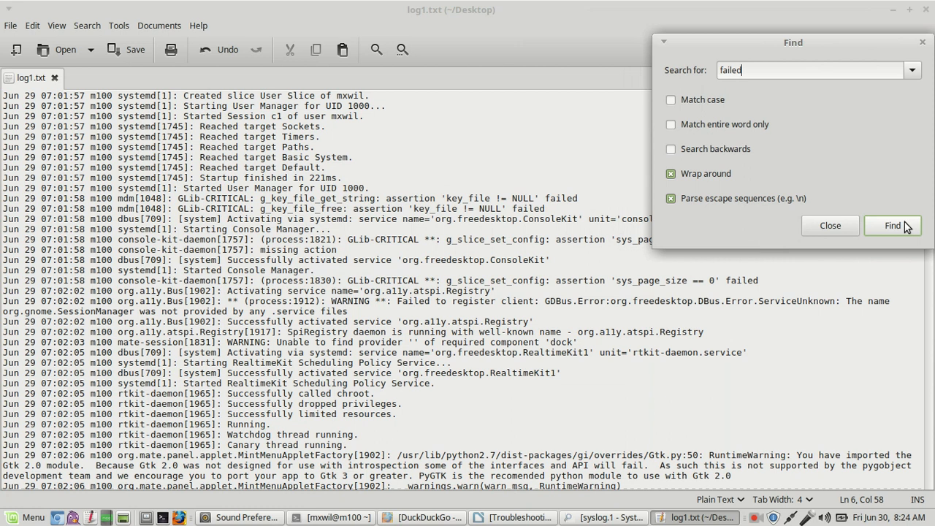
click(893, 225)
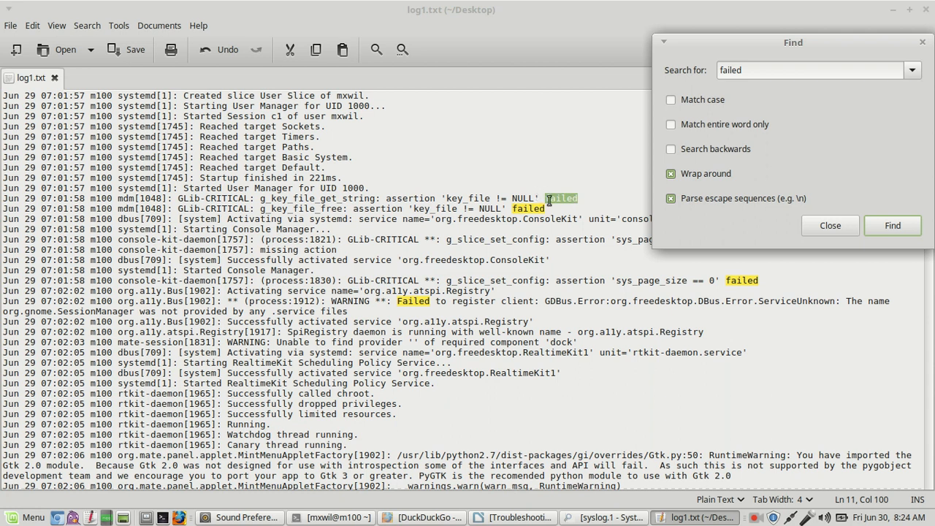
mouse_move(524, 215)
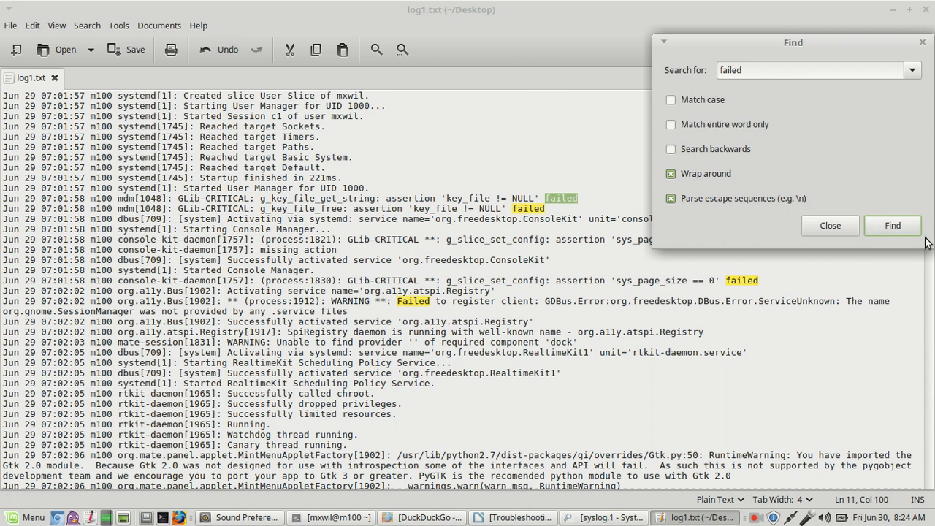
click(893, 226)
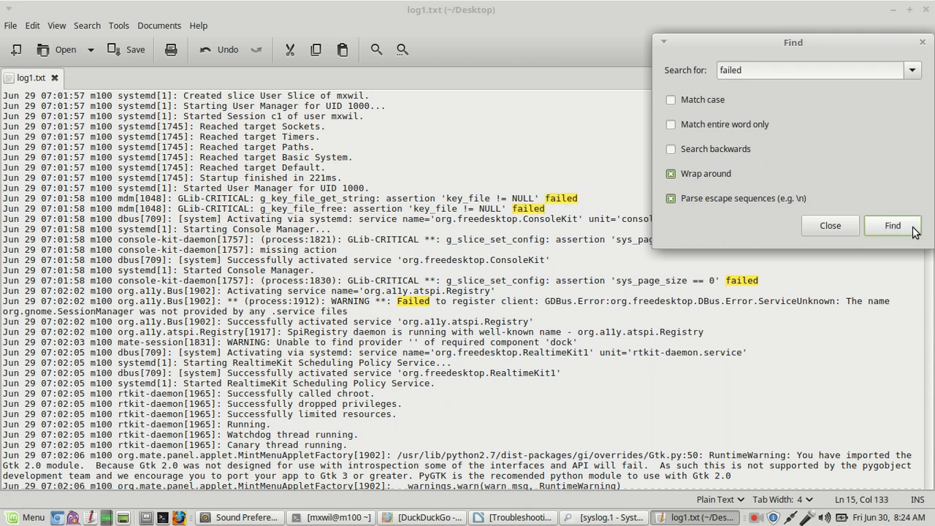
click(893, 225)
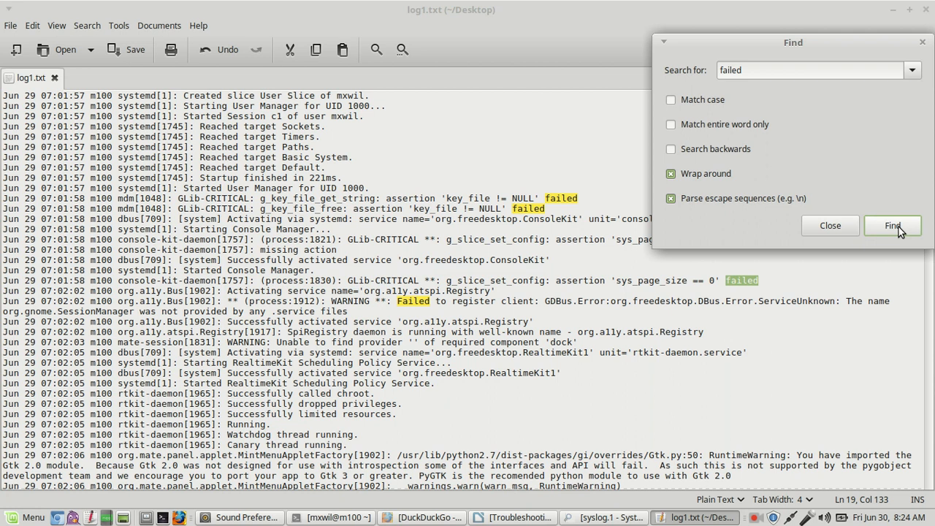
click(893, 225)
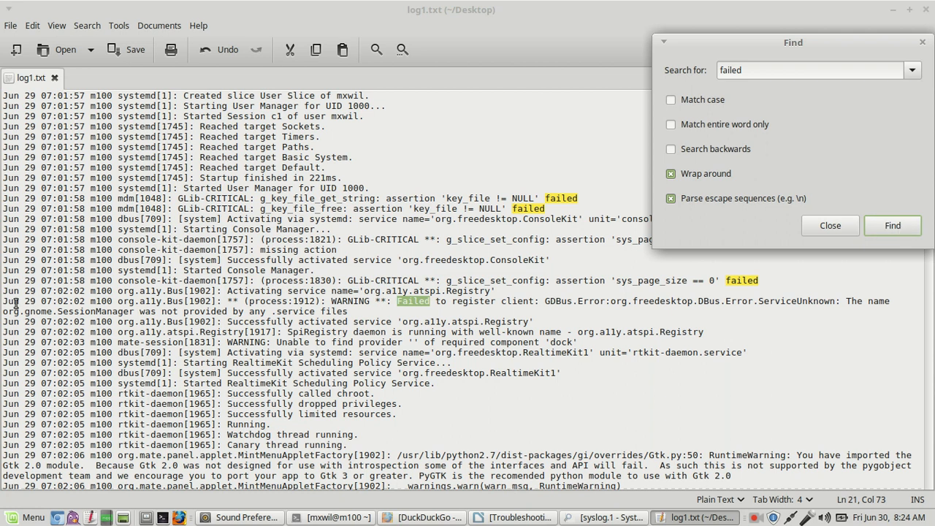
mouse_move(325, 277)
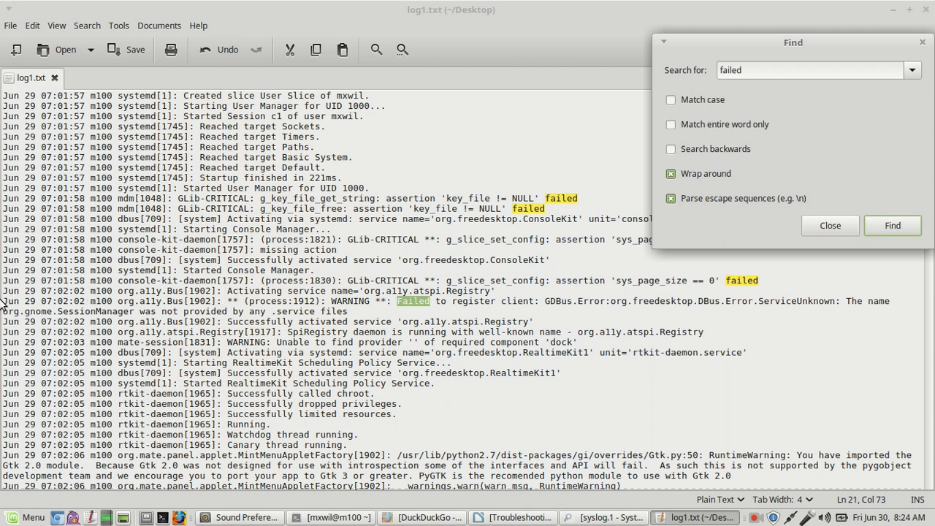
Step: Copy the WARNING log entry and close the Find window, keeping 'failed' matches highlighted
click(893, 225)
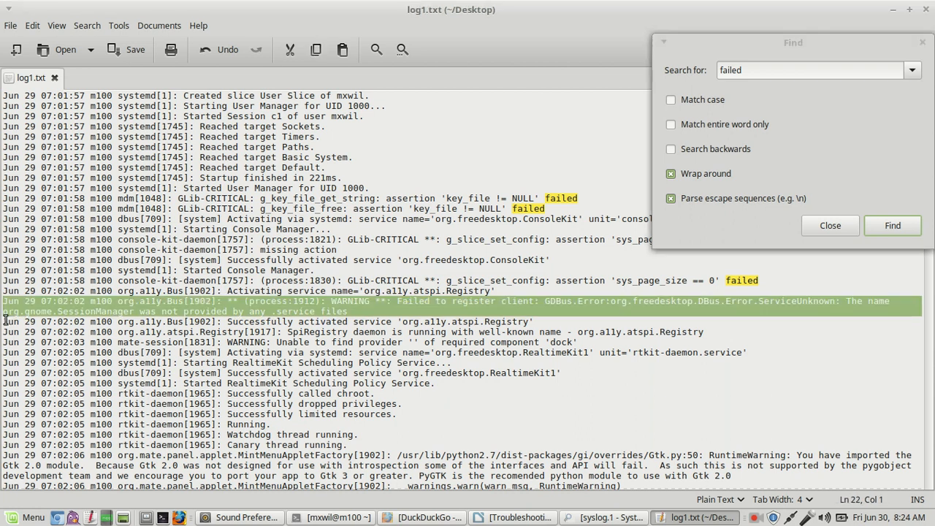
click(893, 225)
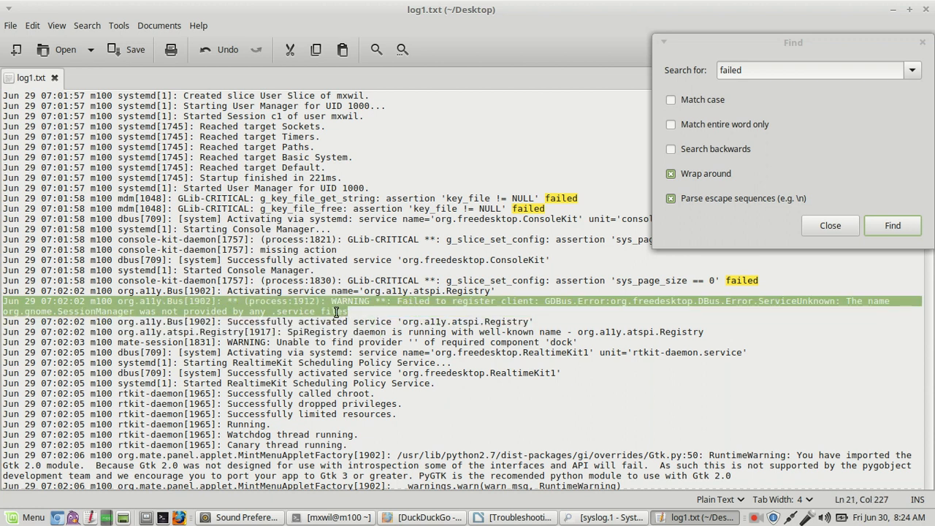
right_click(334, 312)
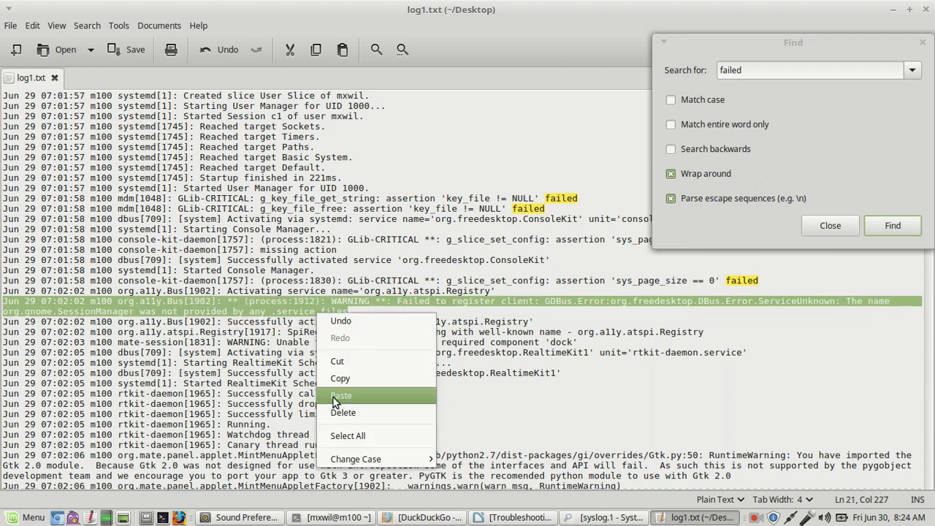
mouse_move(340, 378)
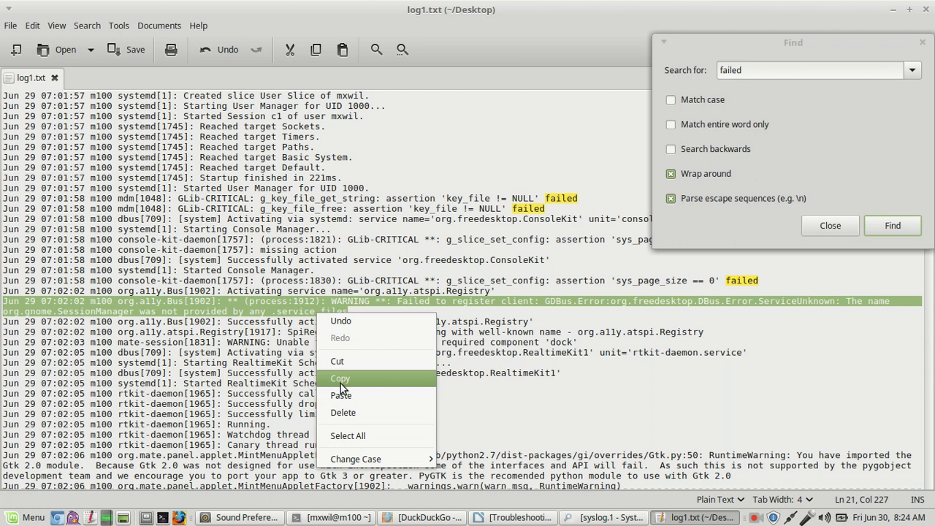
mouse_move(492, 148)
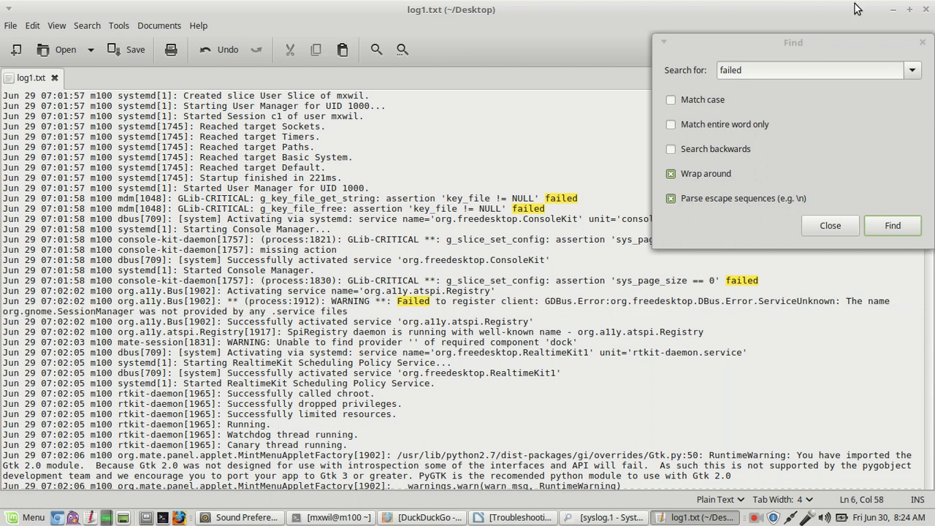
drag(793, 41, 594, 51)
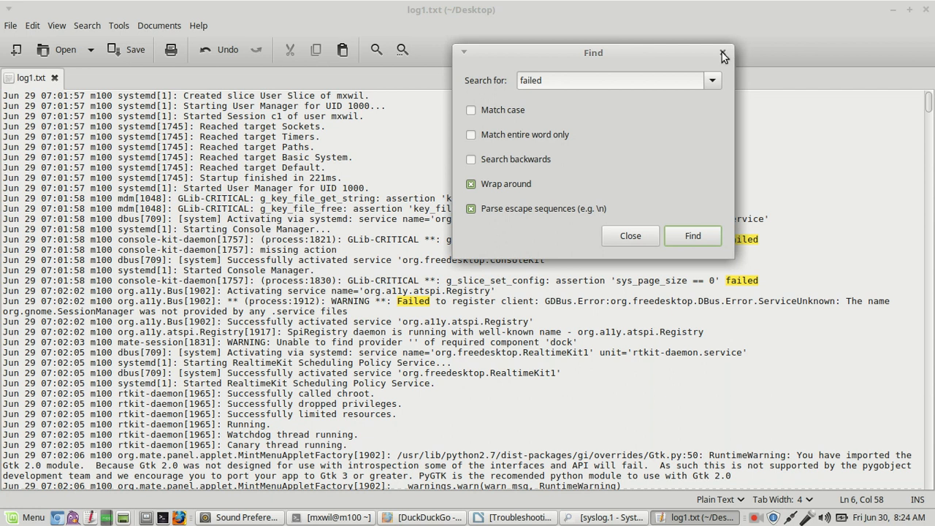
mouse_move(722, 54)
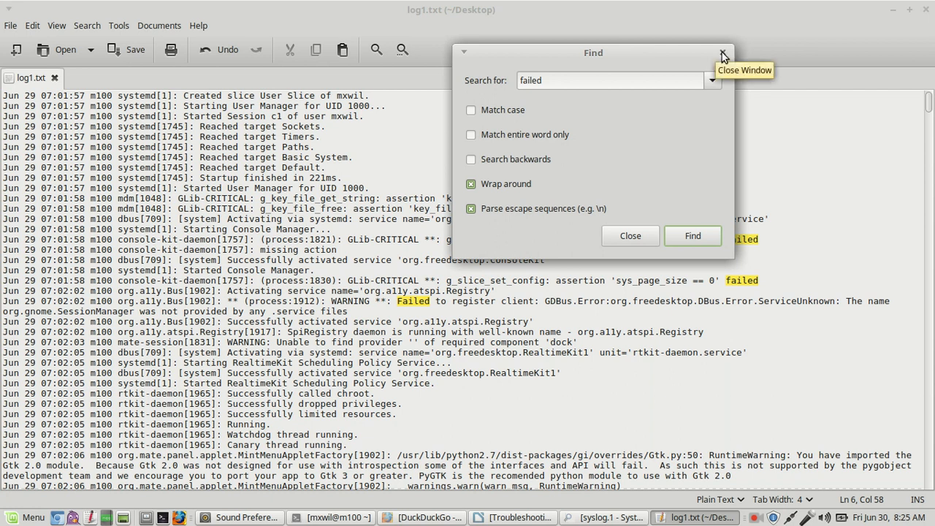
click(722, 53)
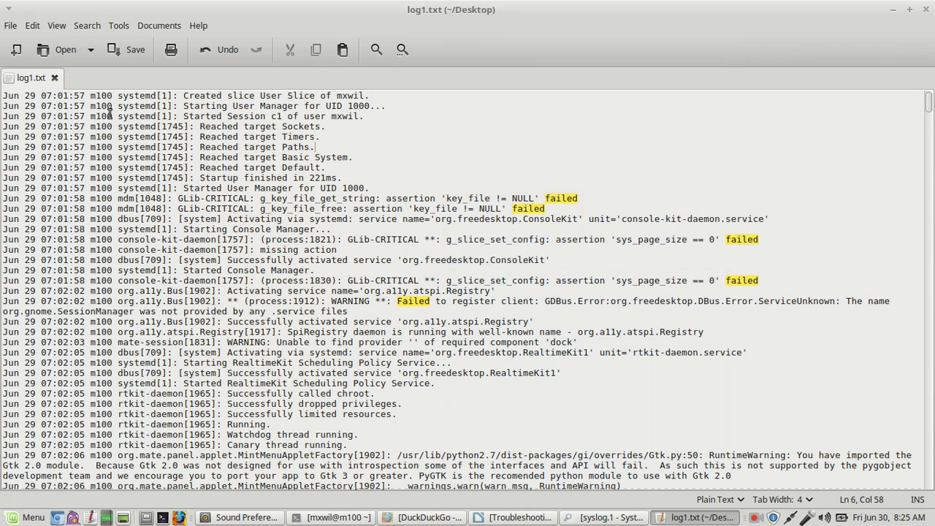
mouse_move(62, 136)
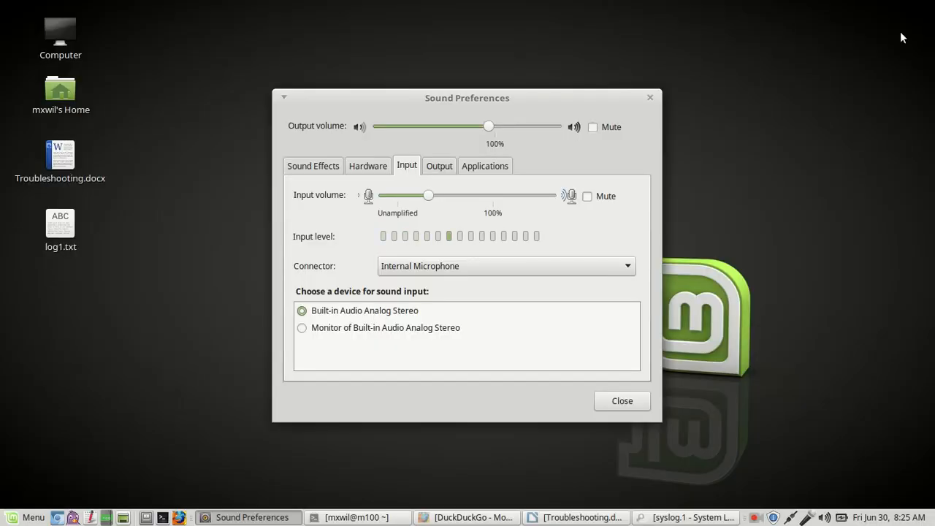
mouse_move(801, 118)
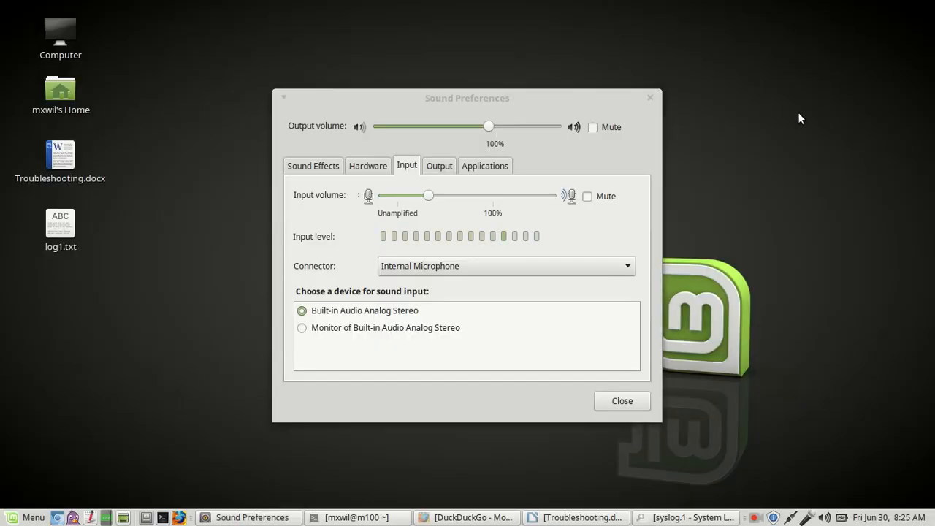
mouse_move(811, 120)
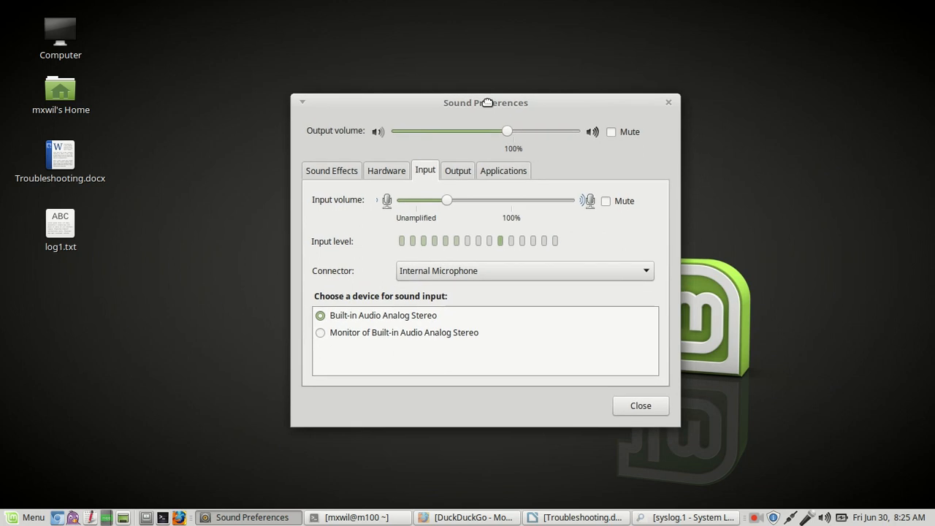
mouse_move(487, 121)
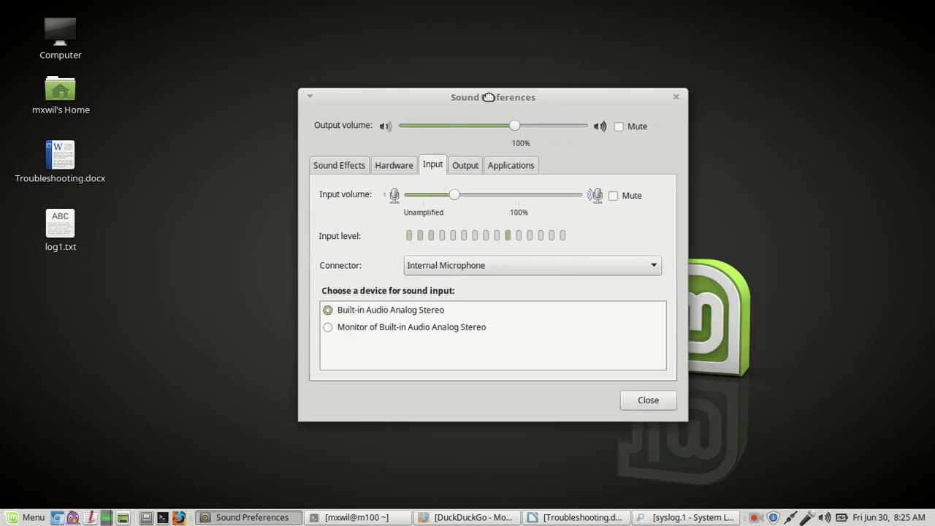
drag(493, 96, 462, 102)
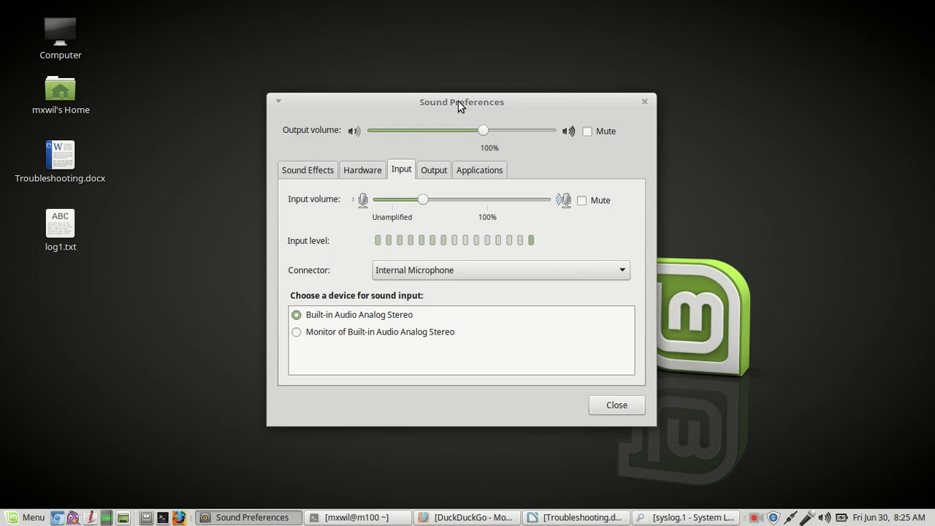
mouse_move(489, 60)
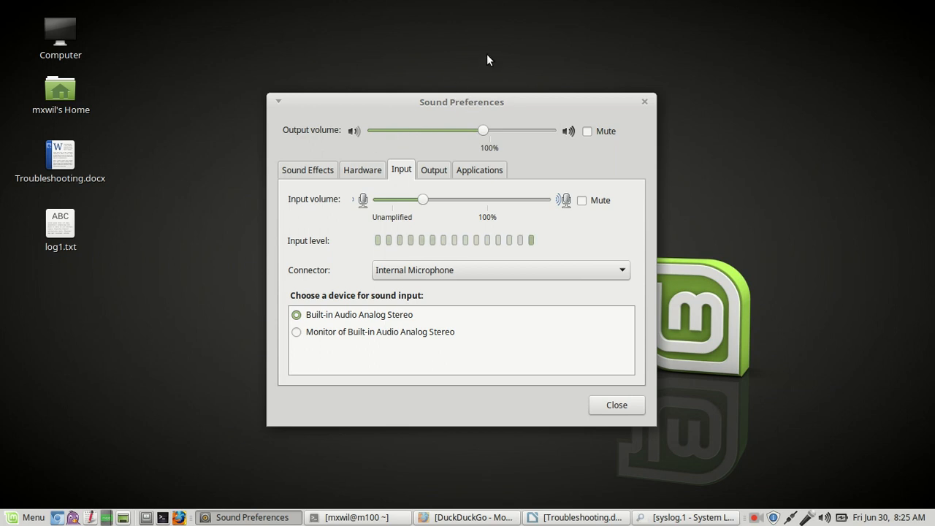
mouse_move(474, 63)
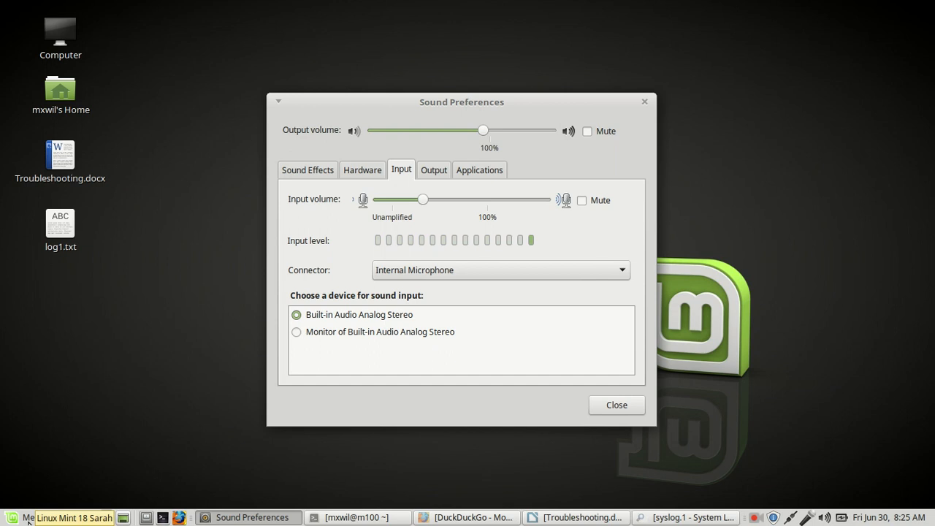
Step: Open the Linux Mint Menu and list the Accessories applications
click(24, 515)
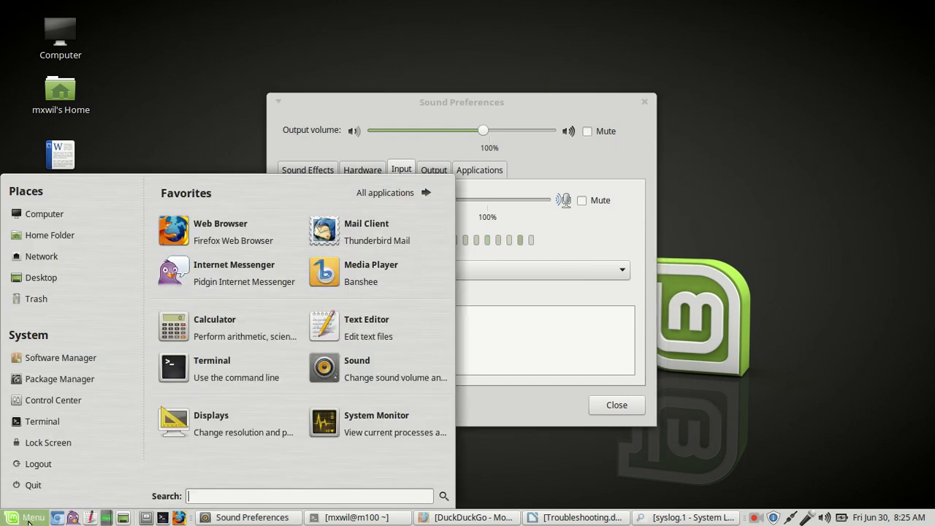
mouse_move(416, 158)
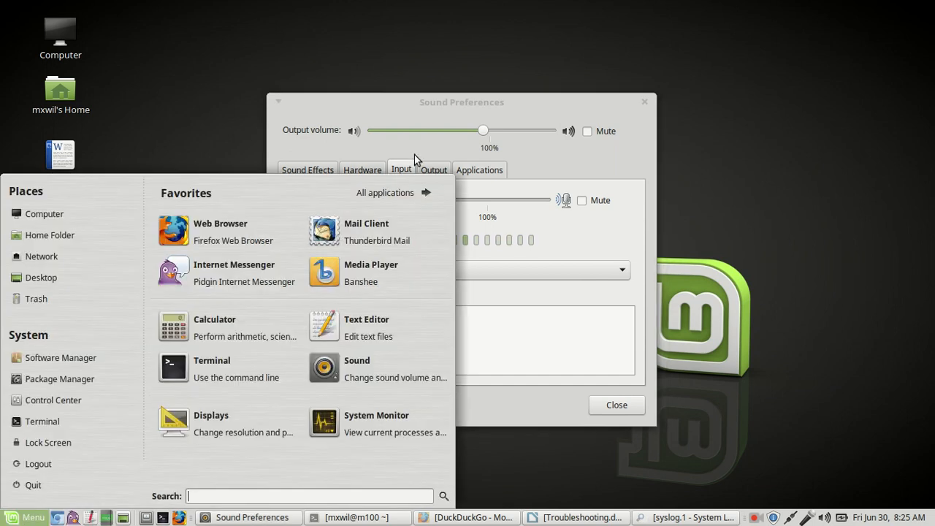
click(406, 192)
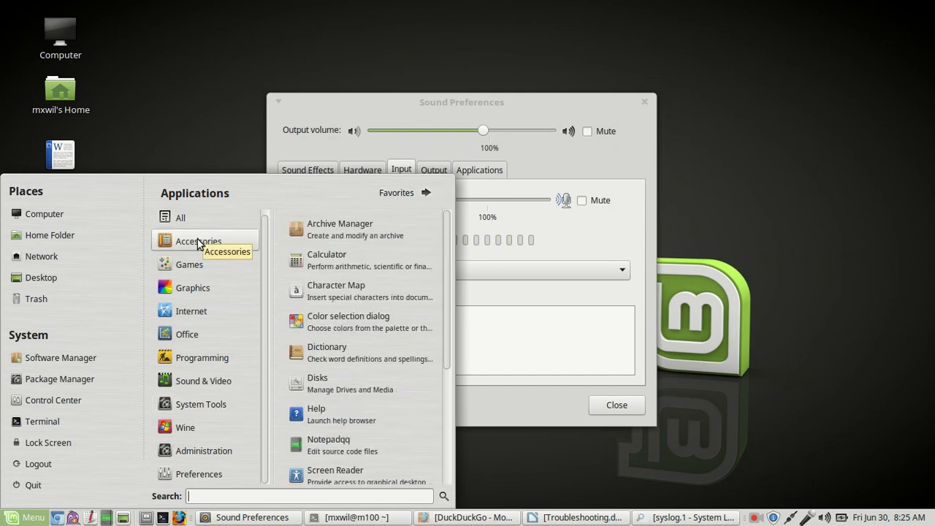
mouse_move(386, 272)
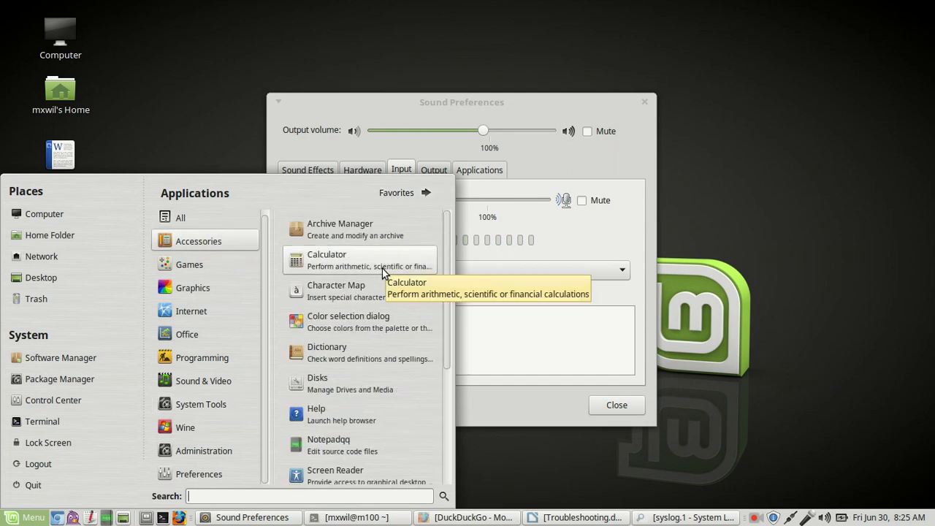
scroll(down, 3)
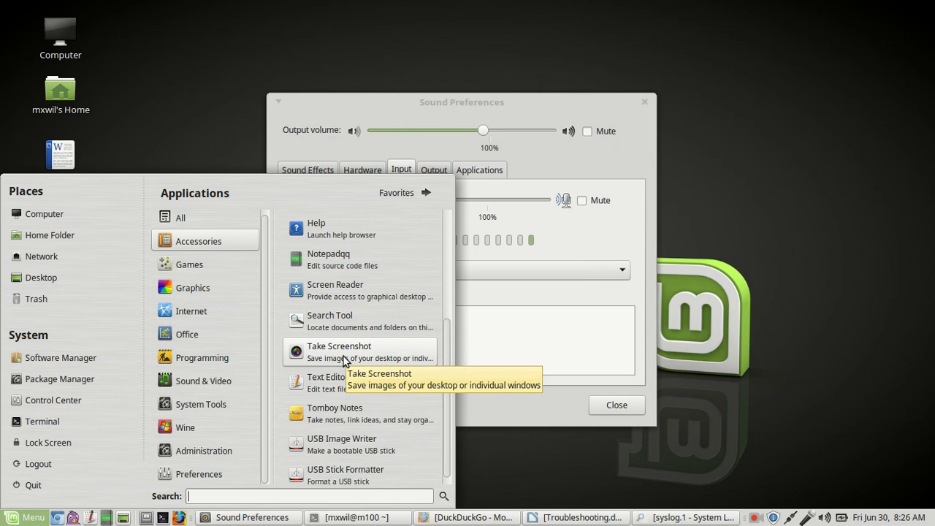
Step: Launch Take Screenshot and capture the whole desktop with a 5-second delay
click(338, 352)
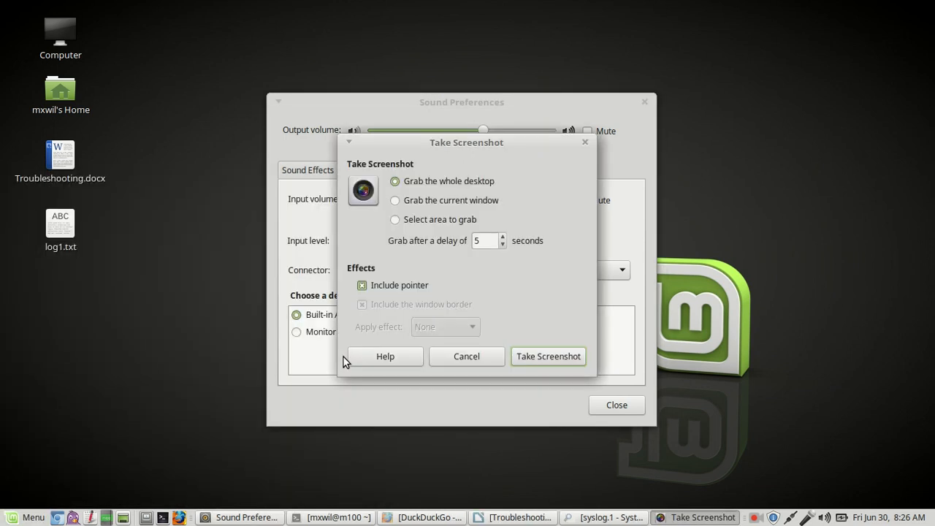
mouse_move(487, 200)
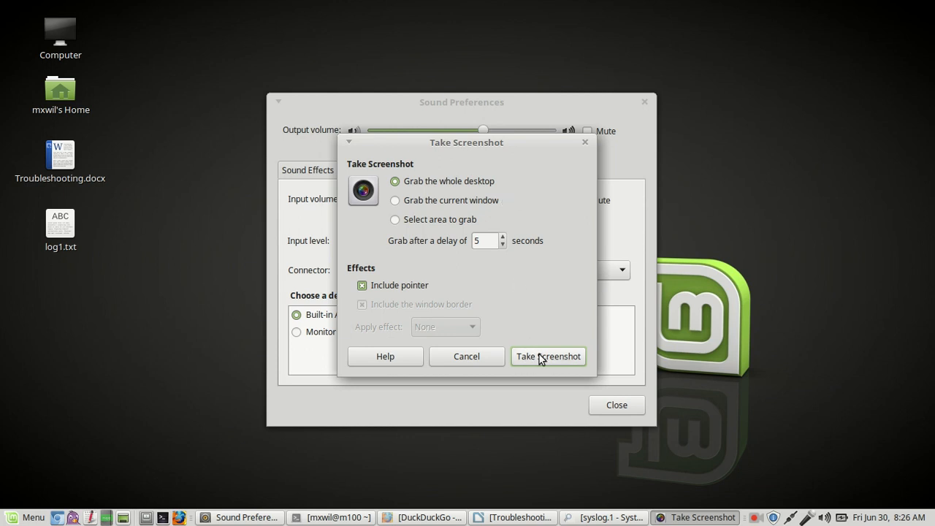
click(548, 356)
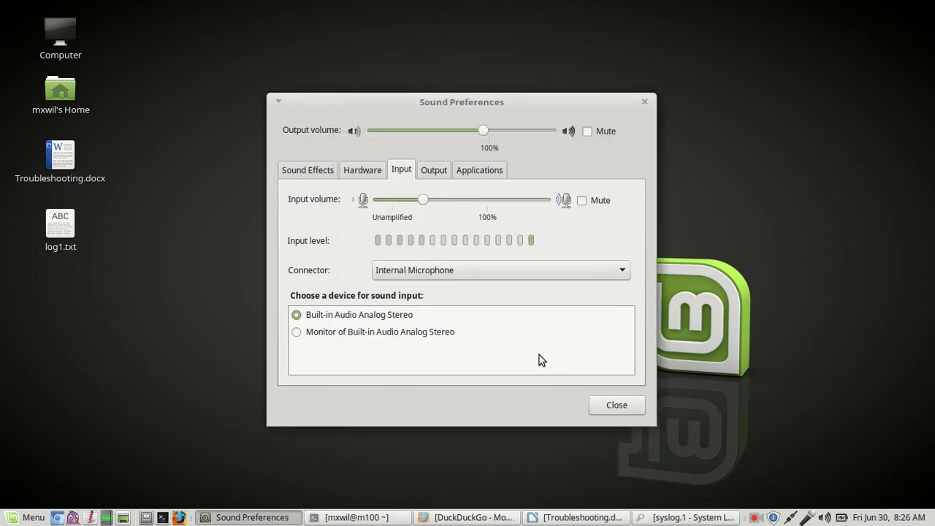
mouse_move(193, 256)
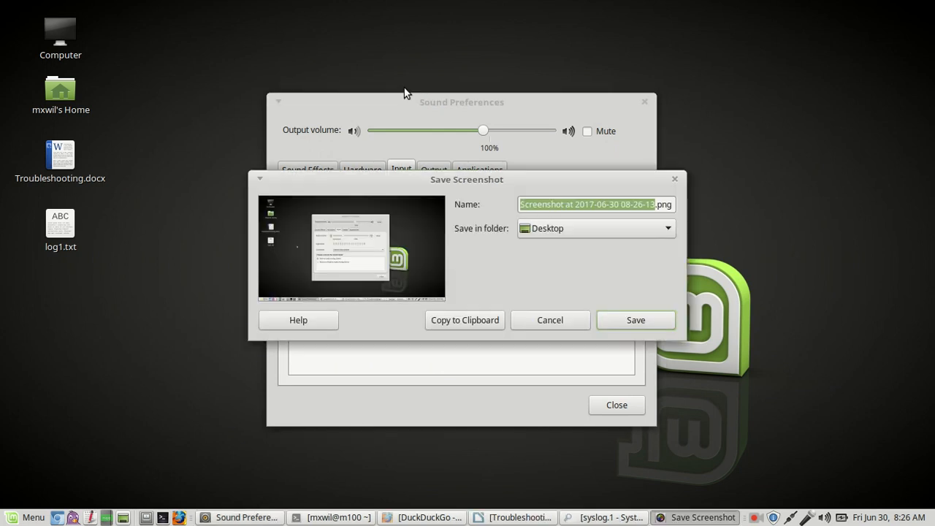
mouse_move(561, 230)
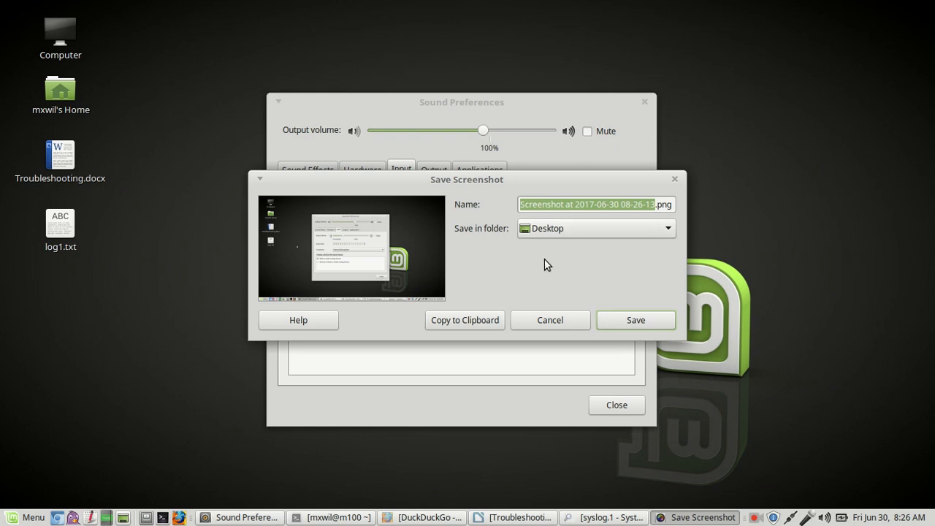
mouse_move(586, 270)
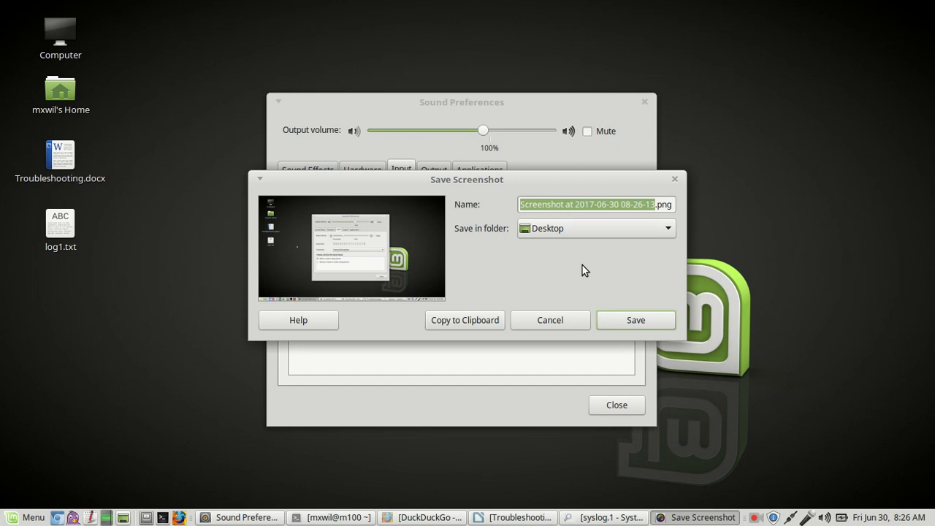
mouse_move(652, 323)
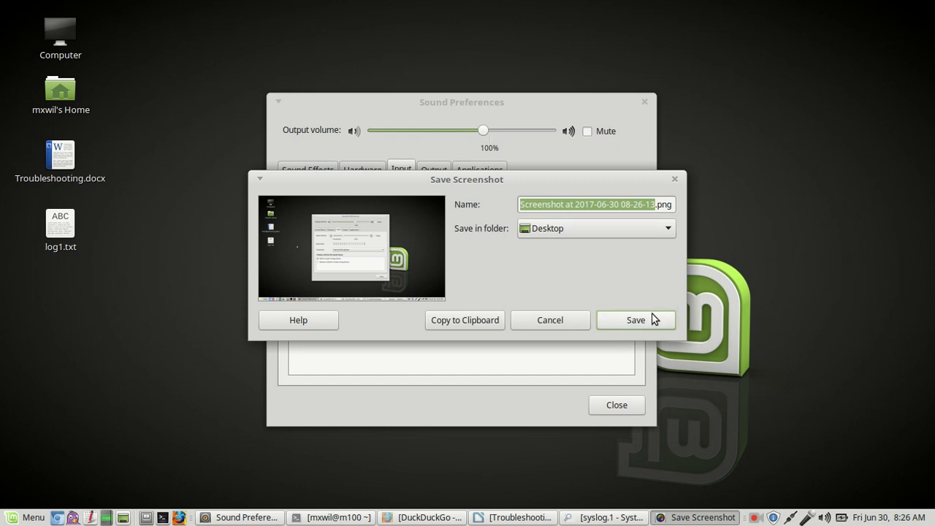
click(636, 320)
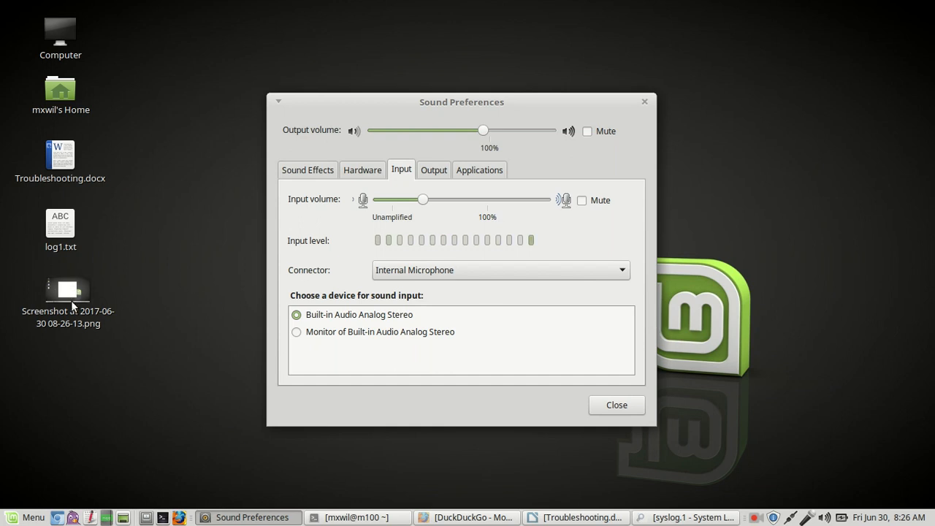
double_click(67, 290)
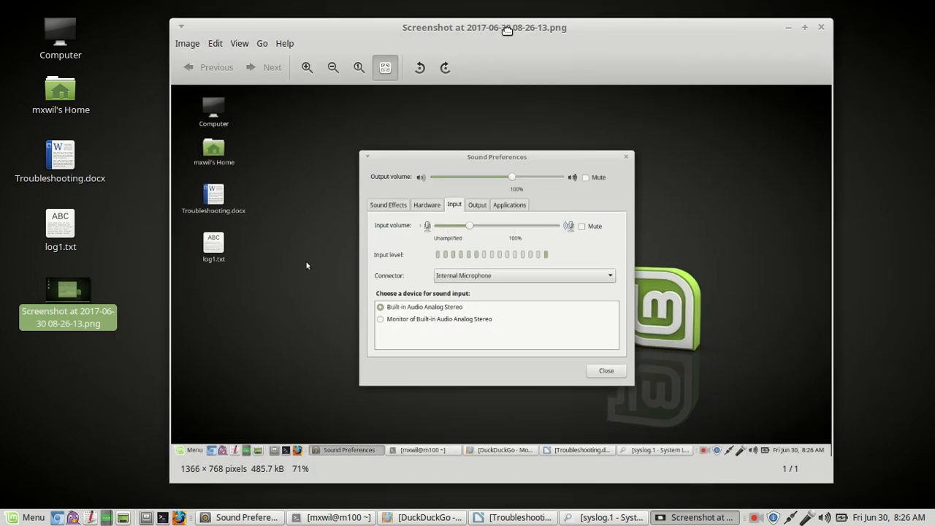
drag(507, 27, 497, 24)
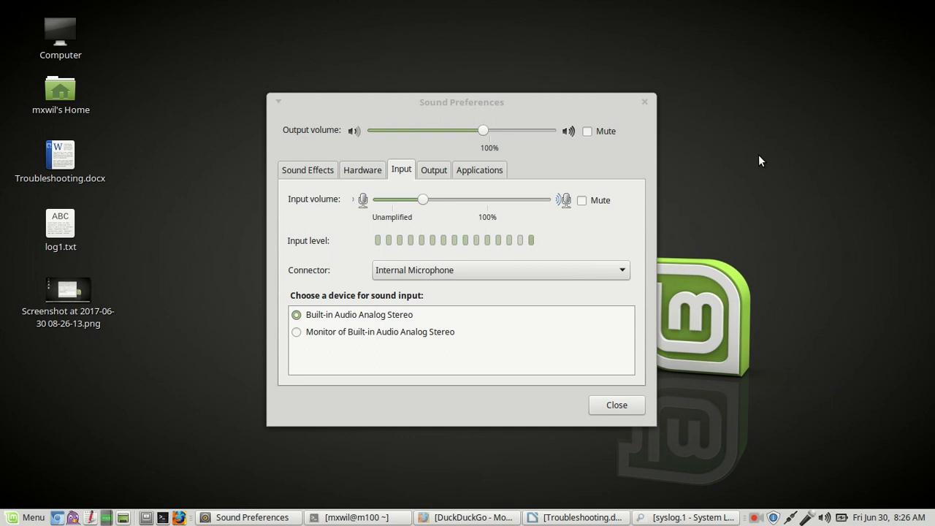
mouse_move(775, 147)
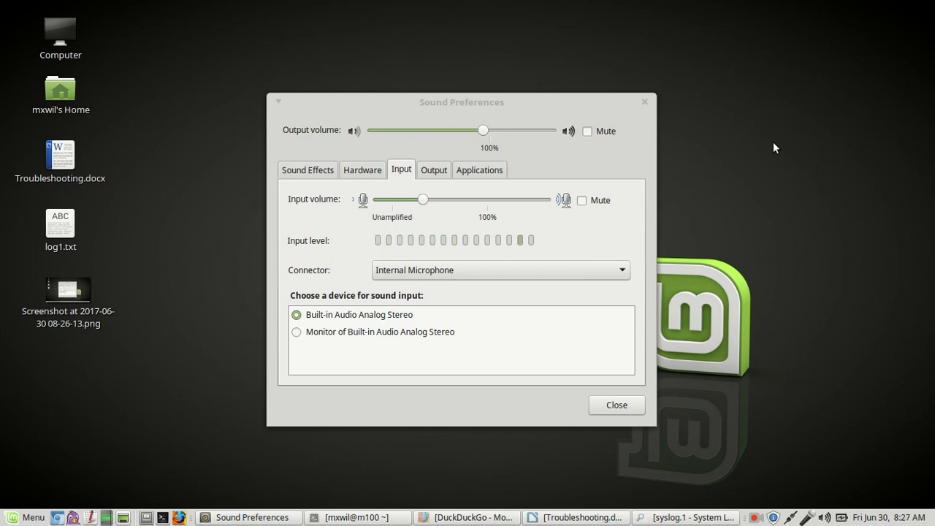
mouse_move(778, 143)
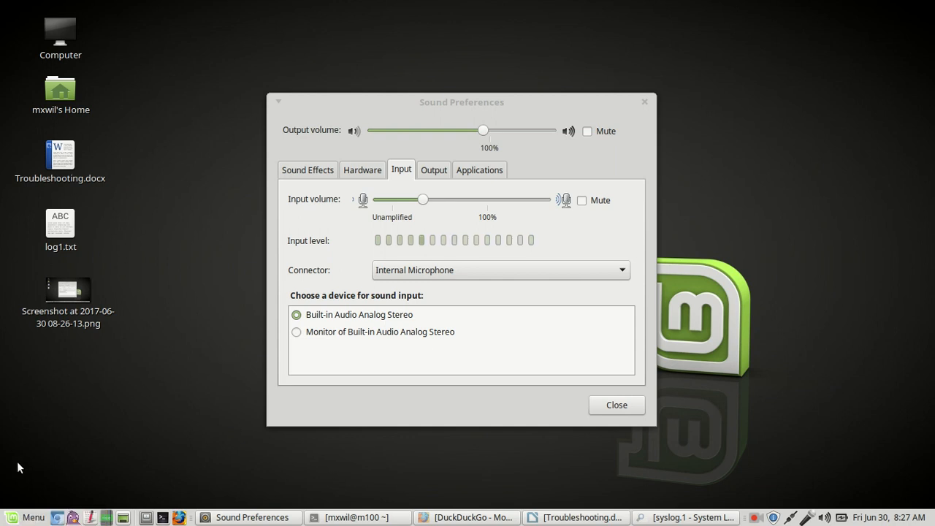
Step: Launch System Monitor from the menu Favorites to view CPU, memory and network history
click(16, 518)
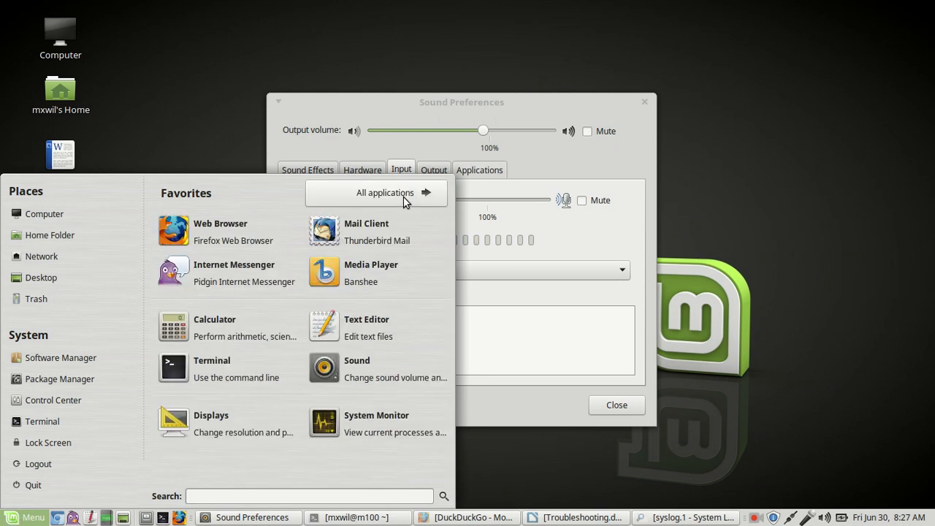
mouse_move(351, 423)
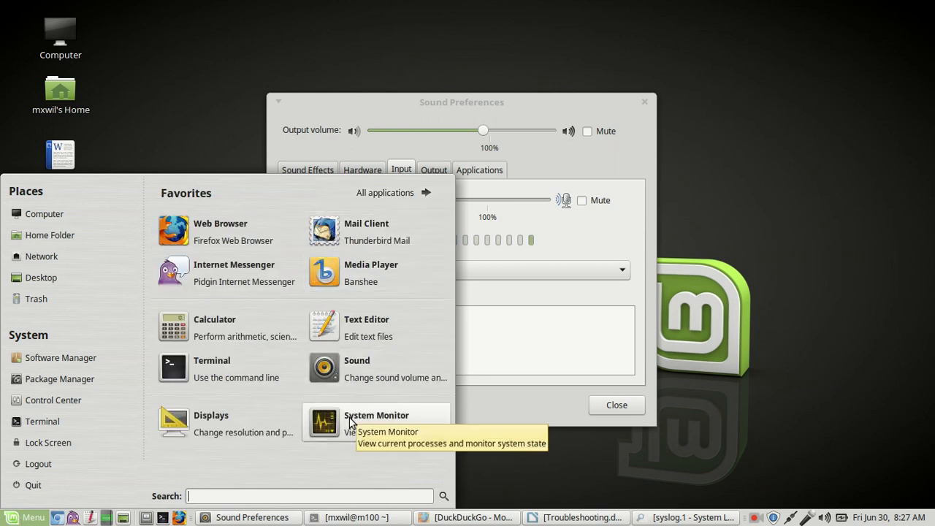
click(375, 421)
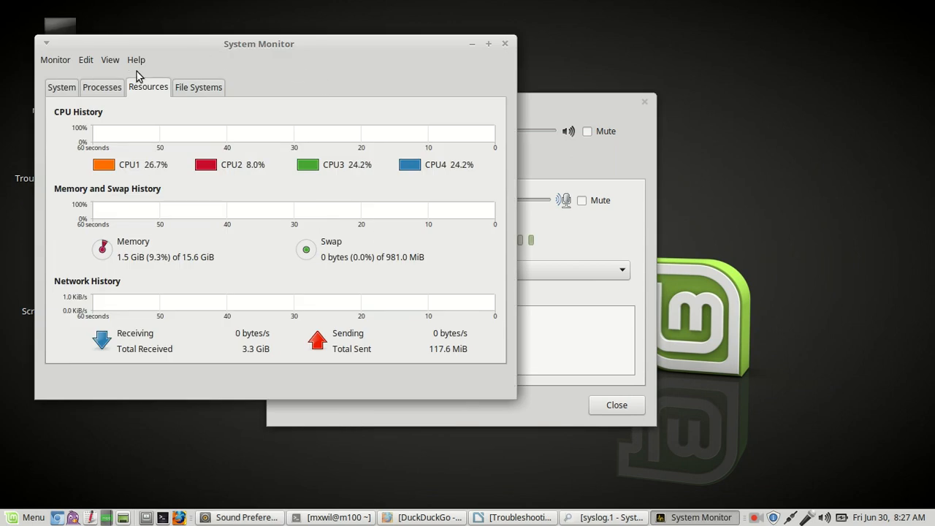
Step: View the System tab details (Linux Mint 18 Sarah, 15.6 GiB) and close System Monitor
click(61, 87)
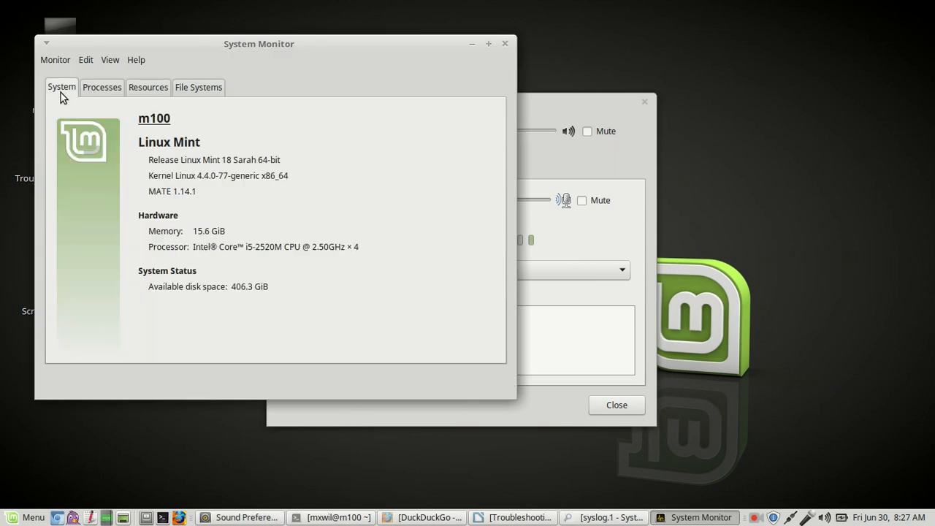
mouse_move(181, 212)
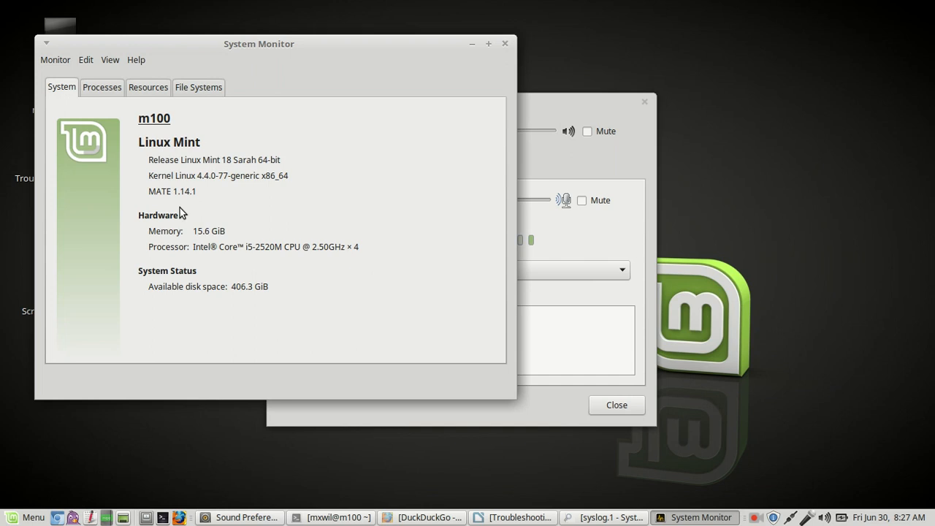
mouse_move(286, 293)
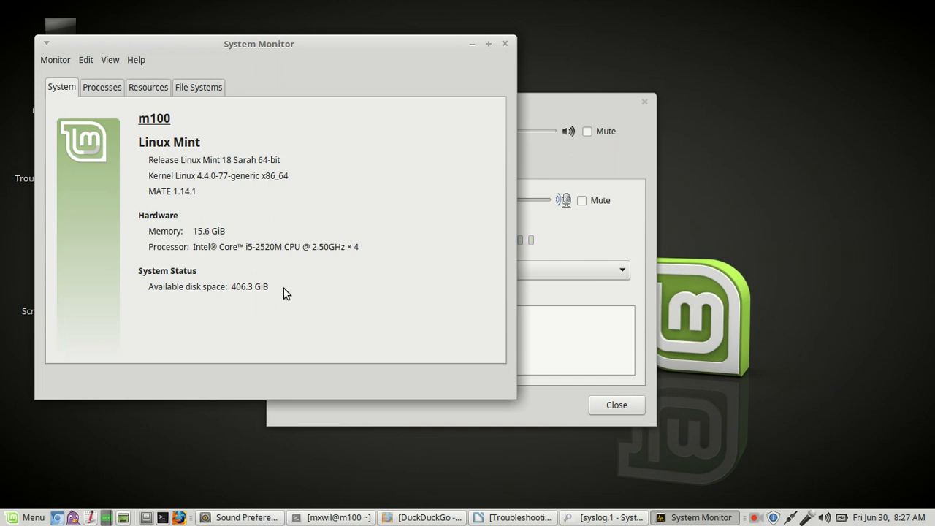
mouse_move(293, 223)
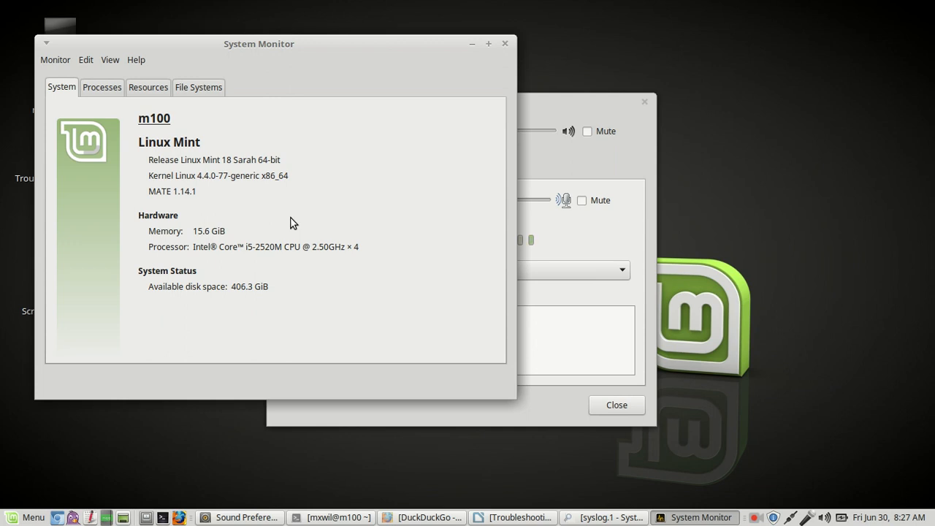
mouse_move(261, 176)
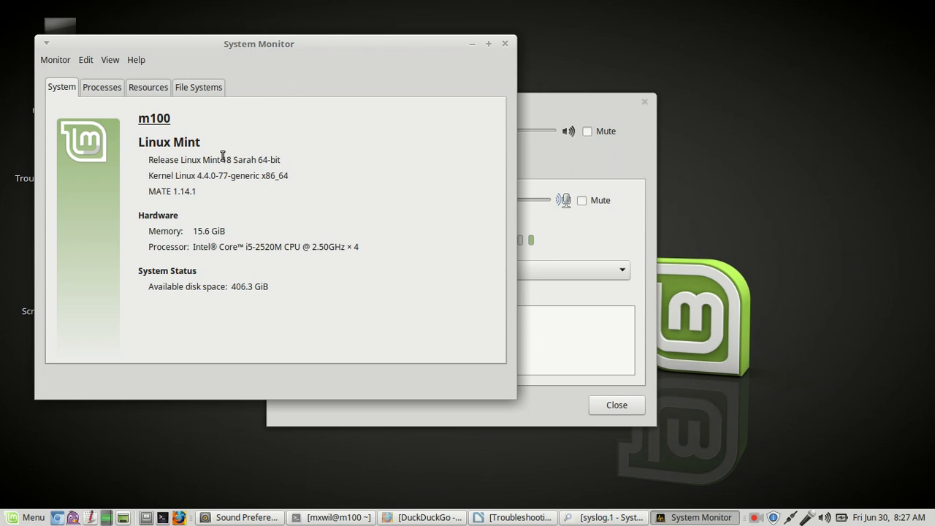
double_click(228, 159)
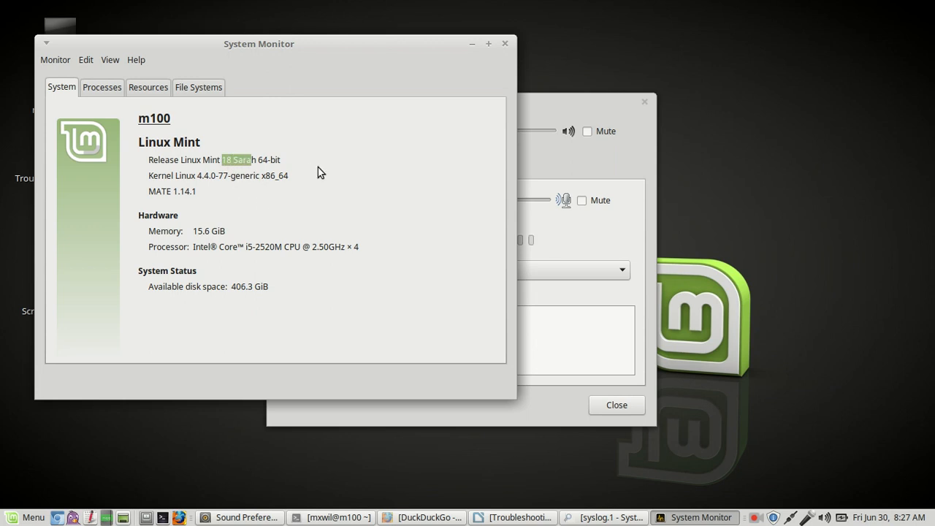
mouse_move(505, 48)
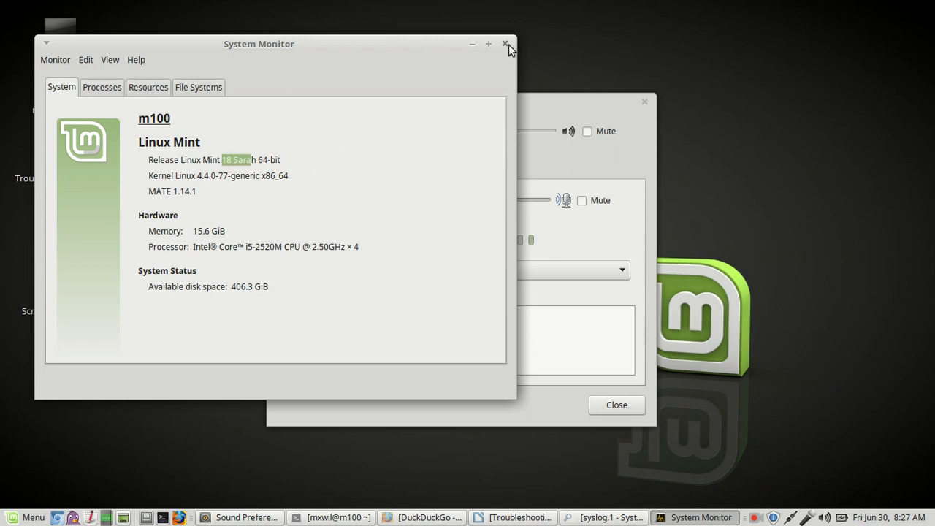
click(502, 46)
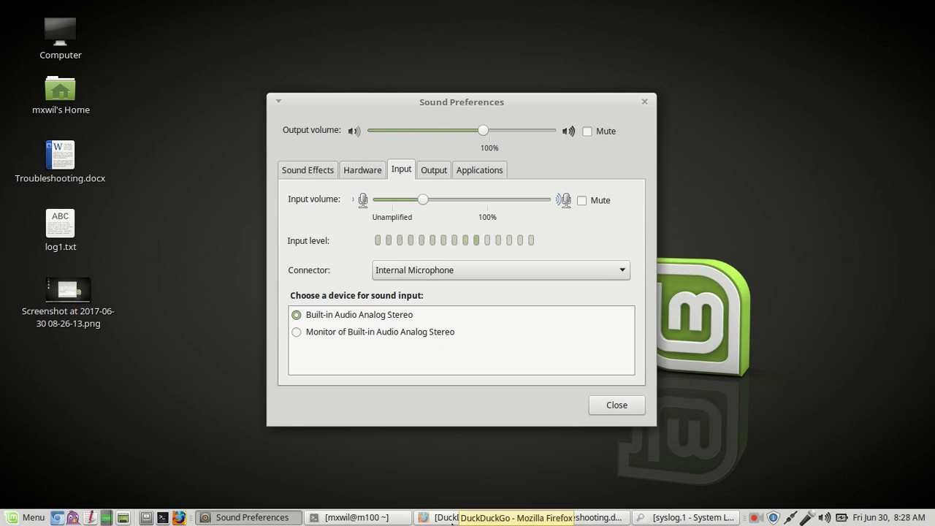
Step: Bring the DuckDuckGo Firefox window back to the front from the taskbar
click(509, 517)
text(videote)
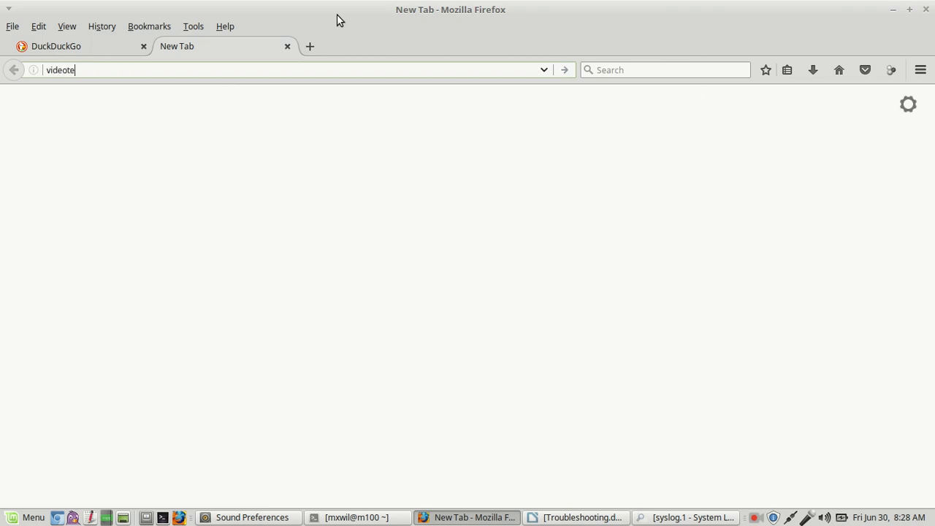
Step: Load videotechstuff.com in a new Firefox tab
text(chstuff.com)
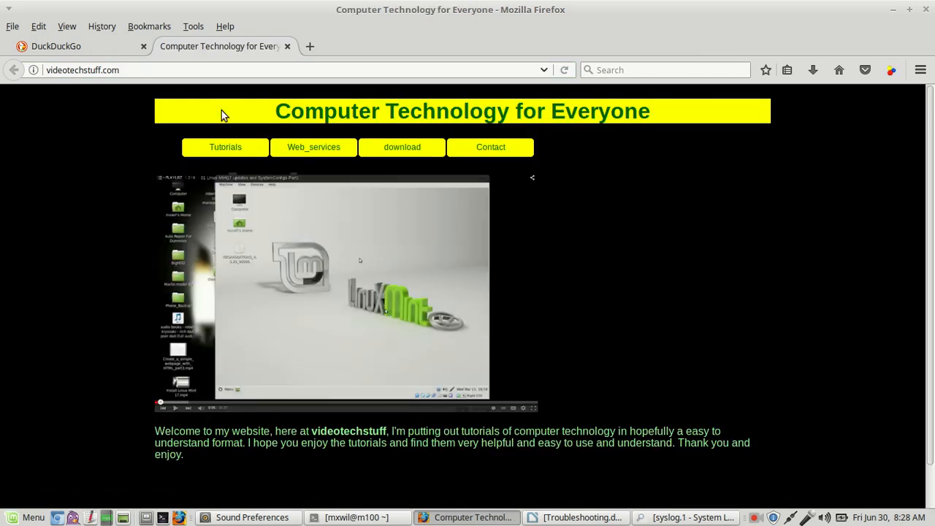
Step: Play the home page's embedded playlist video, advancing to 'Computer Basic Hardware part 1'
click(225, 147)
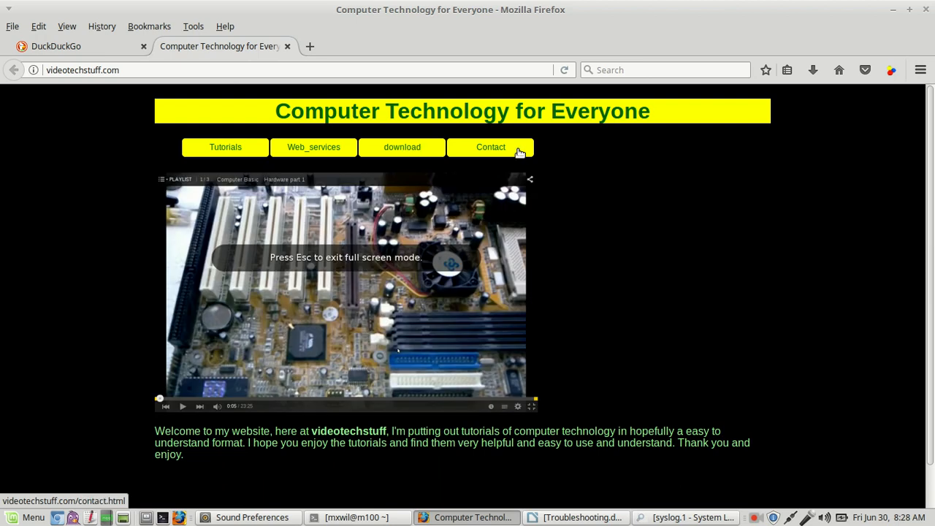
mouse_move(513, 155)
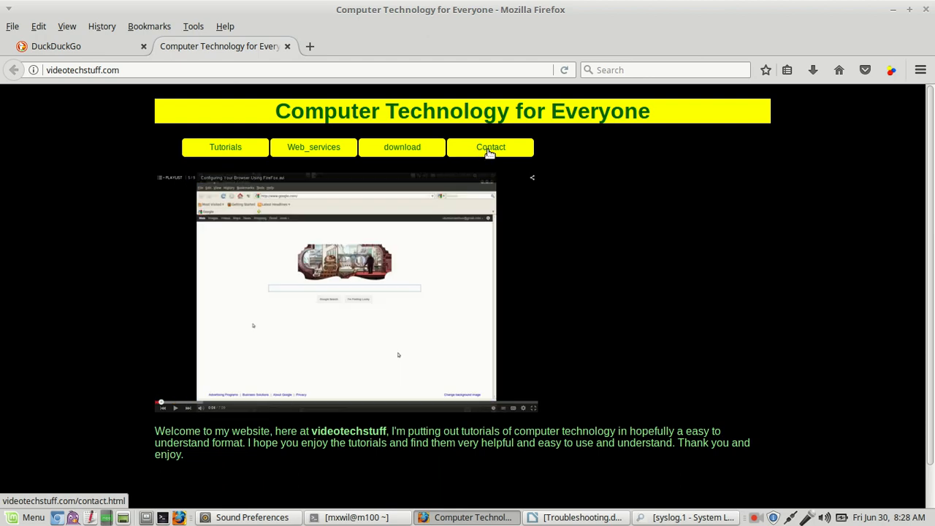
mouse_move(662, 160)
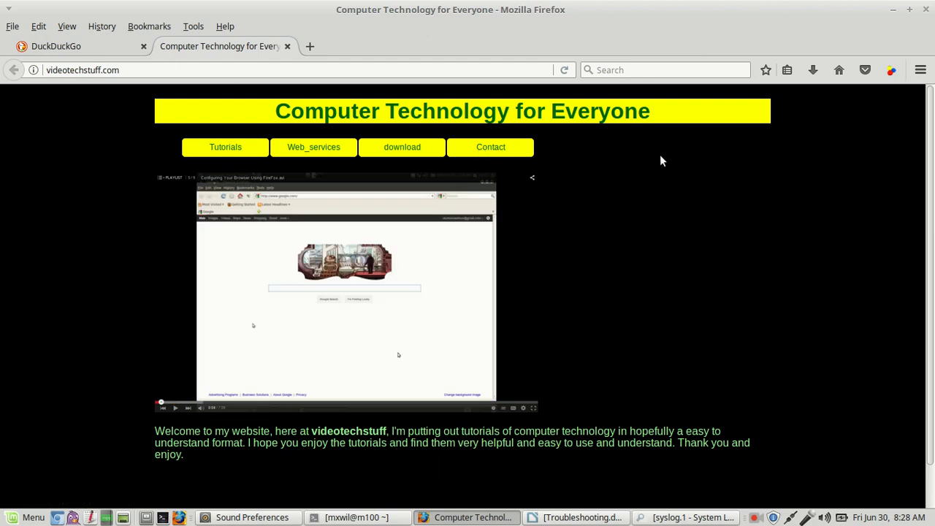